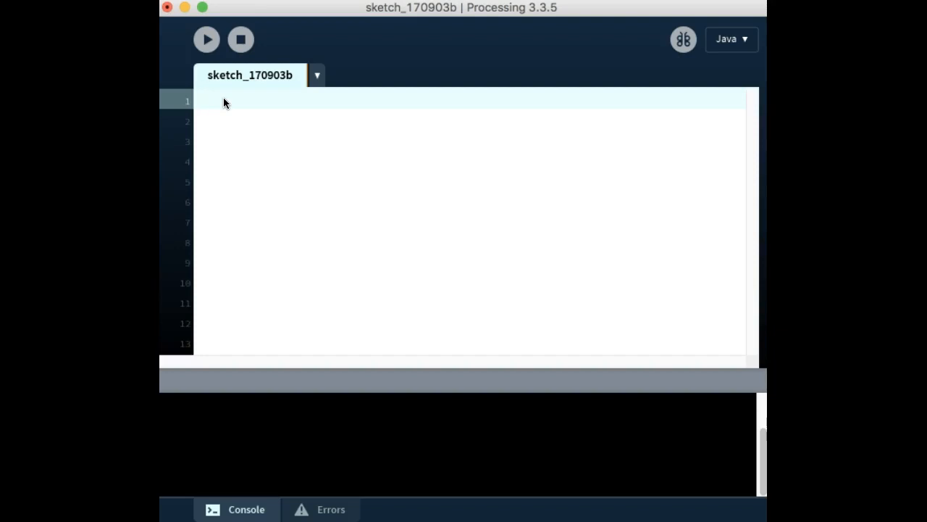
# Step: Write an empty void setup() function with opening and closing braces
pyautogui.write('void')
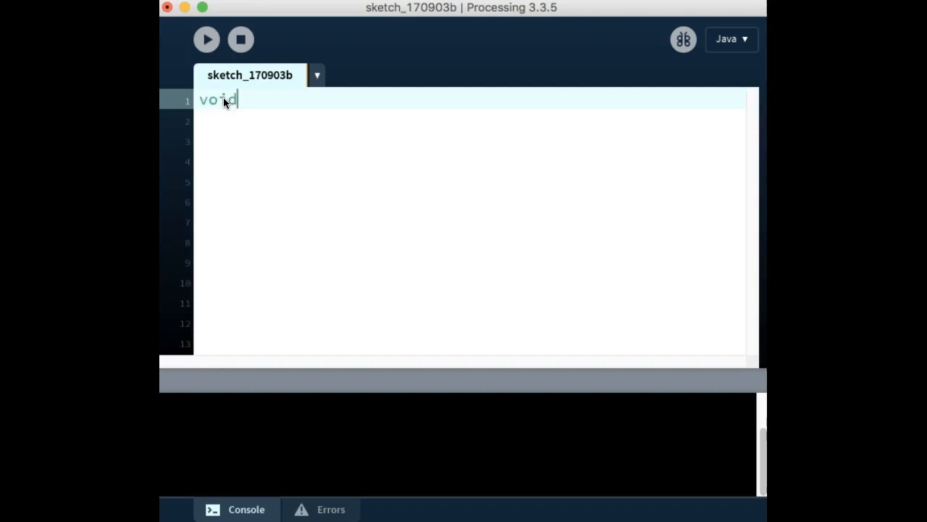
pyautogui.write('setup')
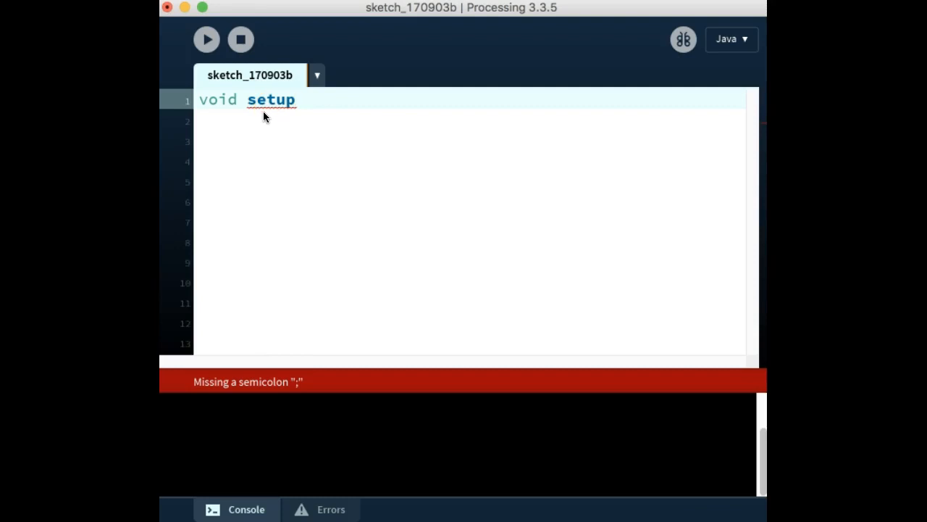
pyautogui.moveTo(274, 120)
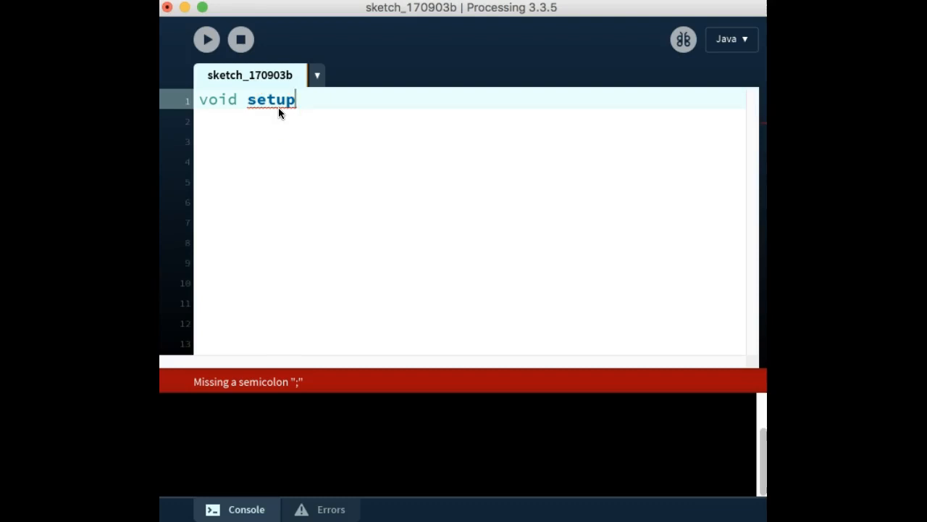
pyautogui.write('(')
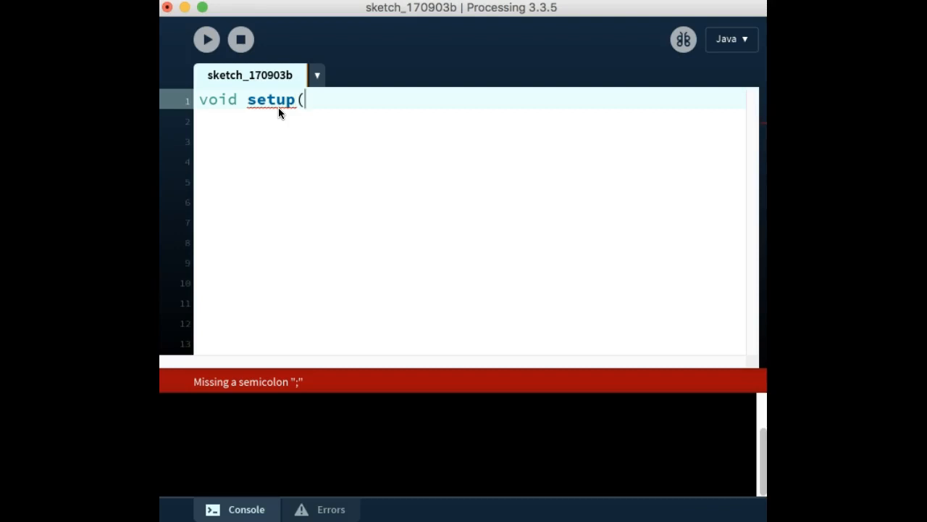
pyautogui.write(')')
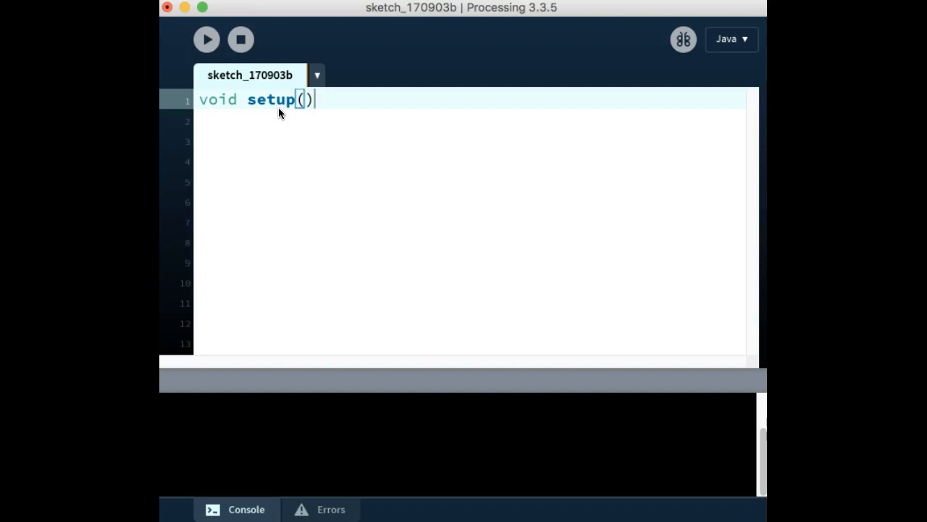
pyautogui.write('{')
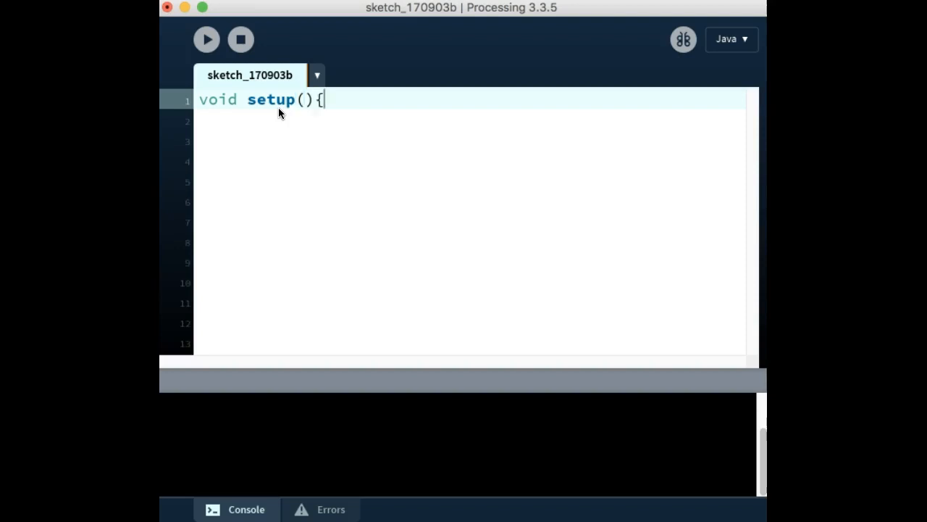
pyautogui.press('Return')
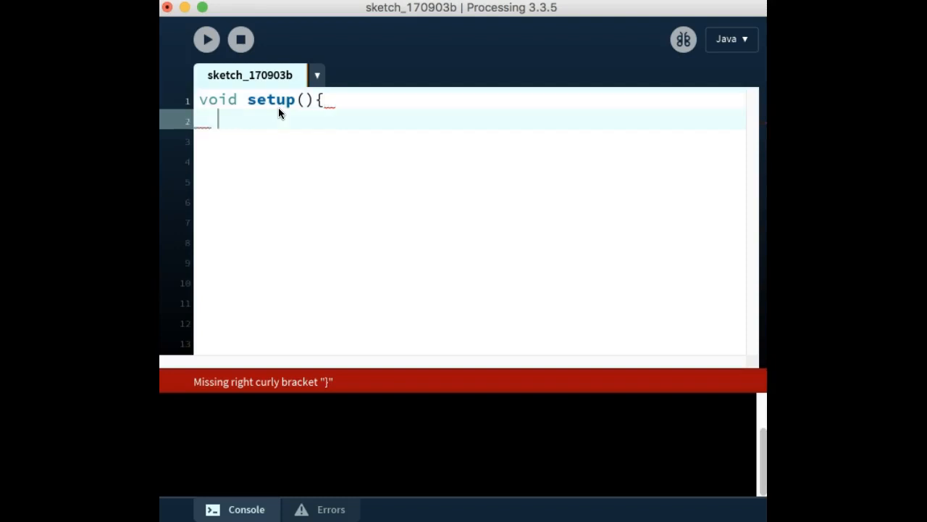
pyautogui.write('}')
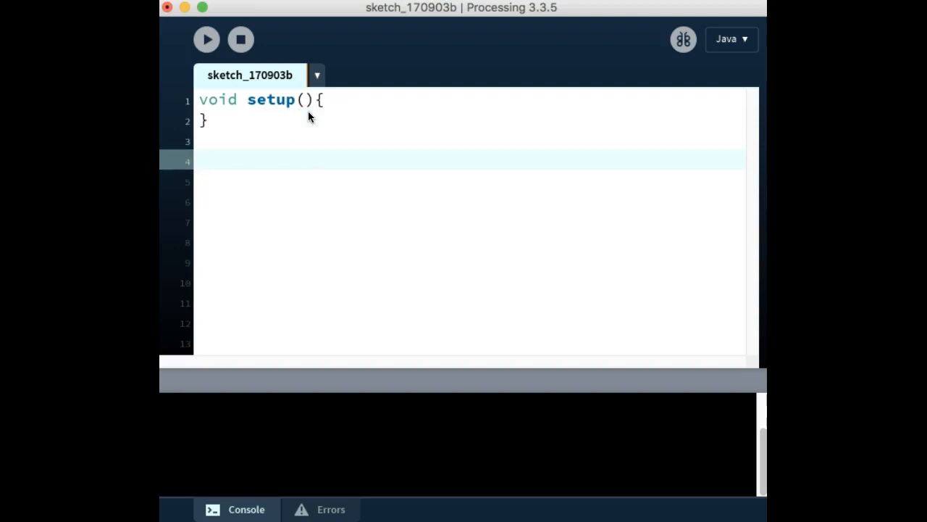
# Step: Add an empty void draw() function below setup, removing the auto-added extra brace
pyautogui.write('vo')
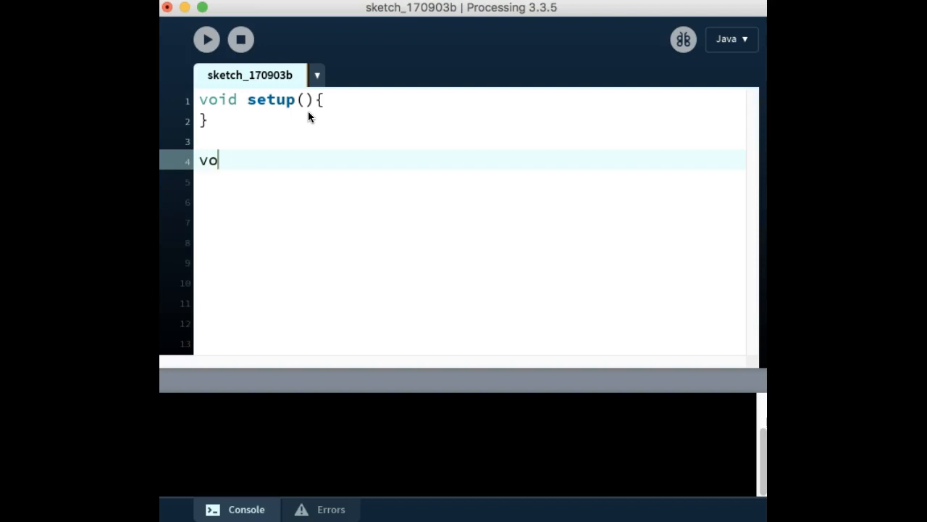
pyautogui.write('id draw')
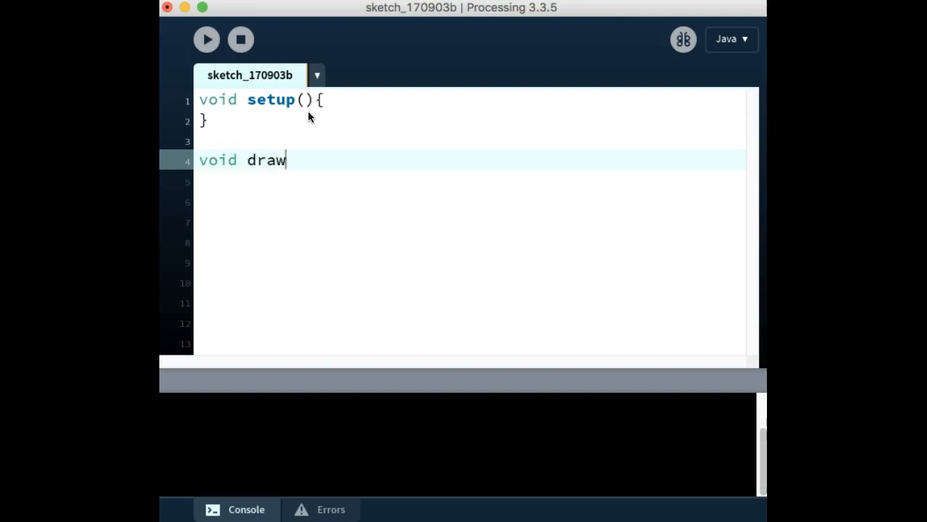
pyautogui.write('(')
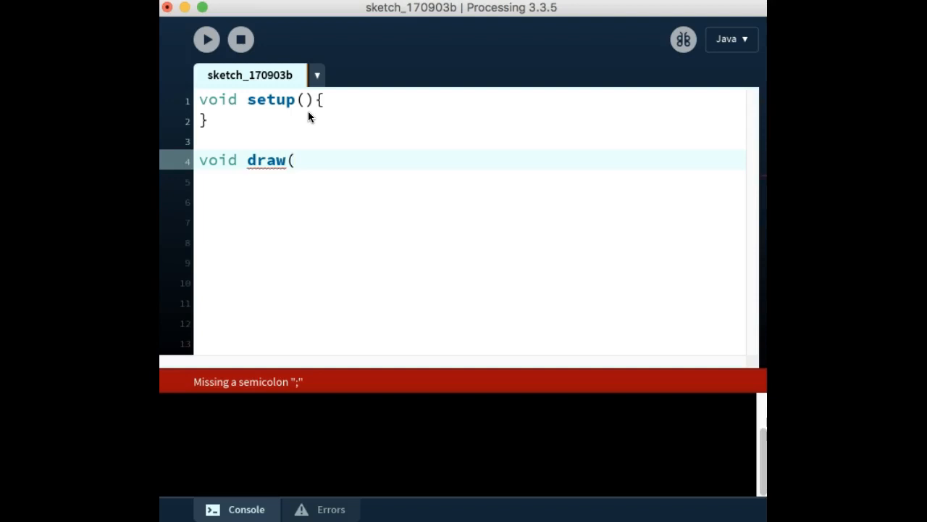
pyautogui.write(')')
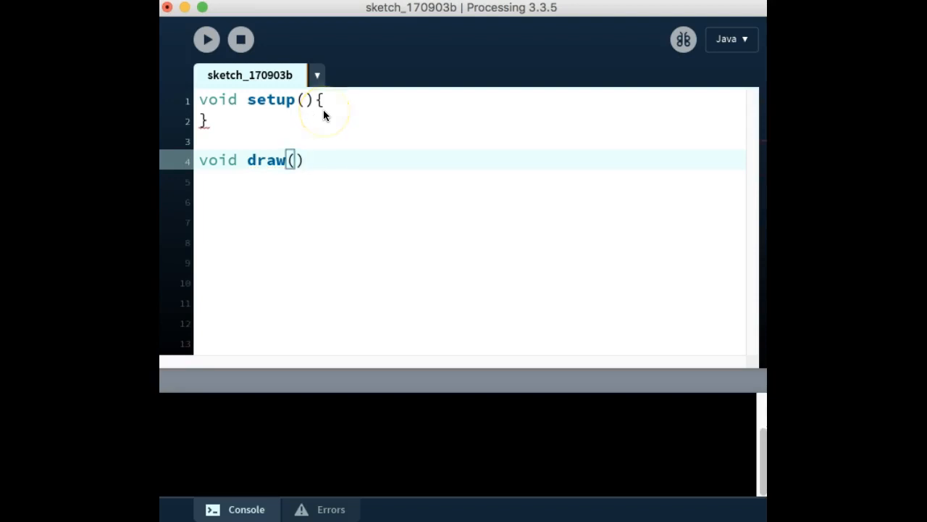
pyautogui.write('{')
pyautogui.click(469, 182)
pyautogui.write('}')
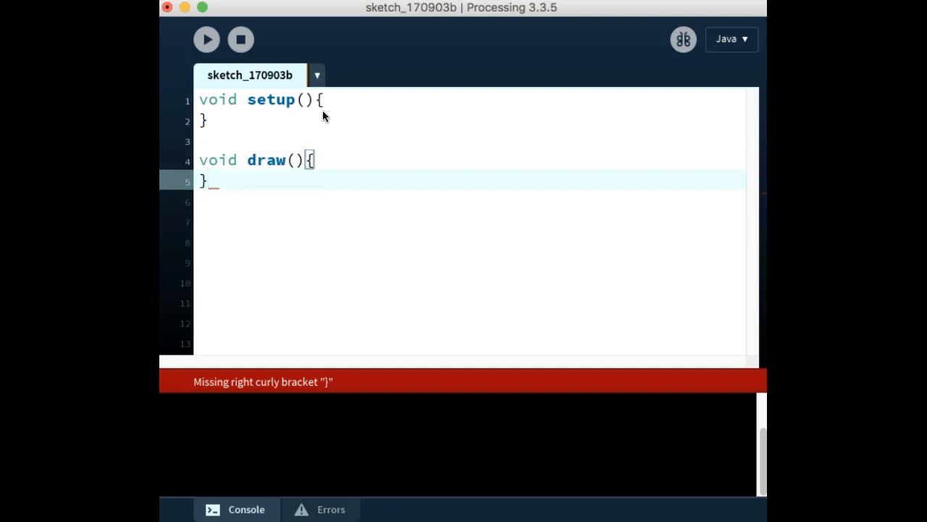
pyautogui.press('backspace')
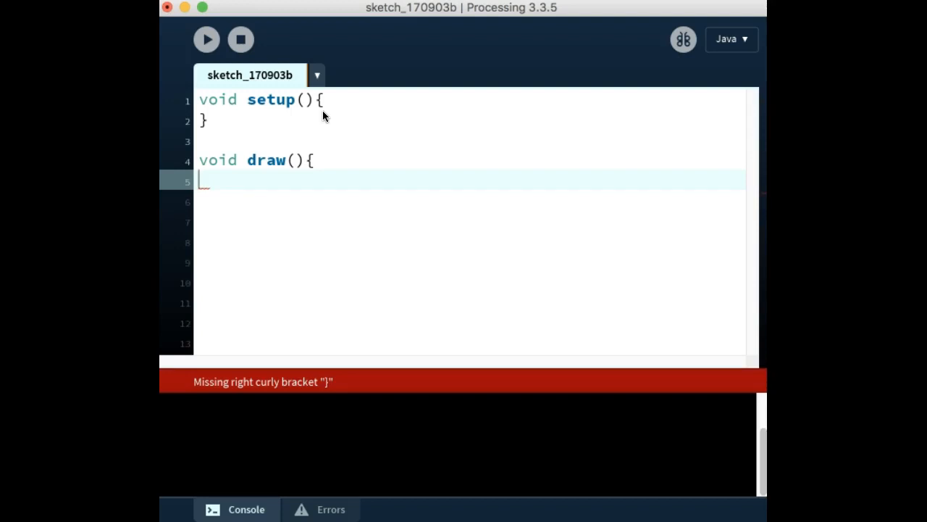
pyautogui.moveTo(307, 382)
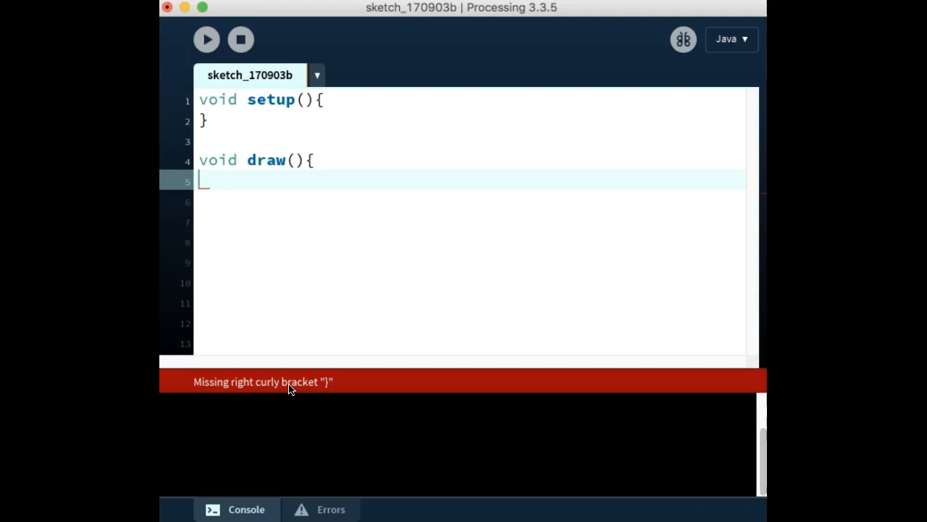
pyautogui.write('}')
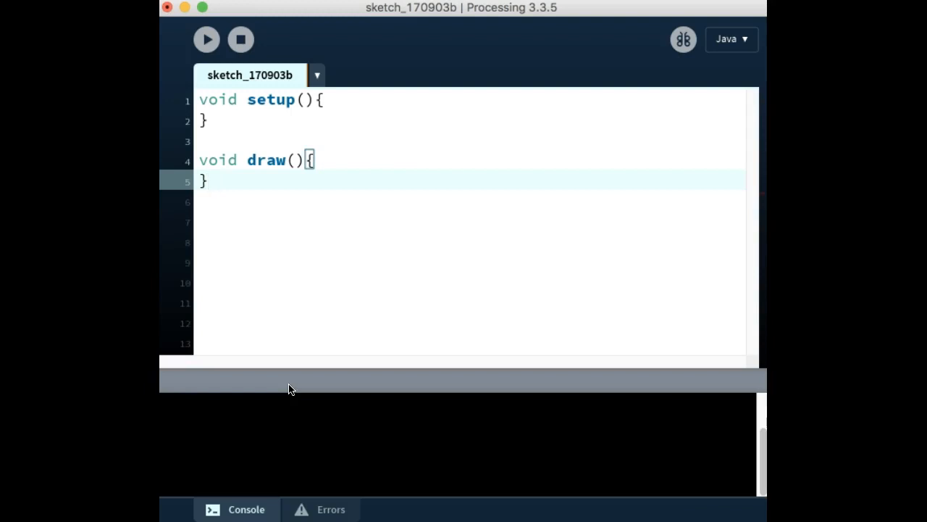
pyautogui.moveTo(334, 127)
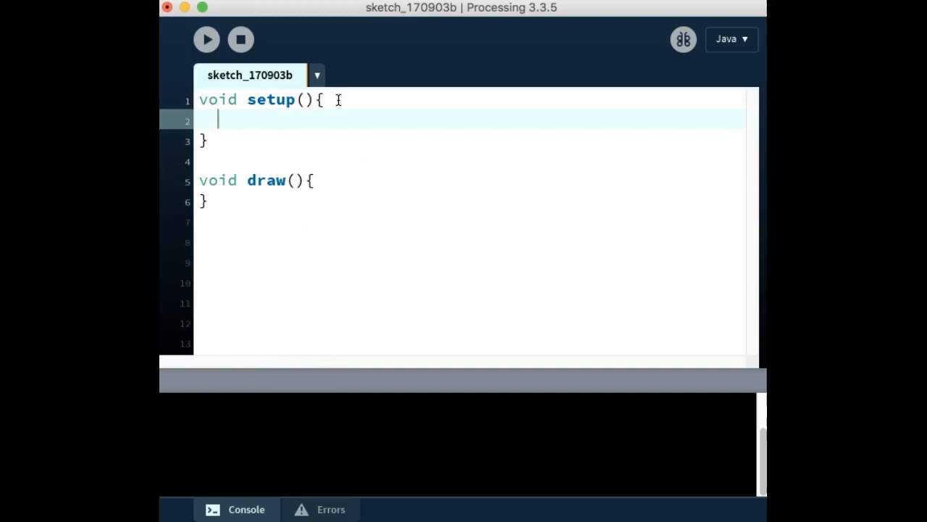
# Step: Call size(600, 450); inside setup, ending the line with a semicolon
pyautogui.write('si')
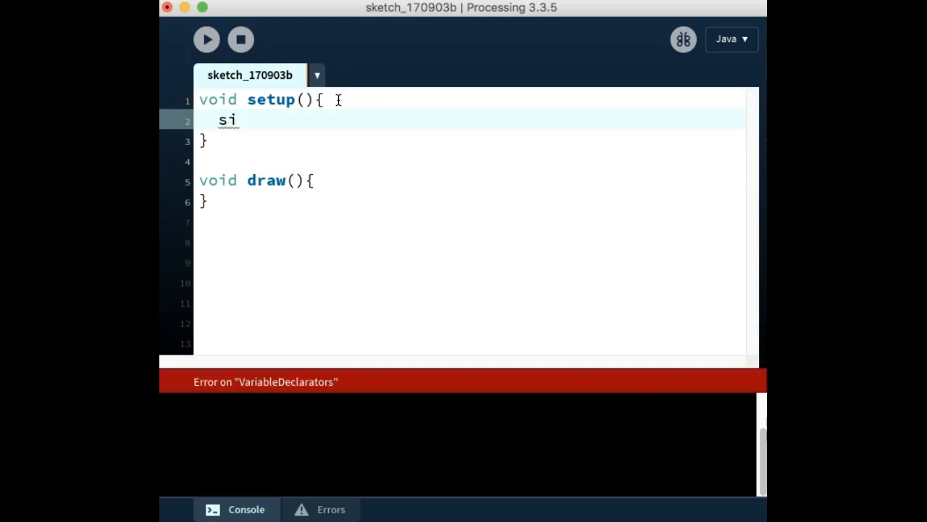
pyautogui.write('ze(')
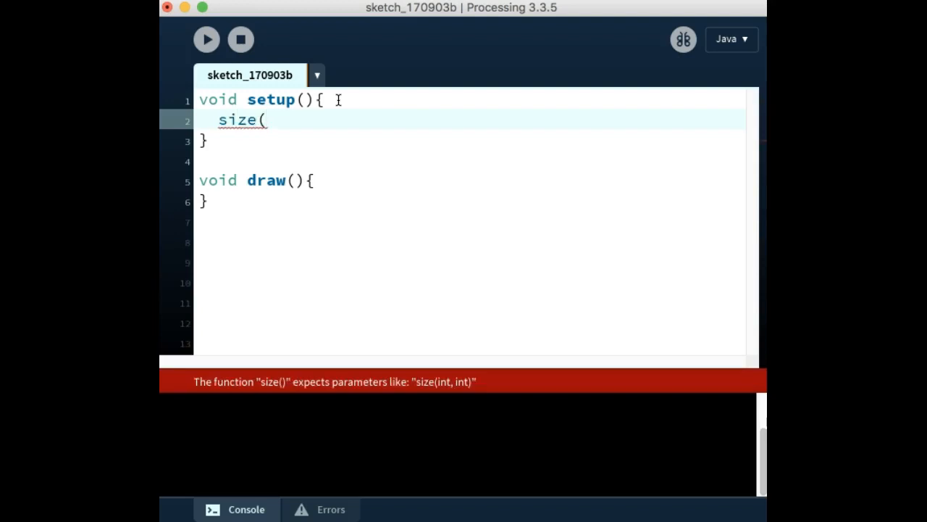
pyautogui.write(')')
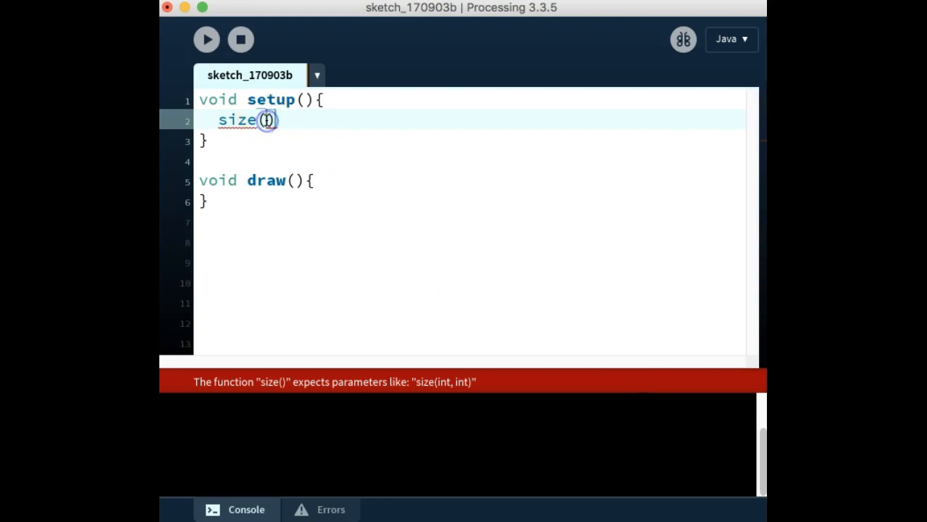
pyautogui.moveTo(267, 120)
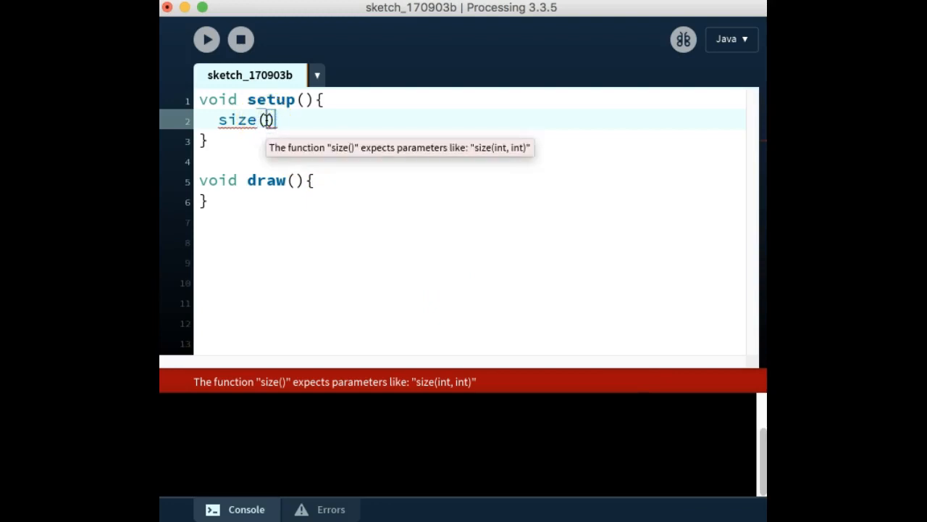
pyautogui.write('60')
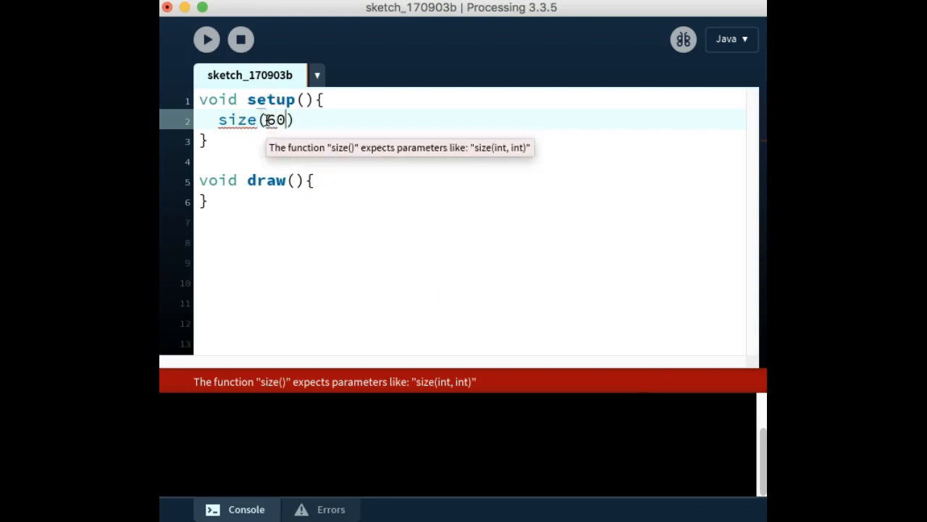
pyautogui.write('0,')
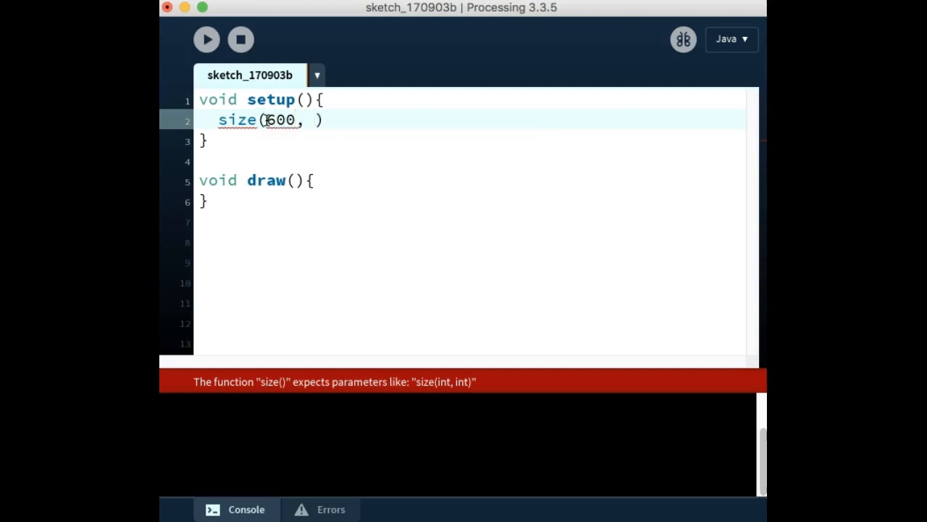
pyautogui.write('450)')
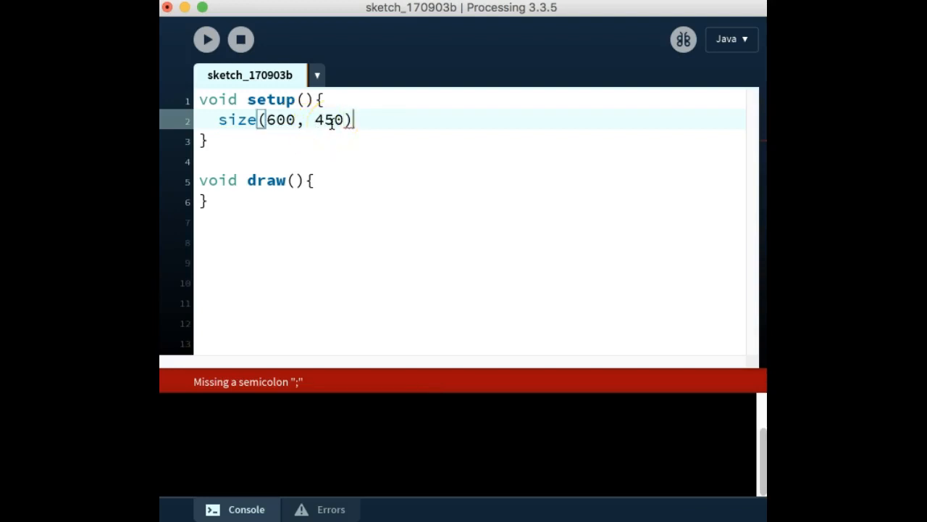
pyautogui.write(';')
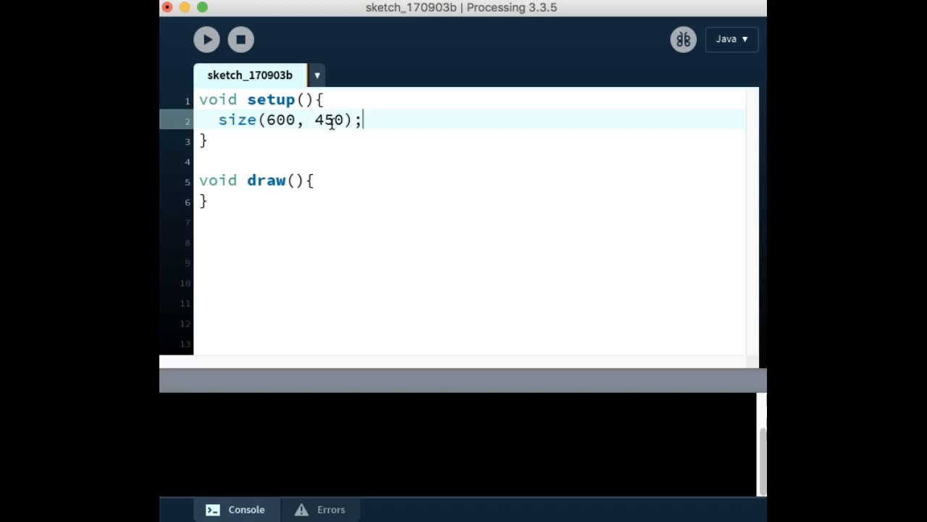
pyautogui.press('Backspace')
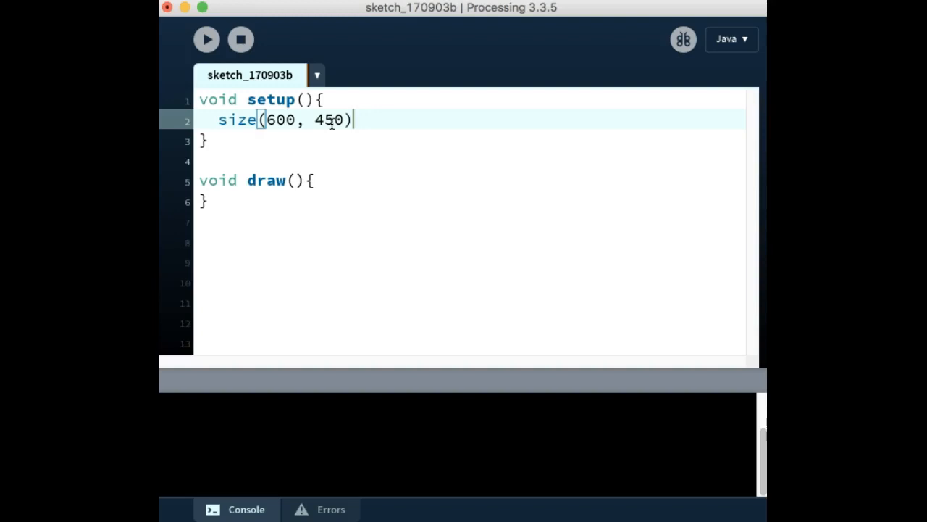
pyautogui.click(205, 39)
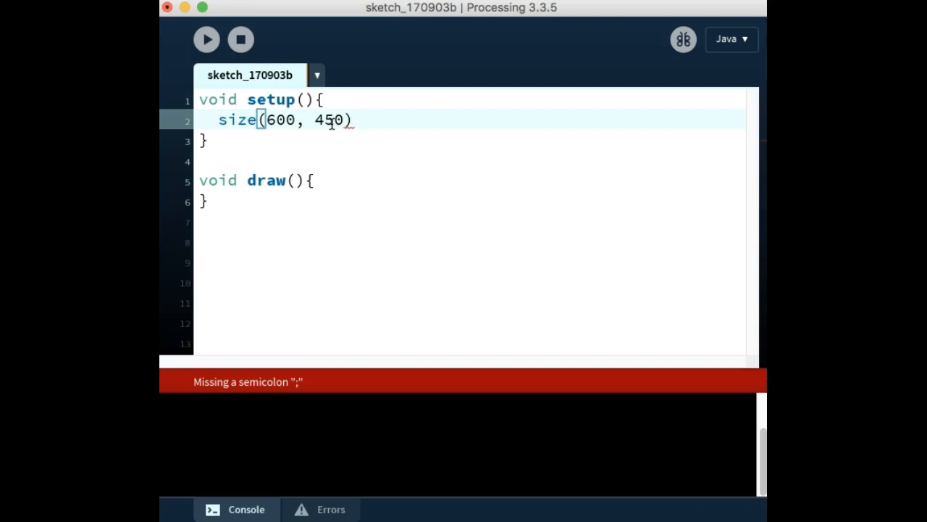
pyautogui.write(';')
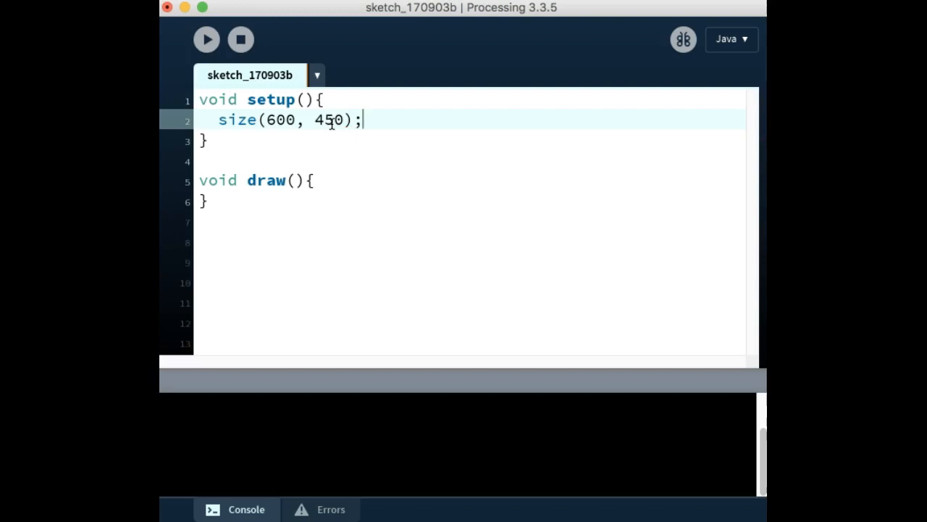
# Step: Run the sketch to preview the empty grey 600 by 450 canvas
pyautogui.click(206, 39)
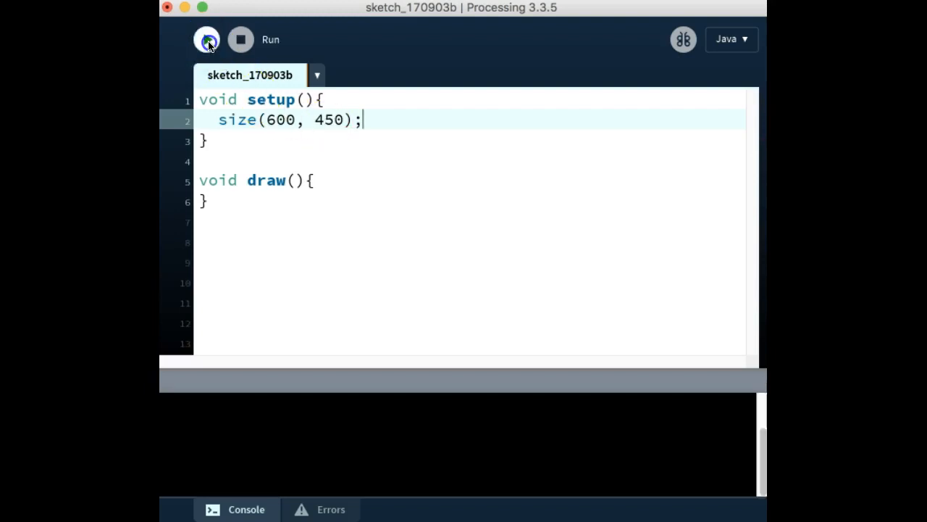
pyautogui.click(206, 40)
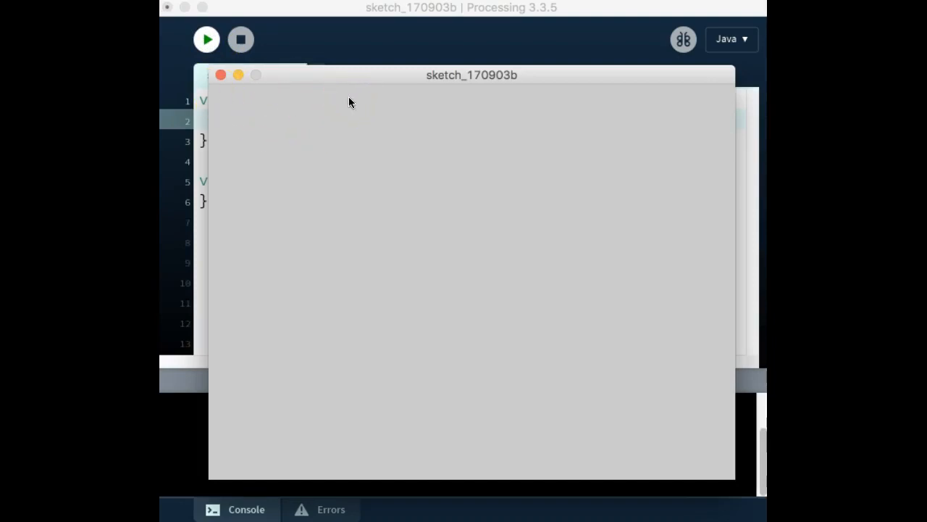
pyautogui.moveTo(437, 95)
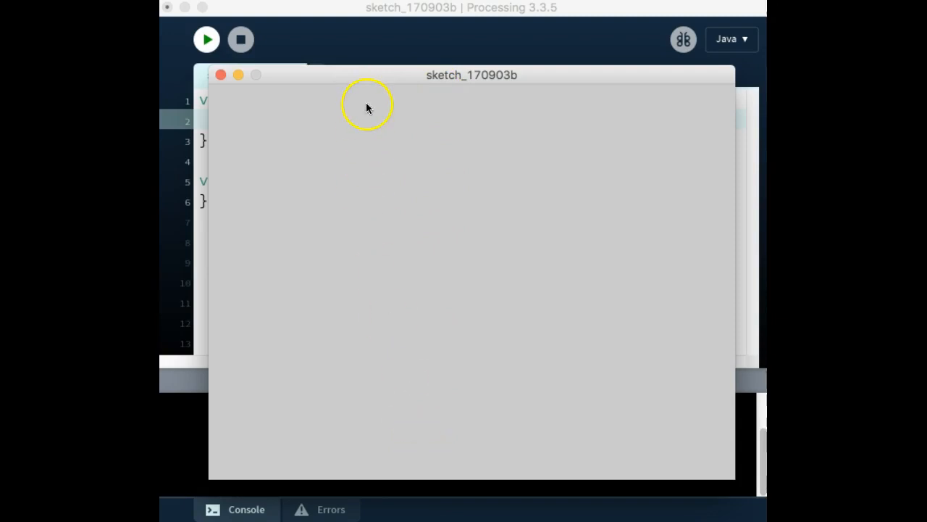
pyautogui.moveTo(455, 80)
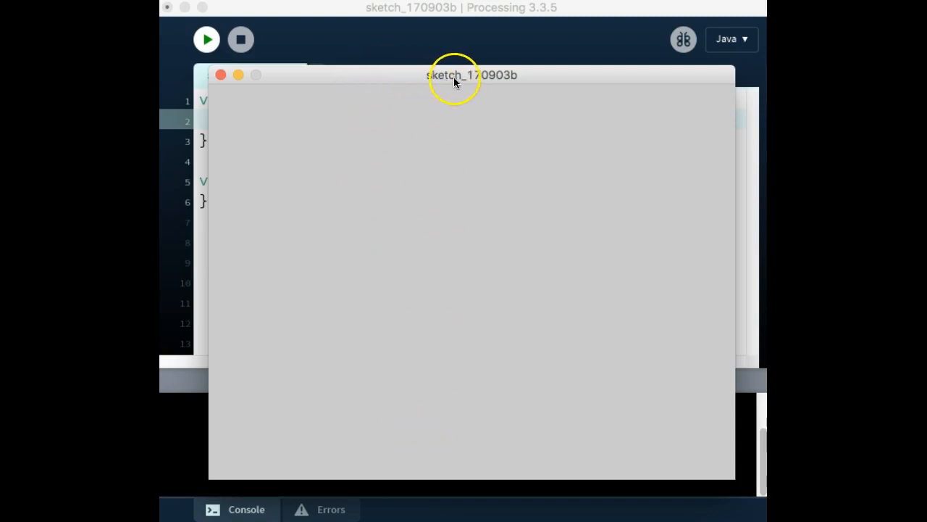
pyautogui.moveTo(475, 80)
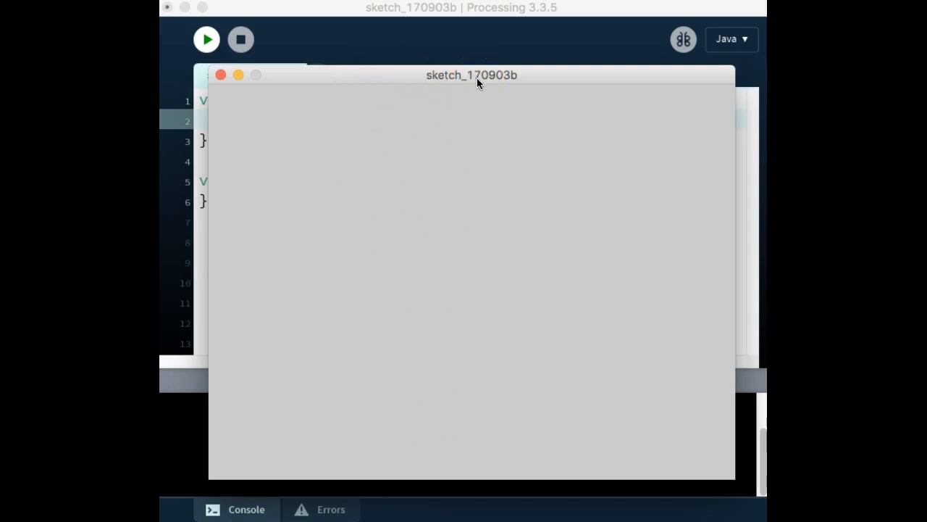
pyautogui.moveTo(471, 79)
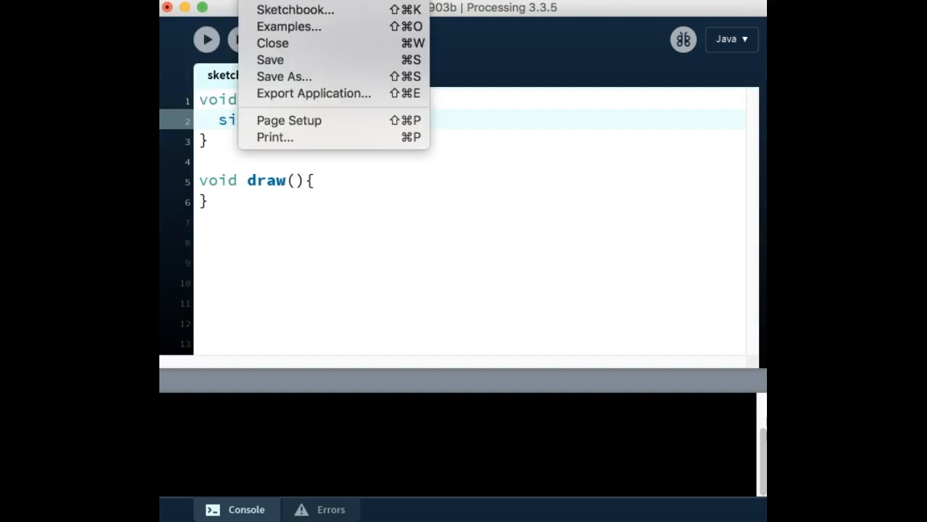
pyautogui.moveTo(284, 76)
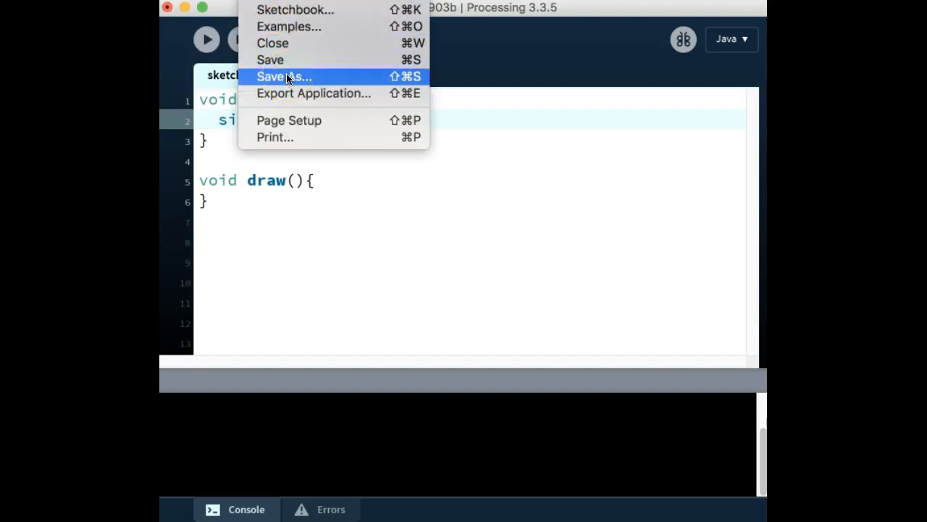
# Step: Save the sketch as myfirstsketch in the Desktop folder
pyautogui.click(284, 76)
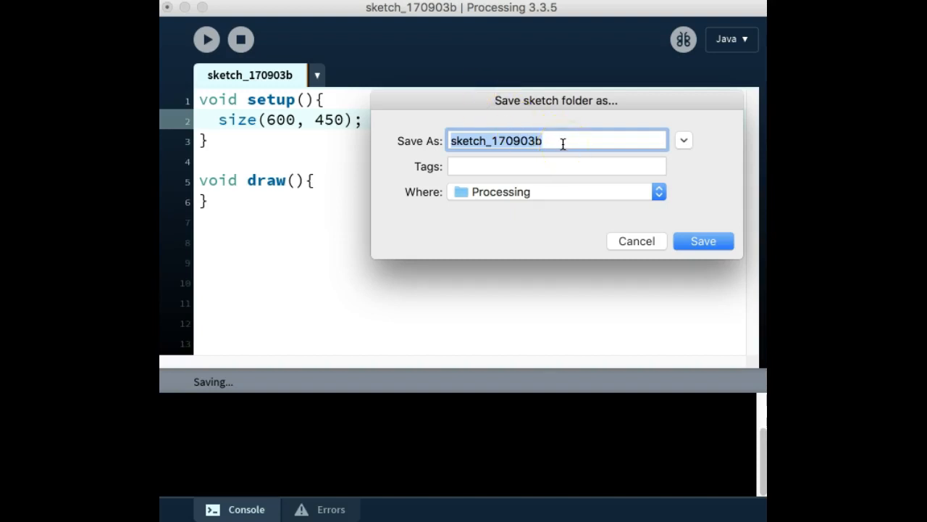
pyautogui.write('firs')
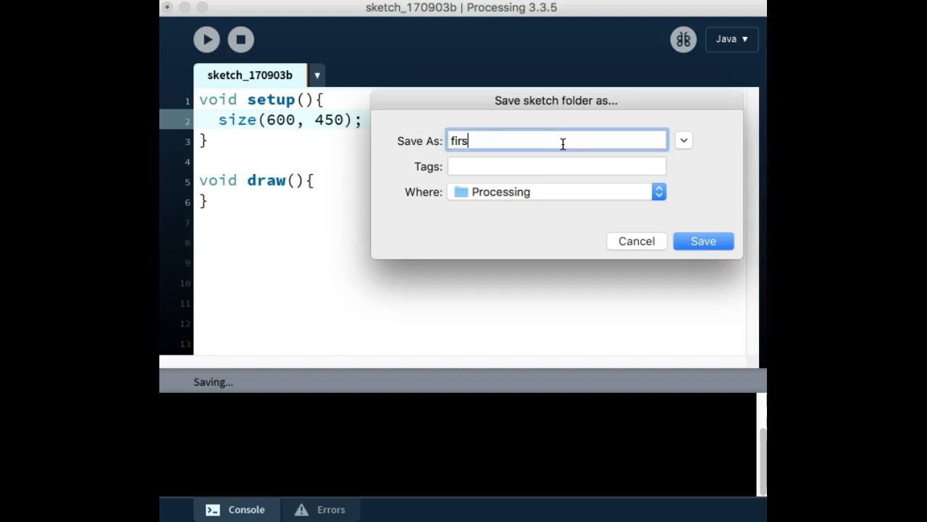
pyautogui.write('myf')
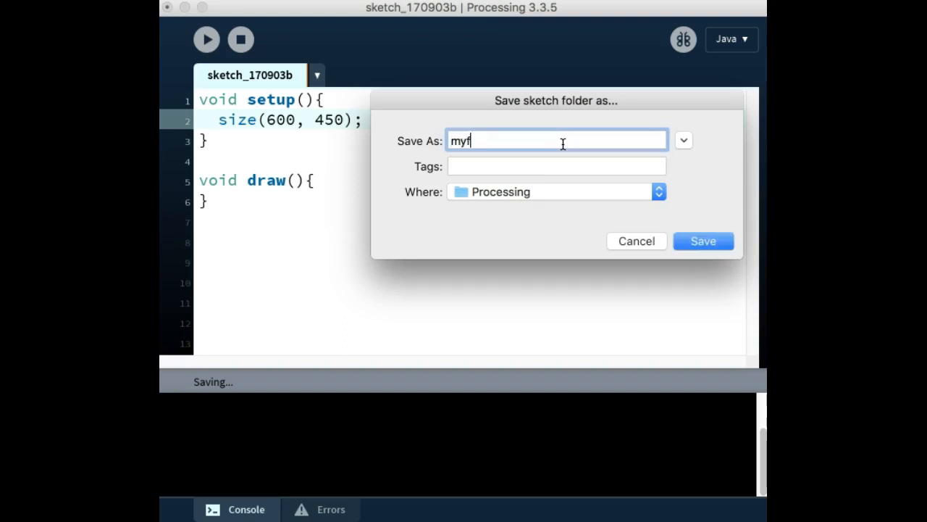
pyautogui.write('irstsketch')
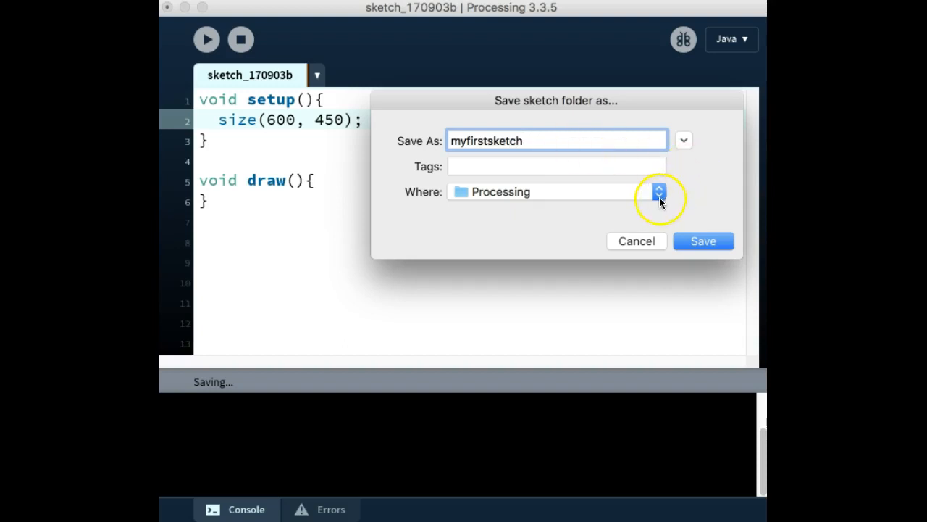
pyautogui.click(658, 191)
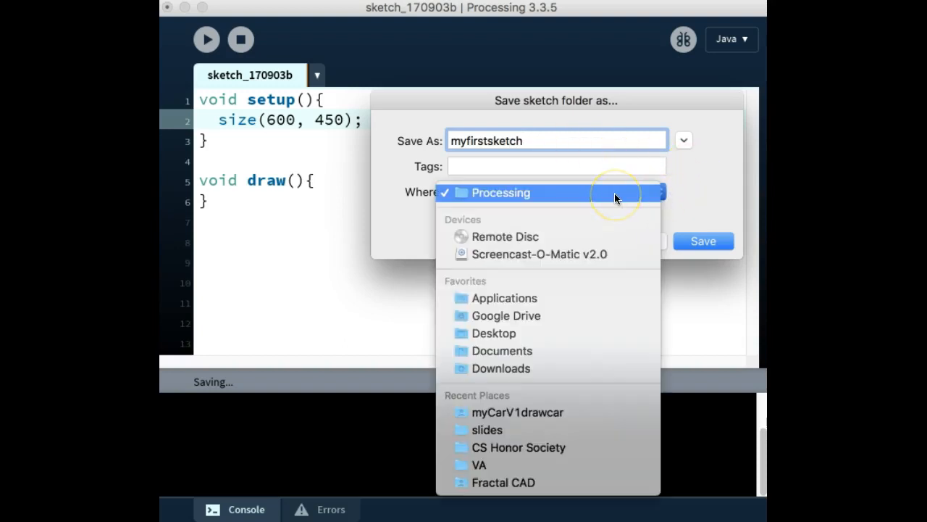
pyautogui.moveTo(529, 272)
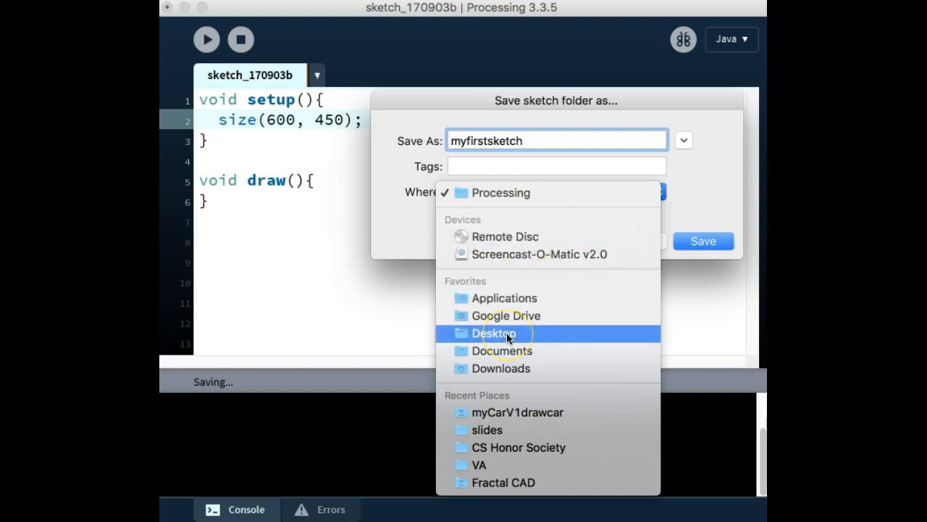
pyautogui.click(493, 333)
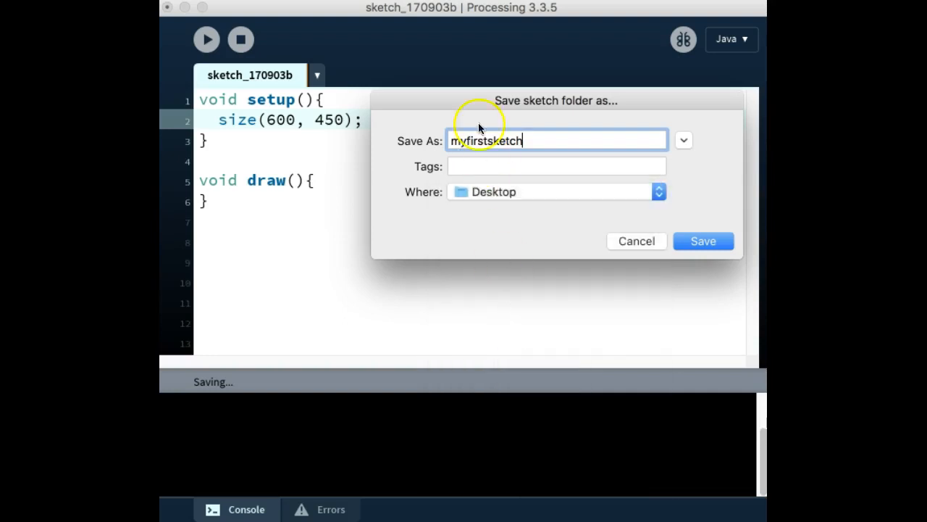
pyautogui.moveTo(688, 232)
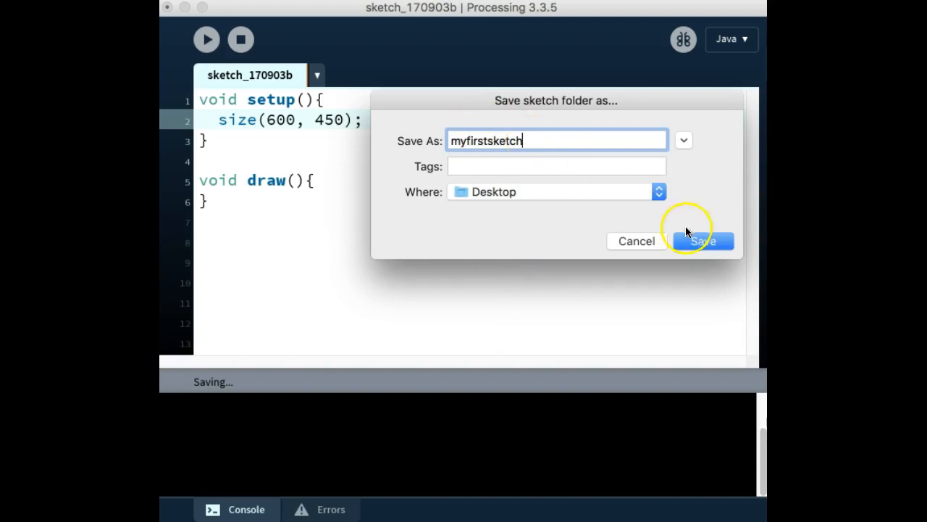
pyautogui.moveTo(694, 245)
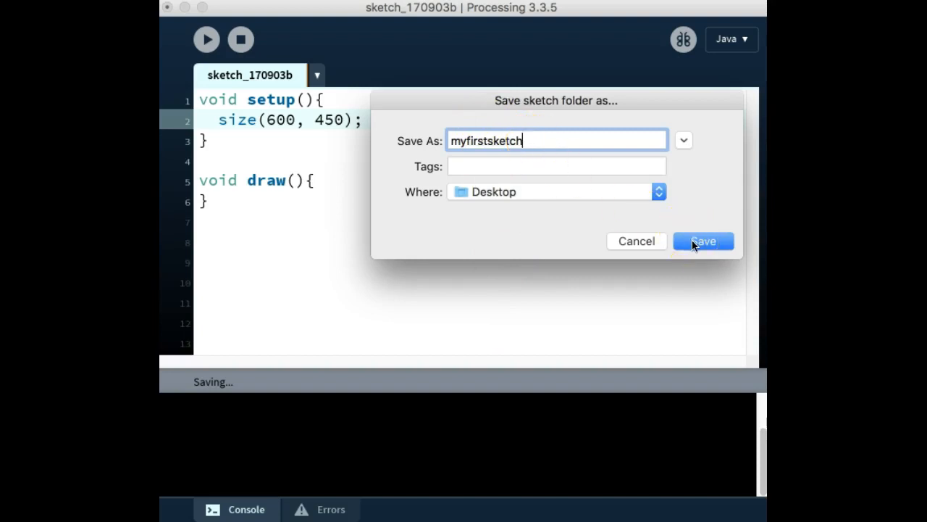
pyautogui.click(702, 241)
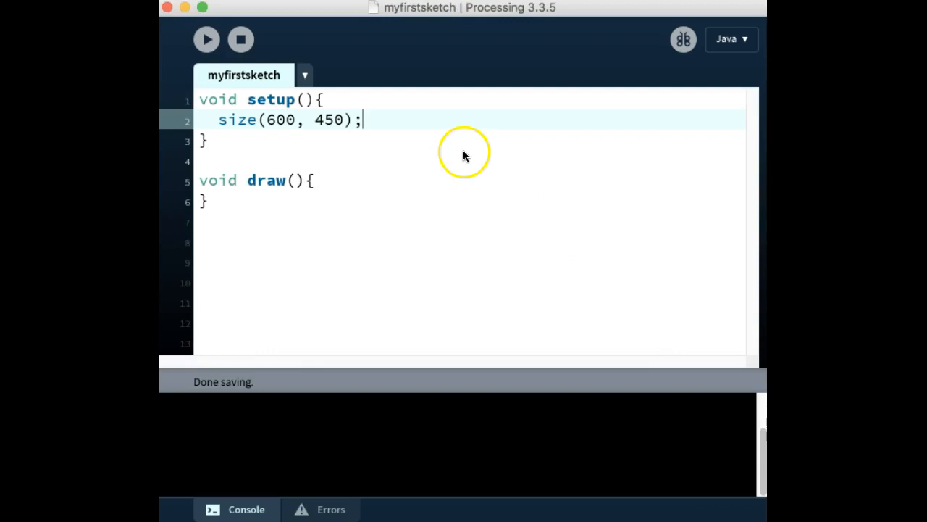
pyautogui.moveTo(413, 10)
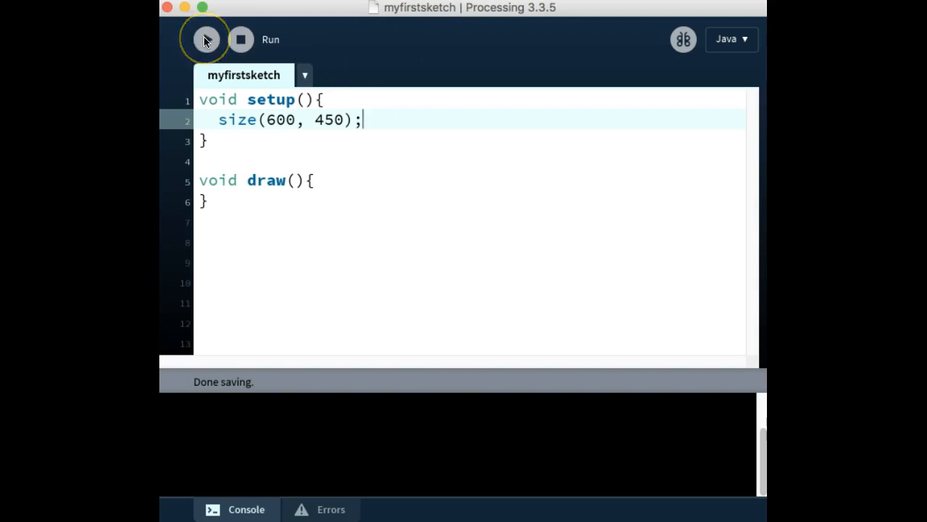
pyautogui.click(206, 39)
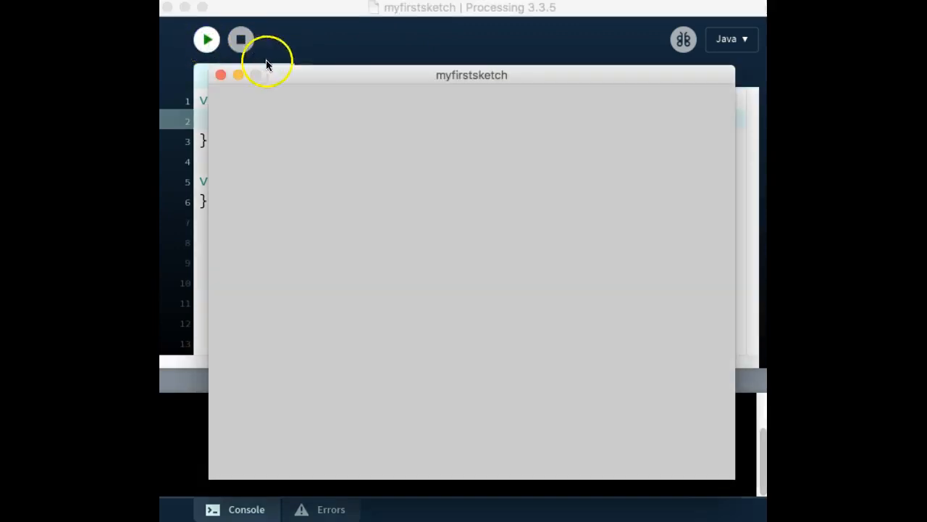
pyautogui.moveTo(457, 80)
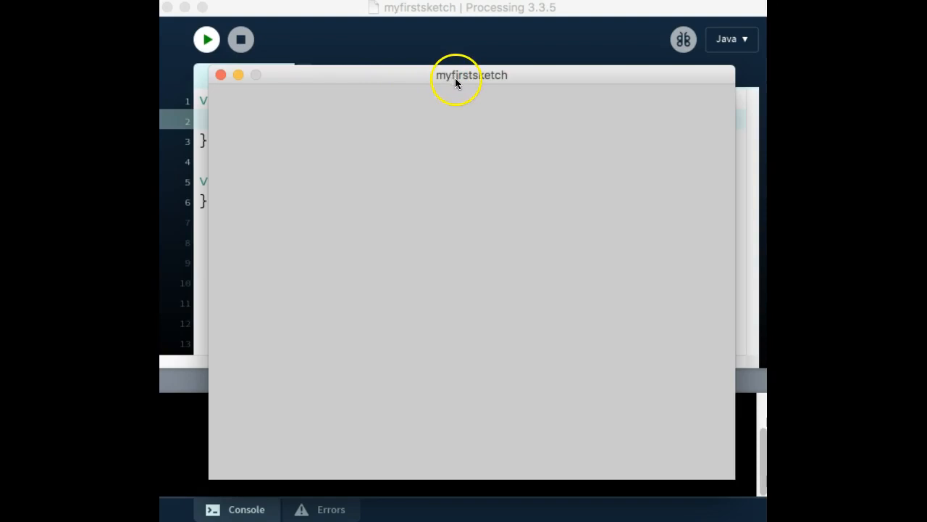
pyautogui.moveTo(351, 87)
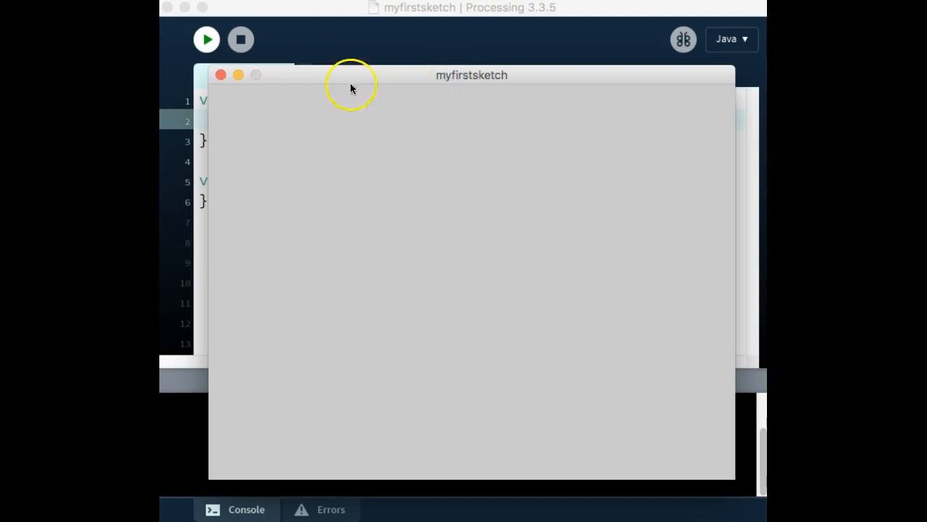
pyautogui.moveTo(221, 76)
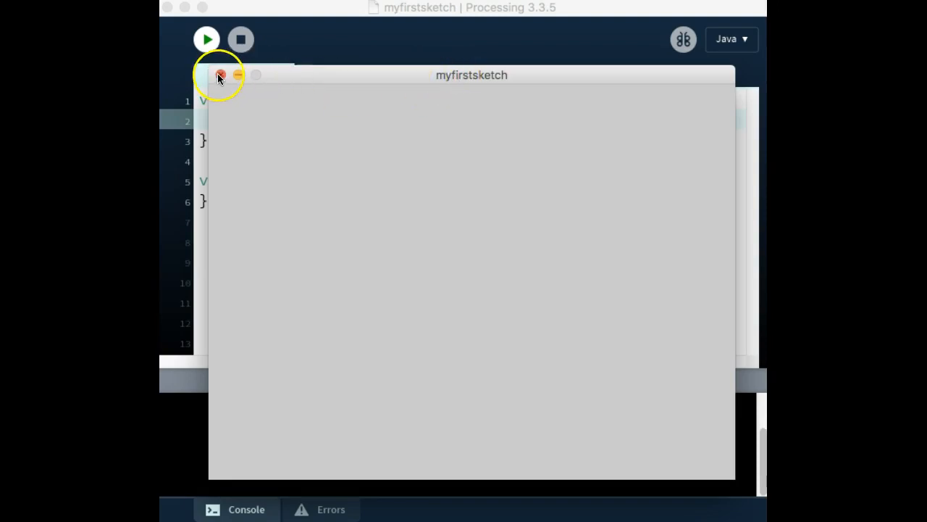
pyautogui.click(221, 74)
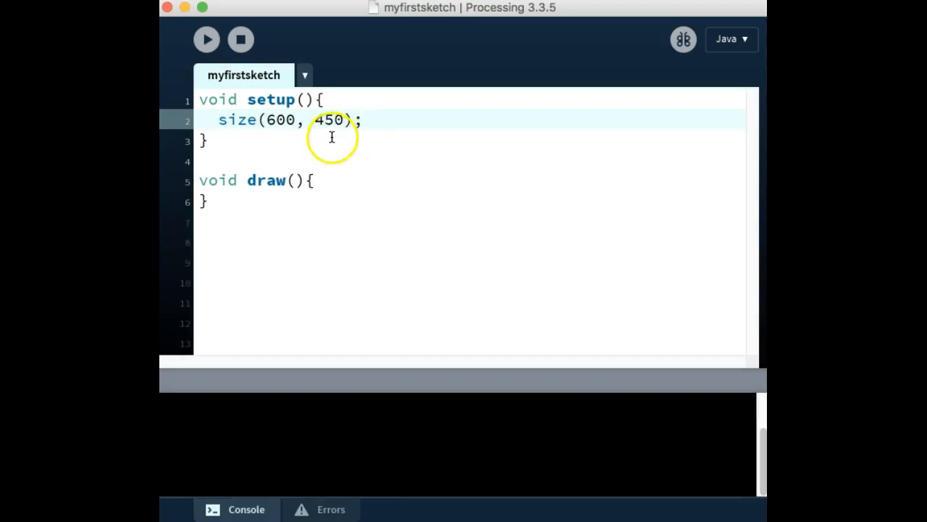
# Step: Add background(255); to setup and run the sketch to see a white canvas
pyautogui.press('Return')
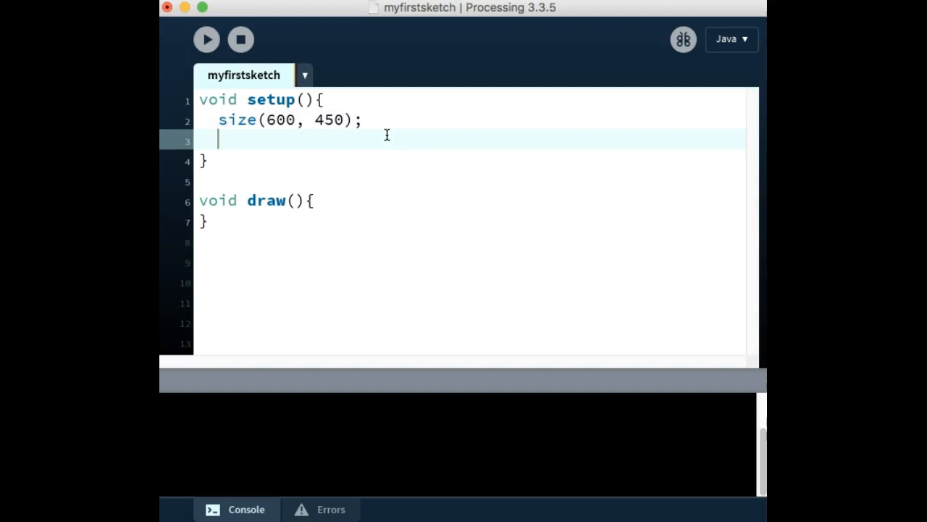
pyautogui.write('backgr')
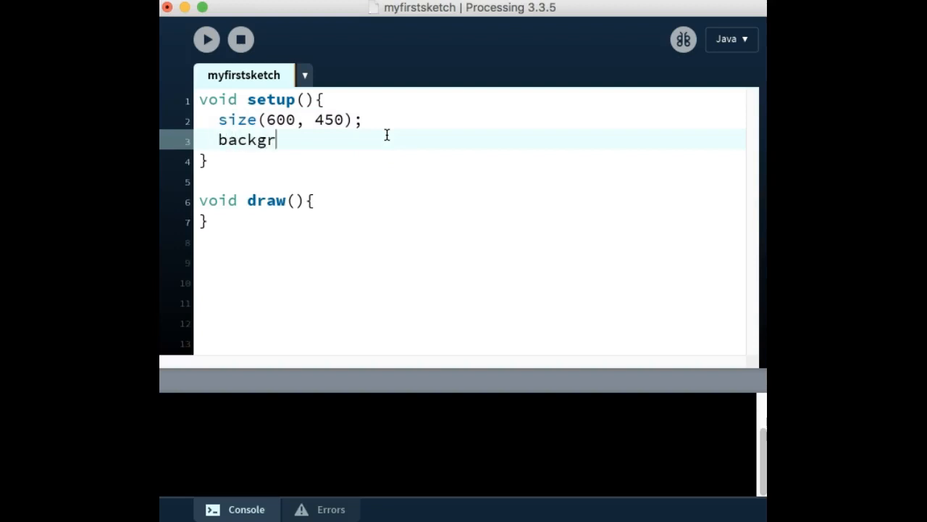
pyautogui.write('ound(')
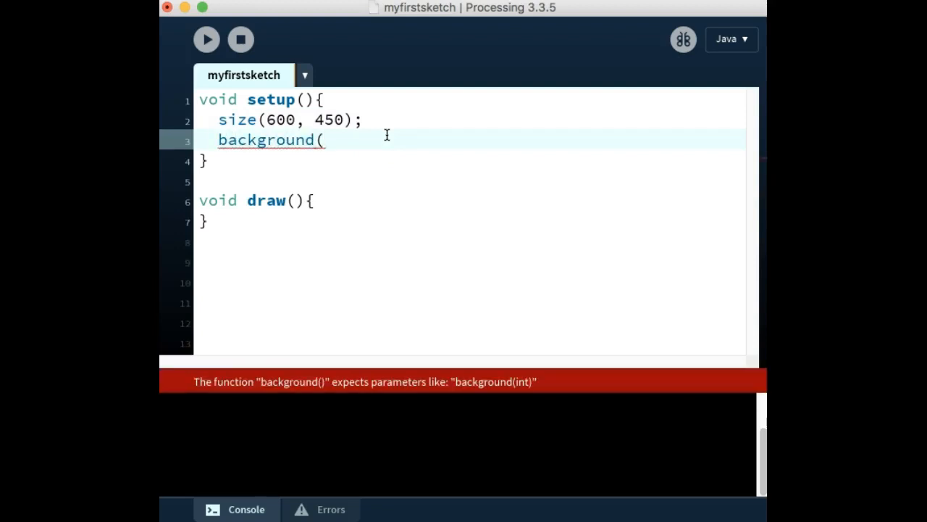
pyautogui.write(')')
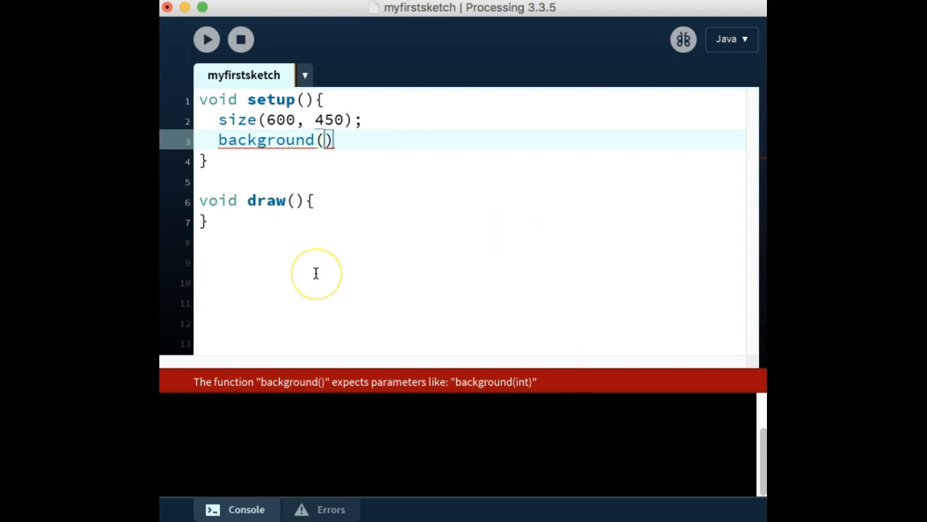
pyautogui.moveTo(316, 273)
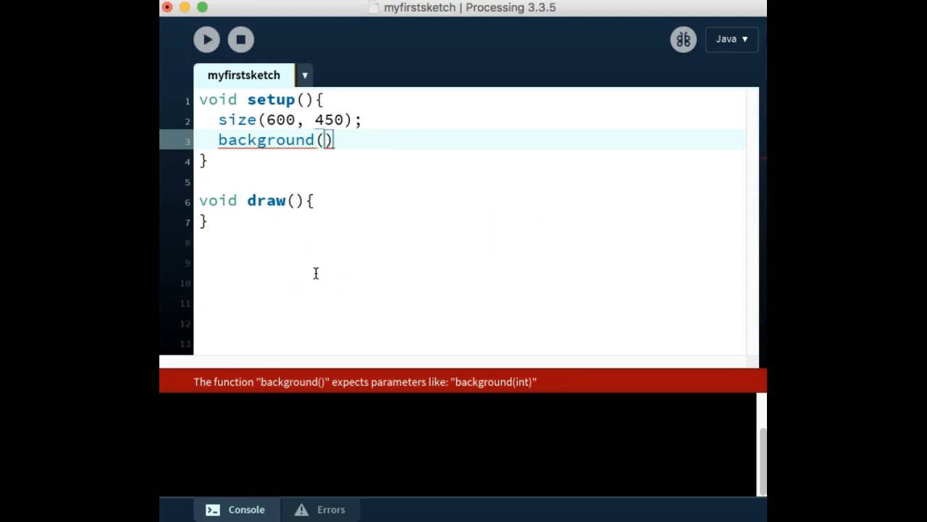
pyautogui.write('255')
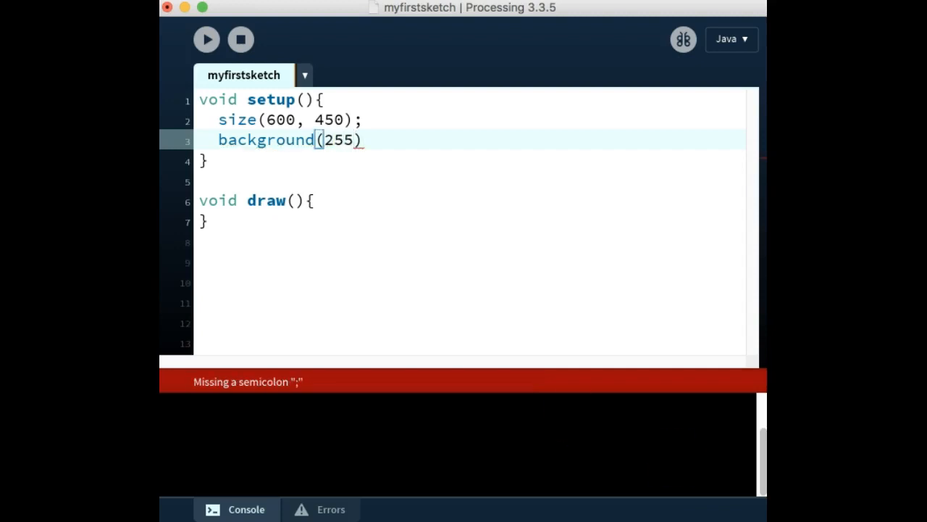
pyautogui.write(';')
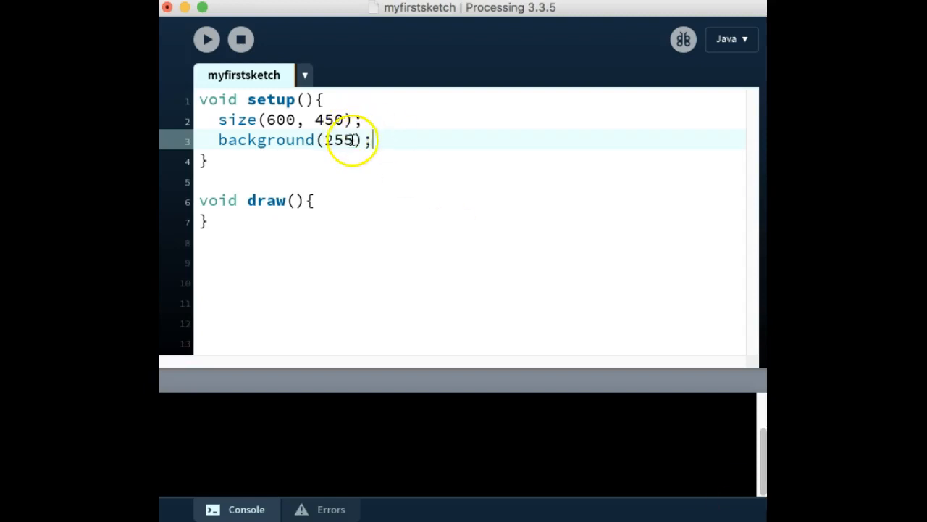
pyautogui.doubleClick(339, 140)
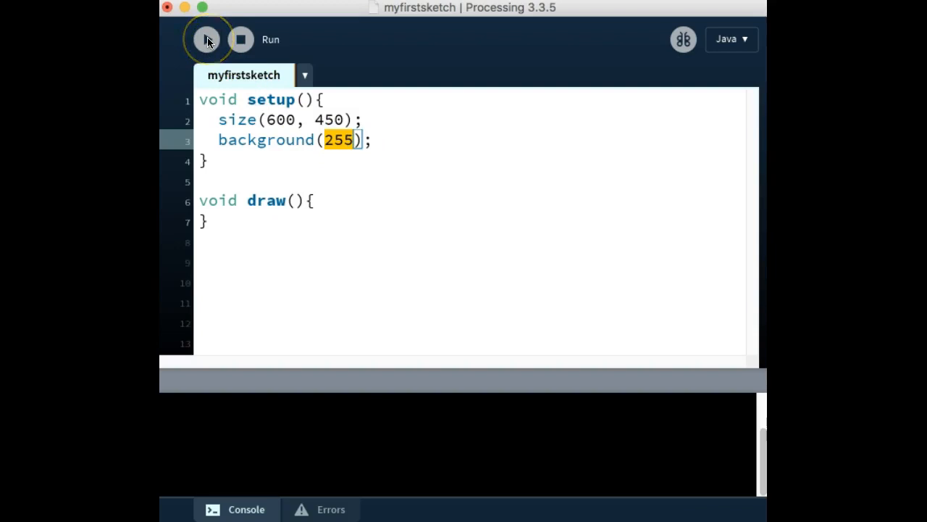
pyautogui.click(207, 39)
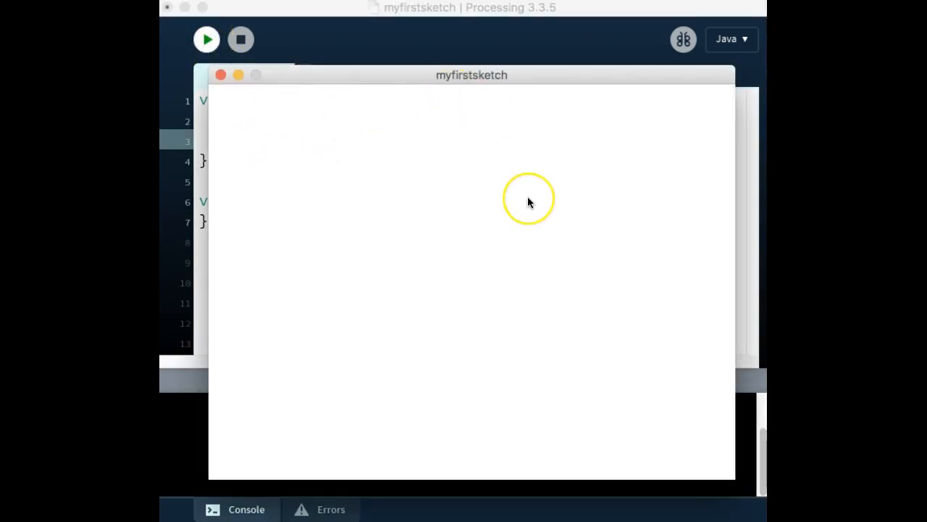
pyautogui.moveTo(520, 210)
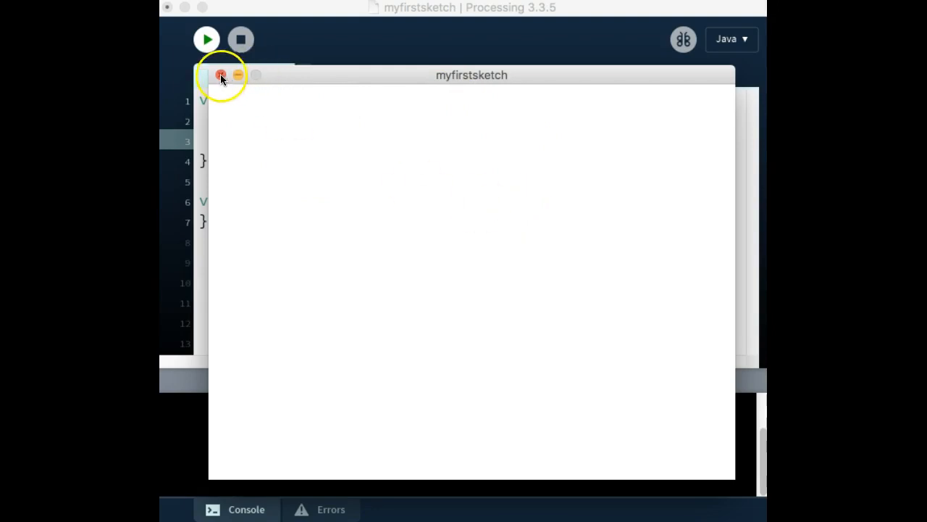
# Step: Close the sketch window and rerun the sketch with background(0)
pyautogui.click(221, 75)
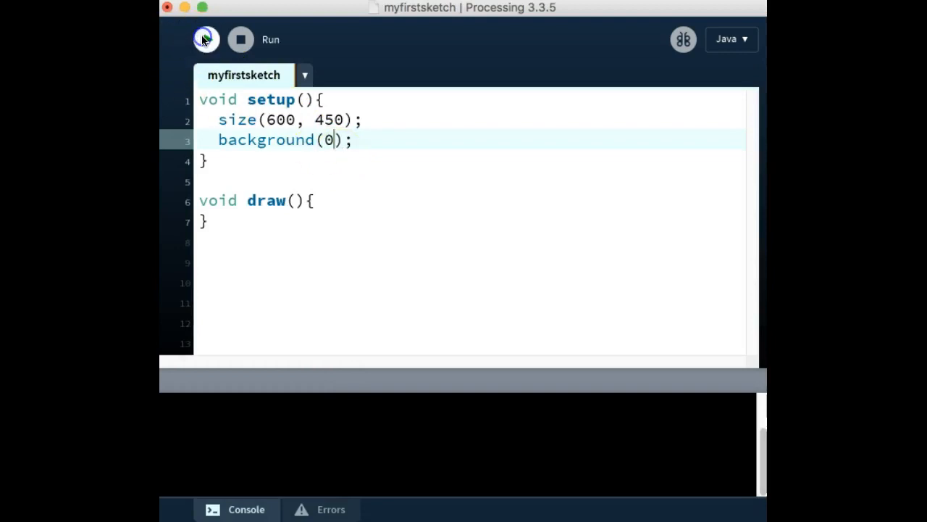
pyautogui.click(206, 40)
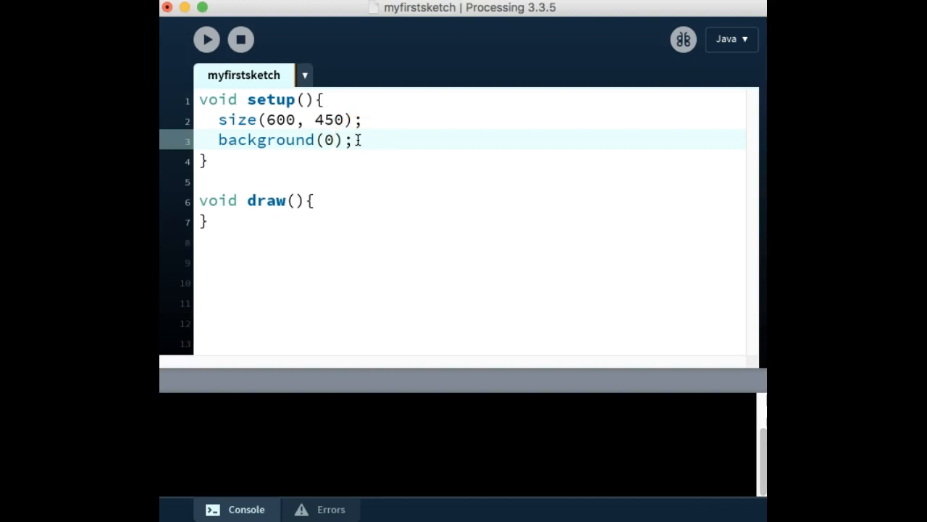
# Step: Run the sketch with background(155) to see grey, then delete the value
pyautogui.press('Backspace')
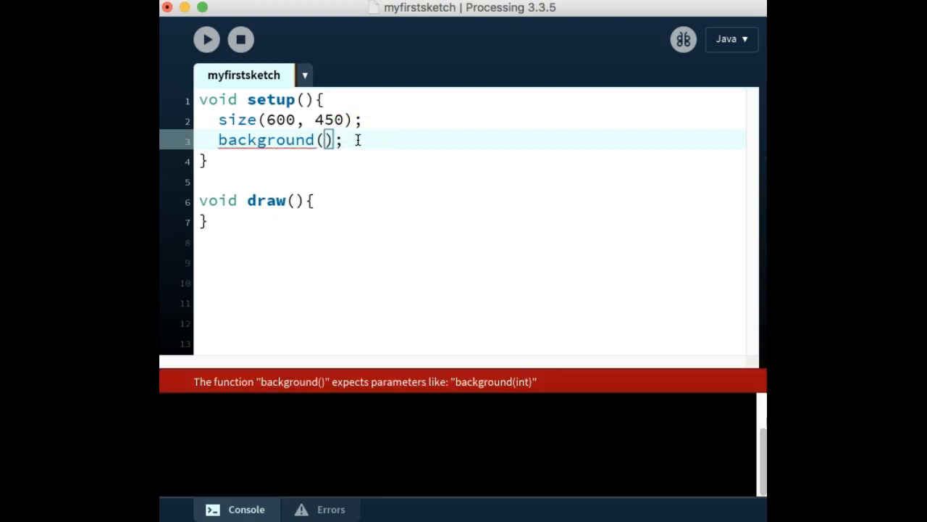
pyautogui.write('155')
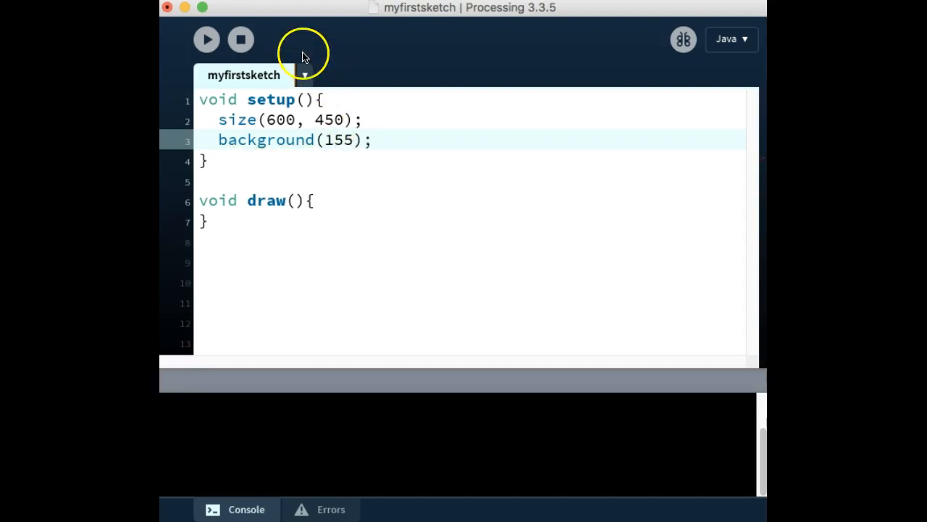
pyautogui.click(206, 39)
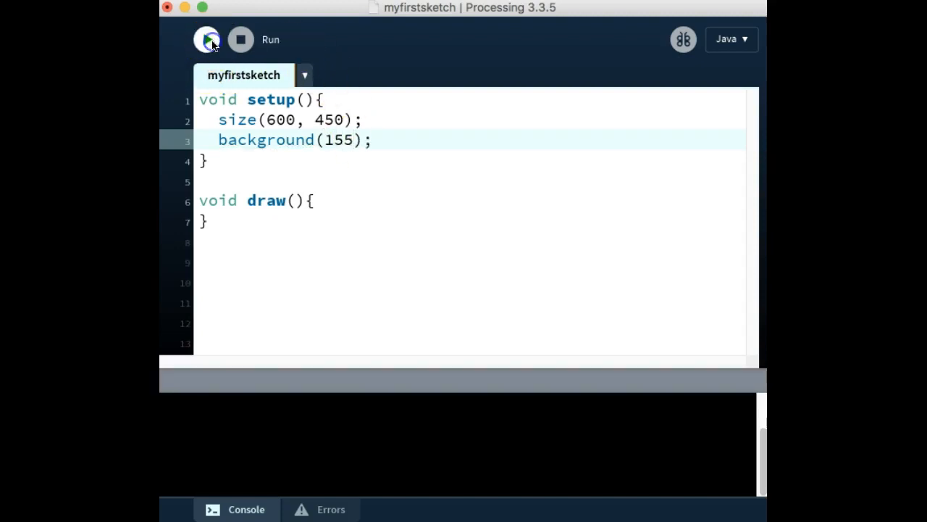
pyautogui.click(206, 39)
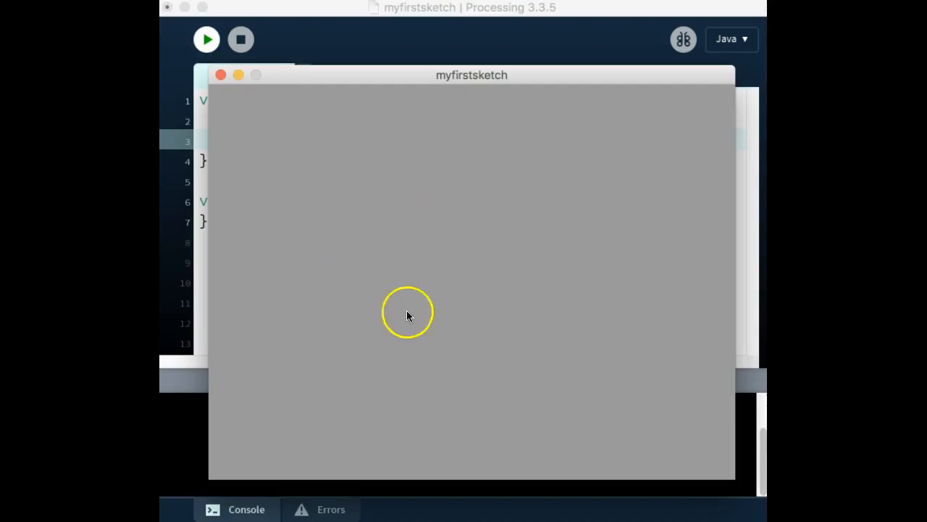
pyautogui.moveTo(404, 271)
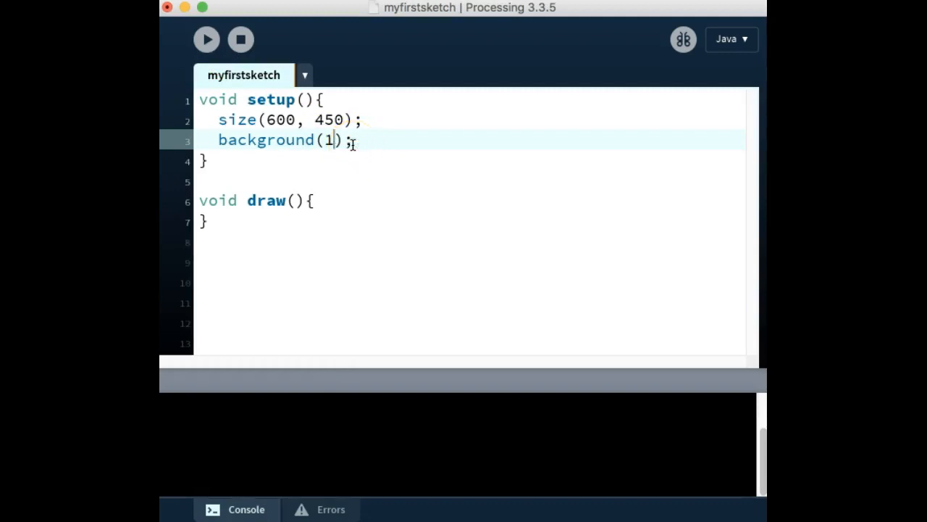
pyautogui.press('Backspace')
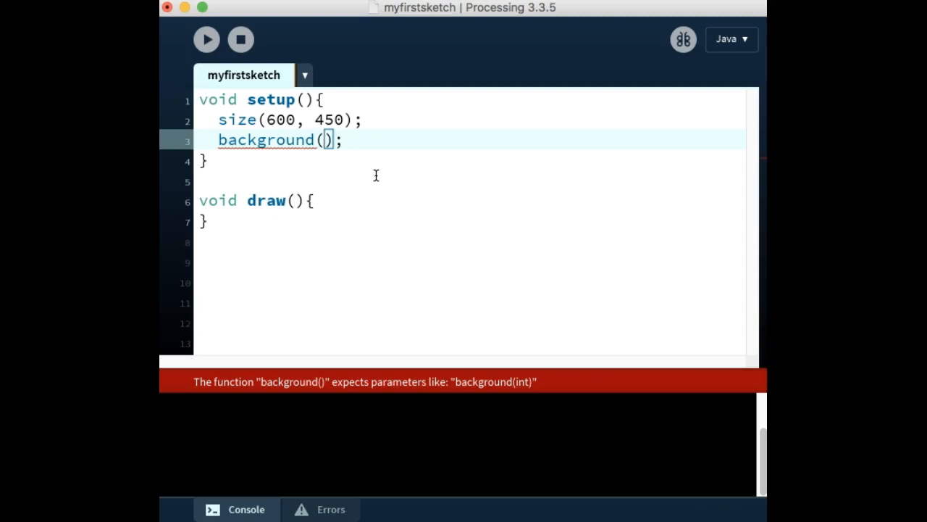
pyautogui.moveTo(362, 149)
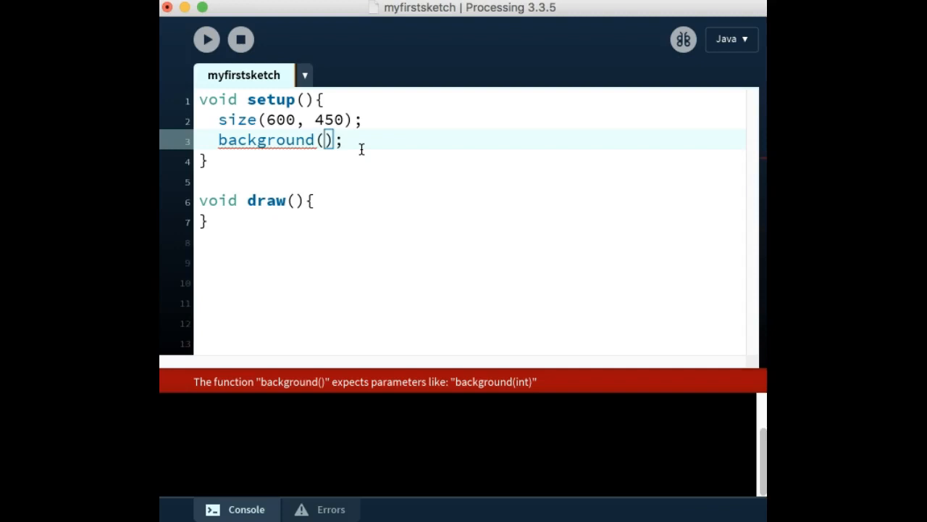
# Step: Restore background(255) and start a new line inside draw
pyautogui.write('255')
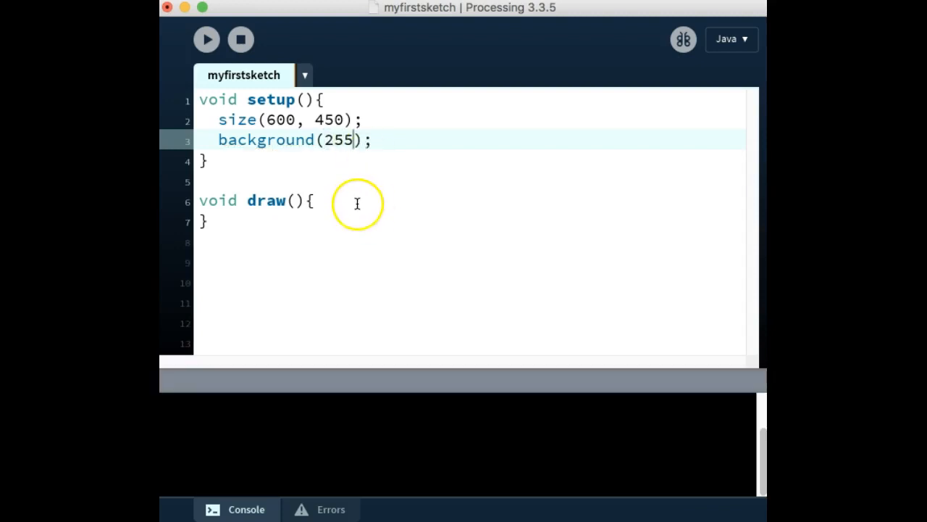
pyautogui.click(354, 200)
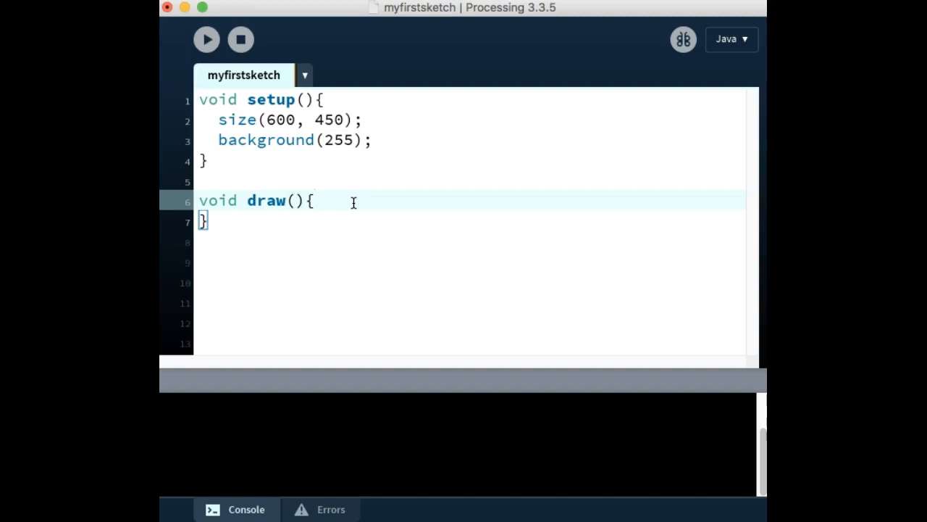
pyautogui.press('Return')
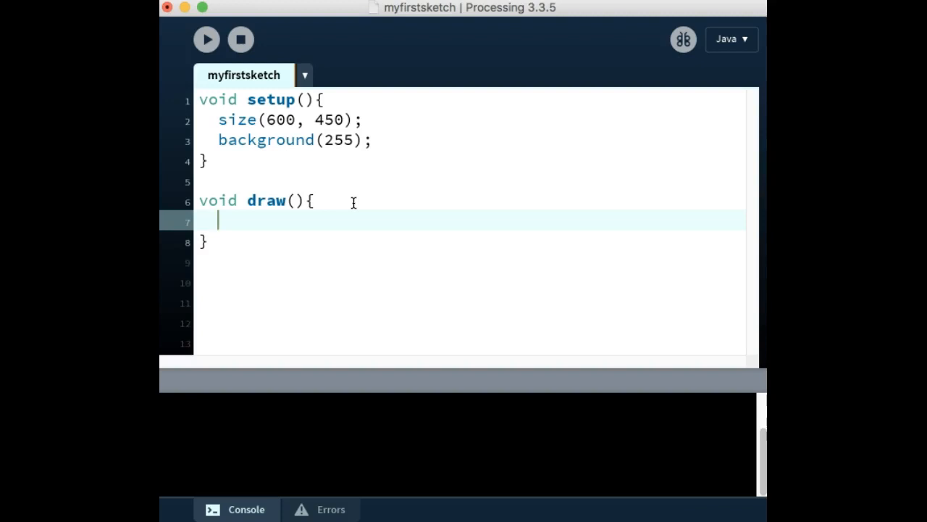
# Step: Write line(45,25,200,78); inside the draw function
pyautogui.write('lin')
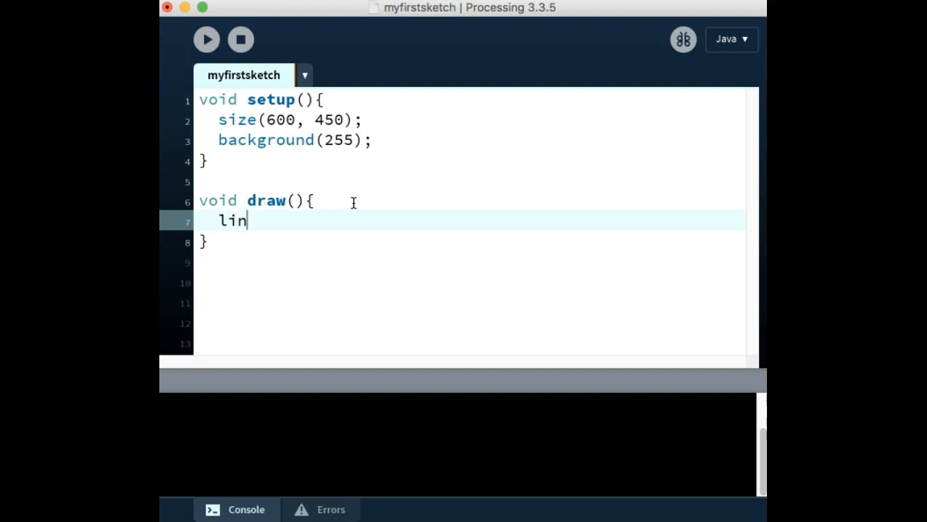
pyautogui.write('e')
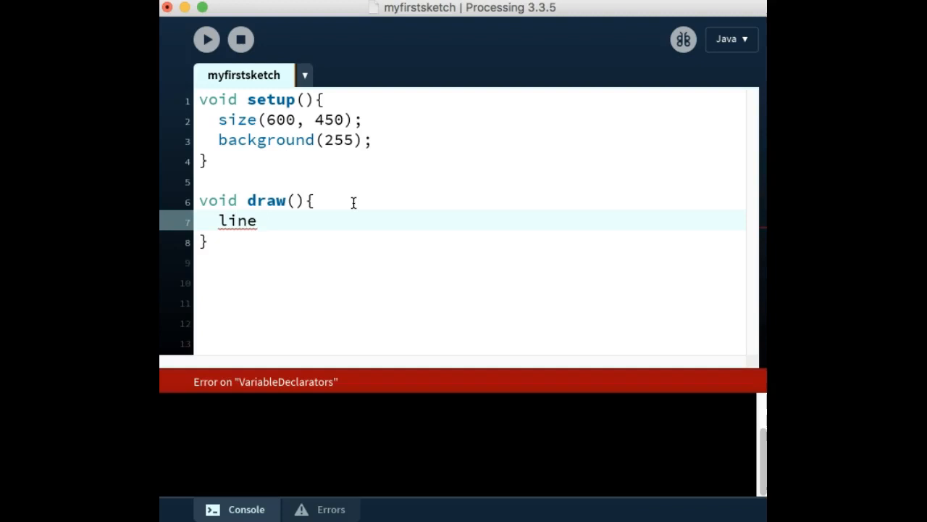
pyautogui.write('(')
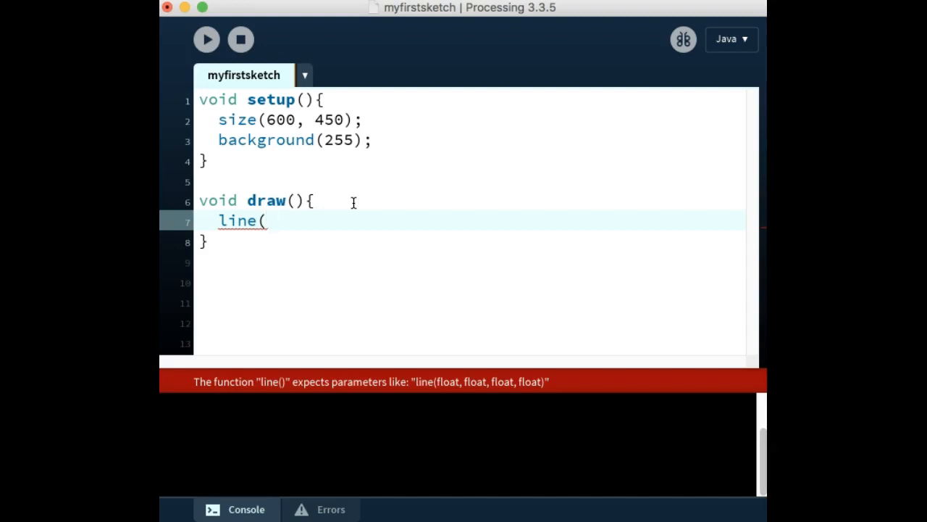
pyautogui.write('45,')
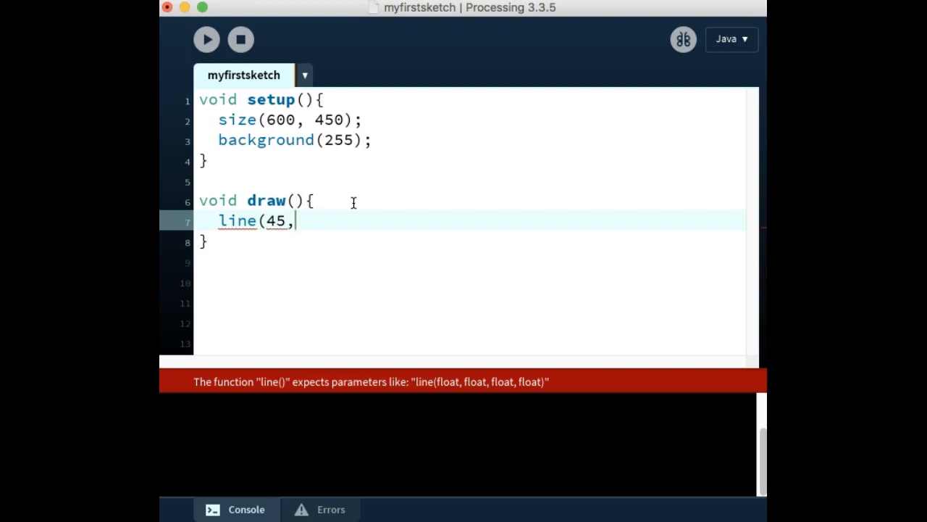
pyautogui.write('25')
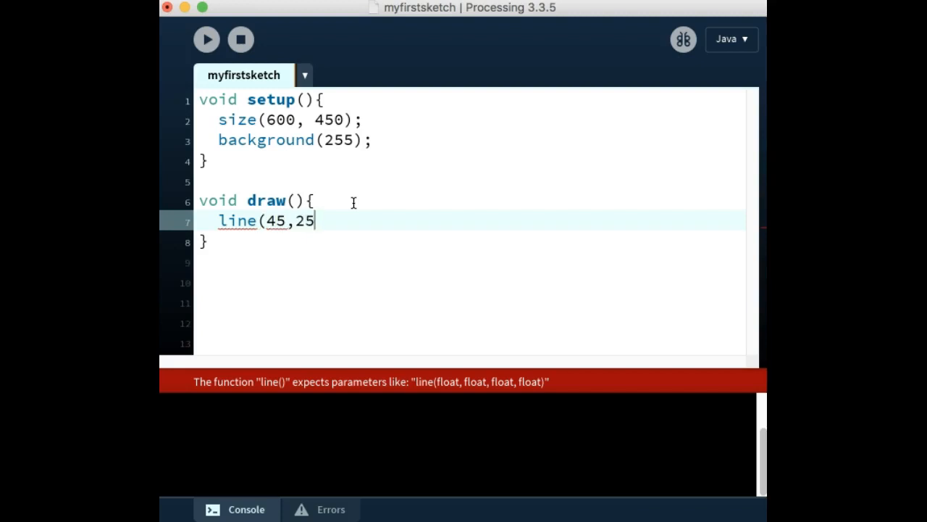
pyautogui.write(',')
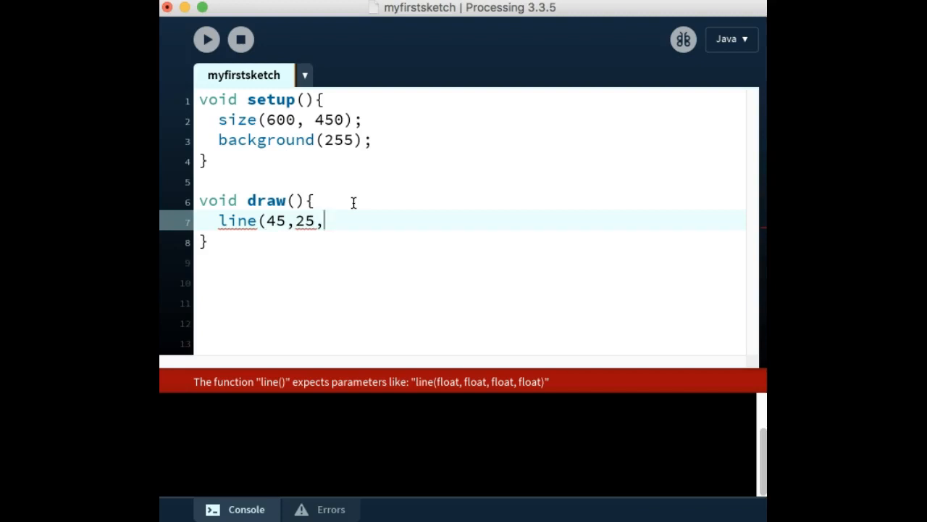
pyautogui.write('2')
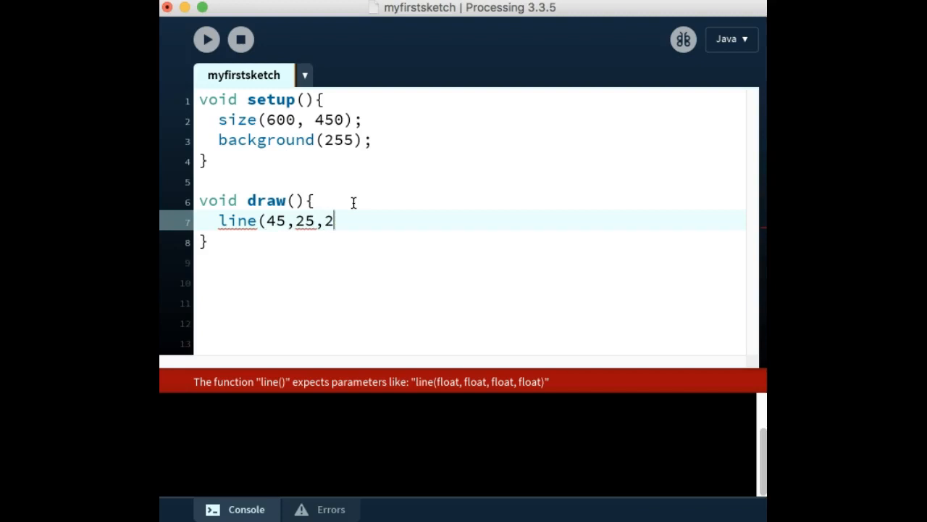
pyautogui.write('00,')
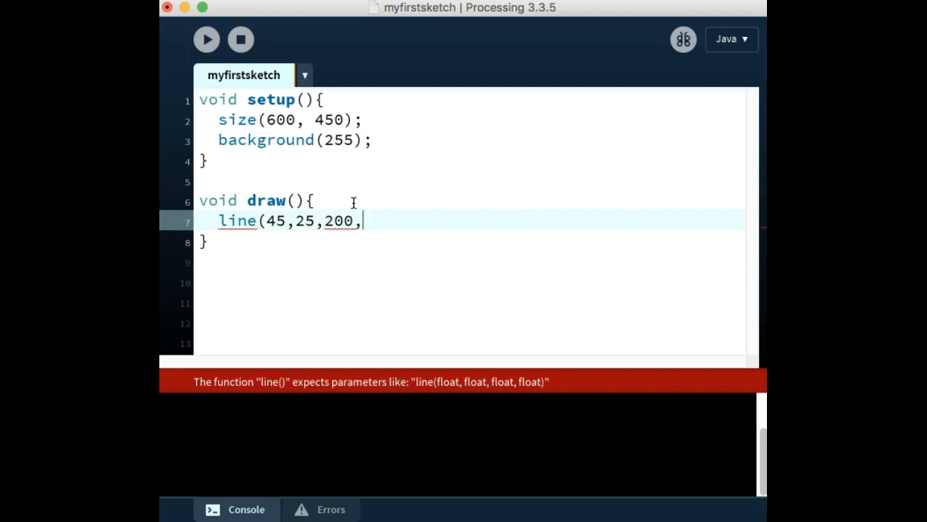
pyautogui.write('78)')
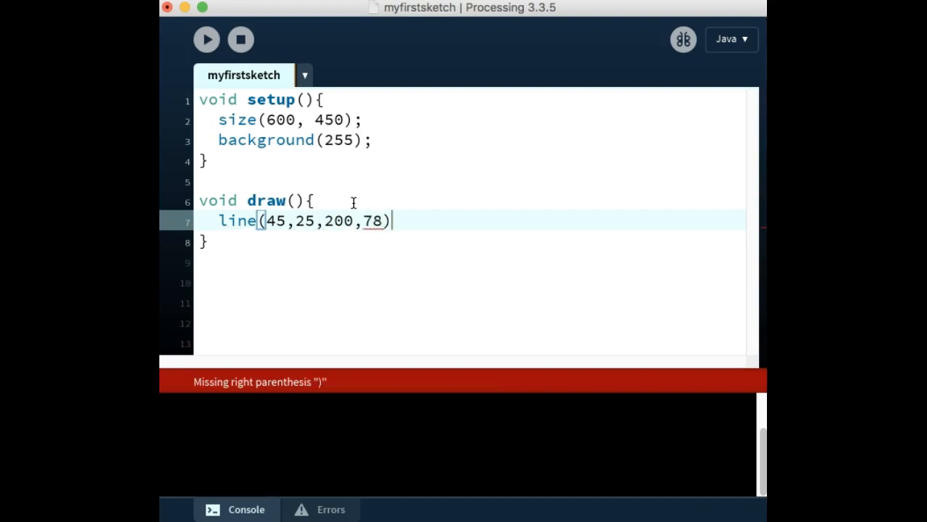
pyautogui.write(')')
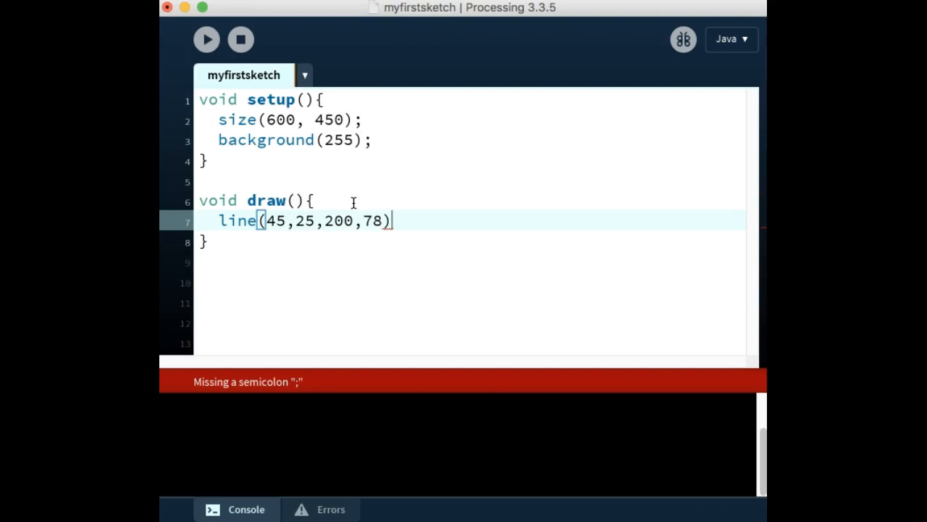
pyautogui.write(';')
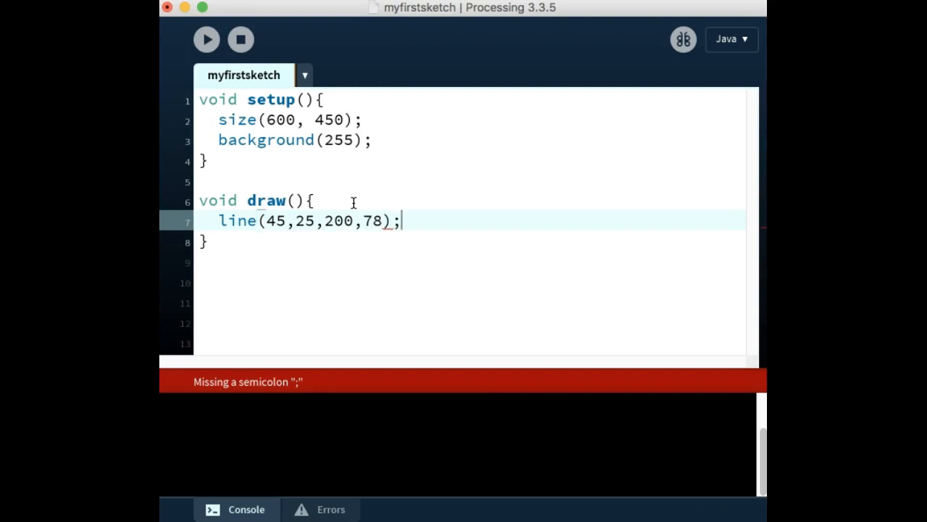
# Step: Run the sketch to see the black diagonal line, then close its window
pyautogui.click(402, 220)
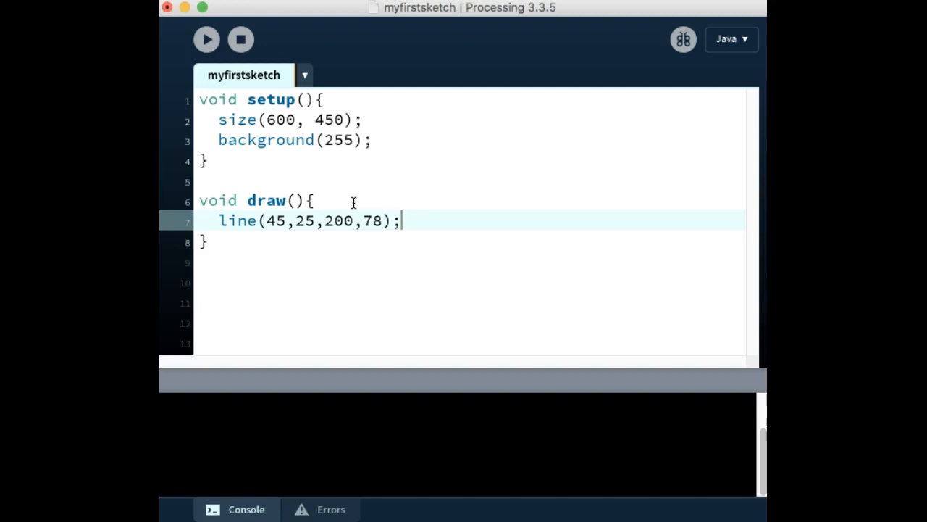
pyautogui.moveTo(207, 39)
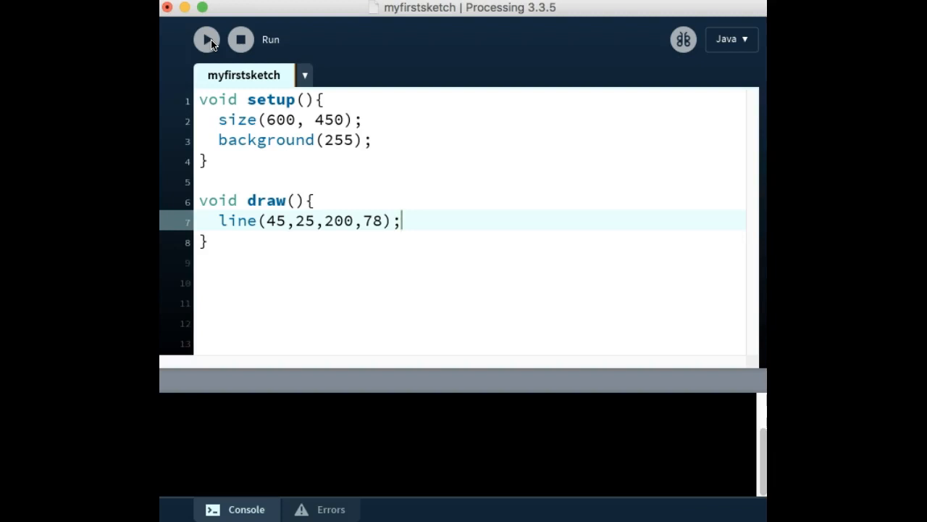
pyautogui.click(207, 39)
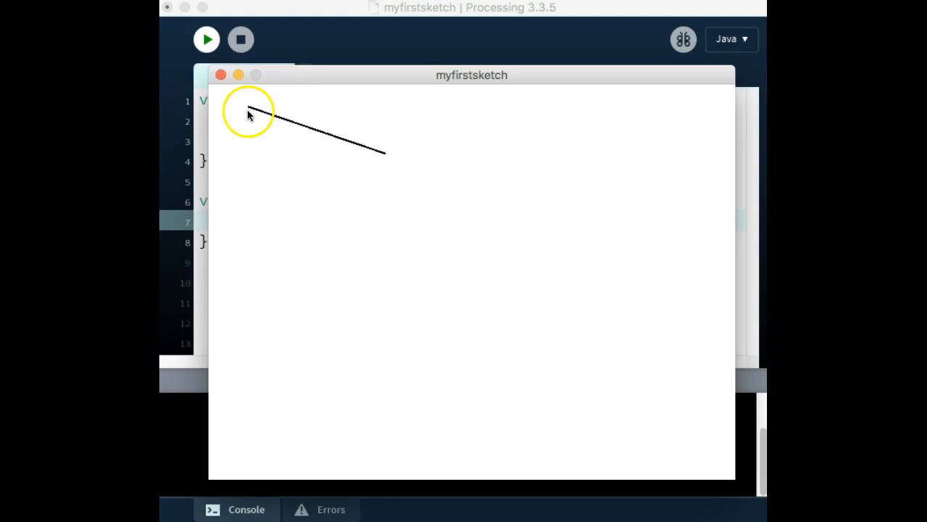
pyautogui.moveTo(278, 78)
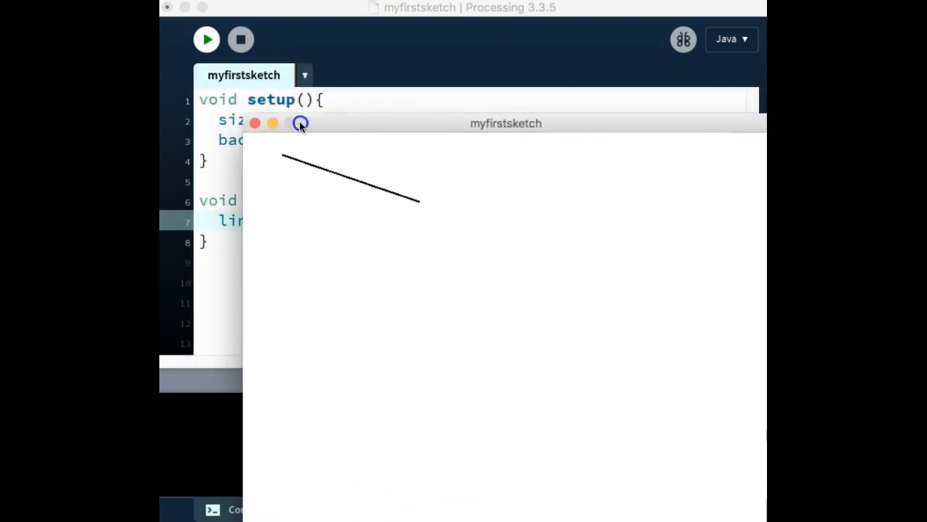
pyautogui.moveTo(505, 123); pyautogui.dragTo(505, 95)
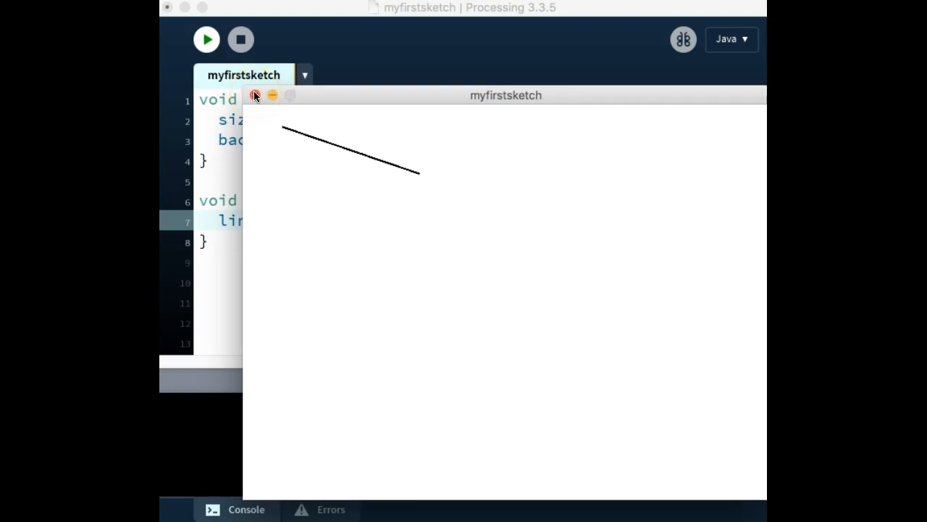
pyautogui.click(255, 95)
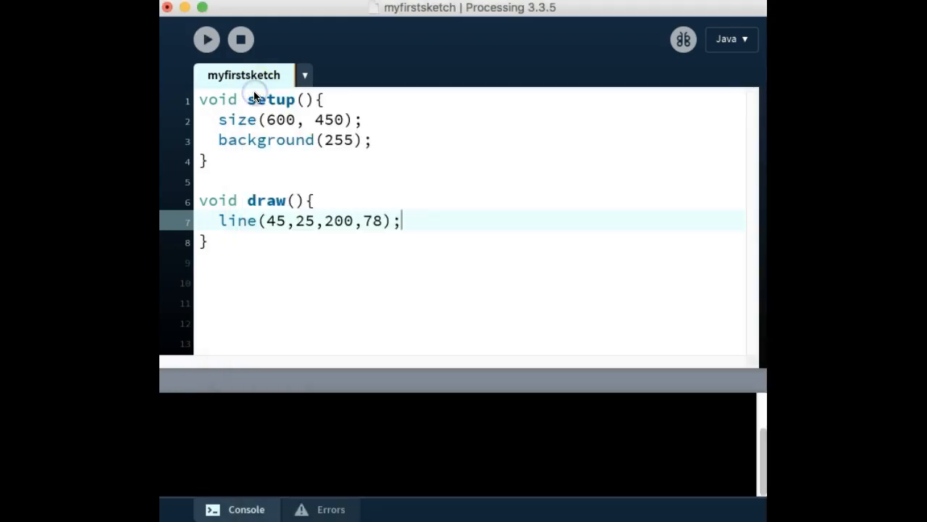
pyautogui.moveTo(411, 226)
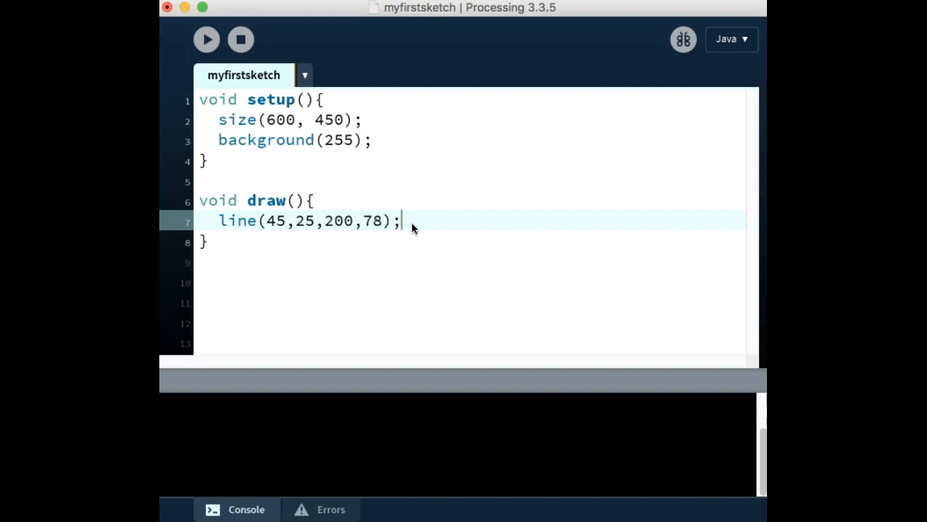
pyautogui.moveTo(372, 210)
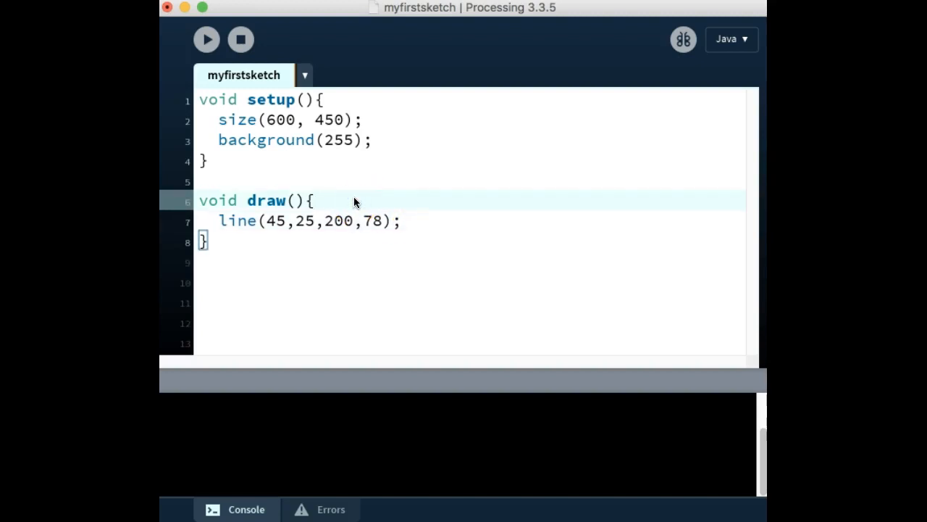
# Step: Insert strokeWeight(4); on a new line above the line() call in draw()
pyautogui.press('Return')
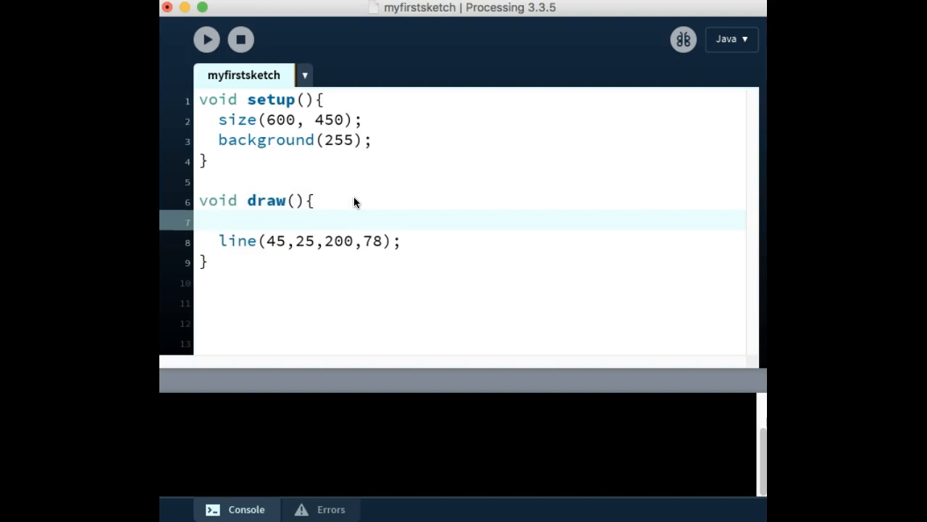
pyautogui.write('s')
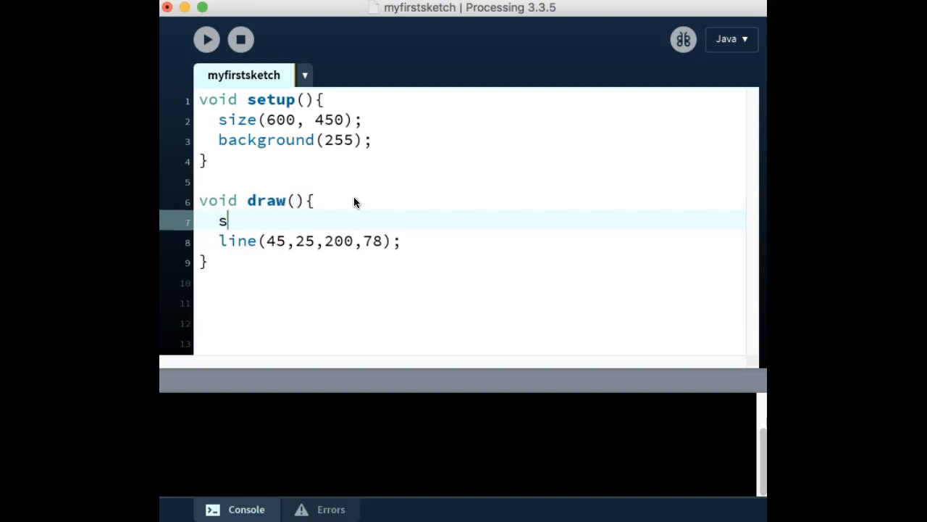
pyautogui.write('troke')
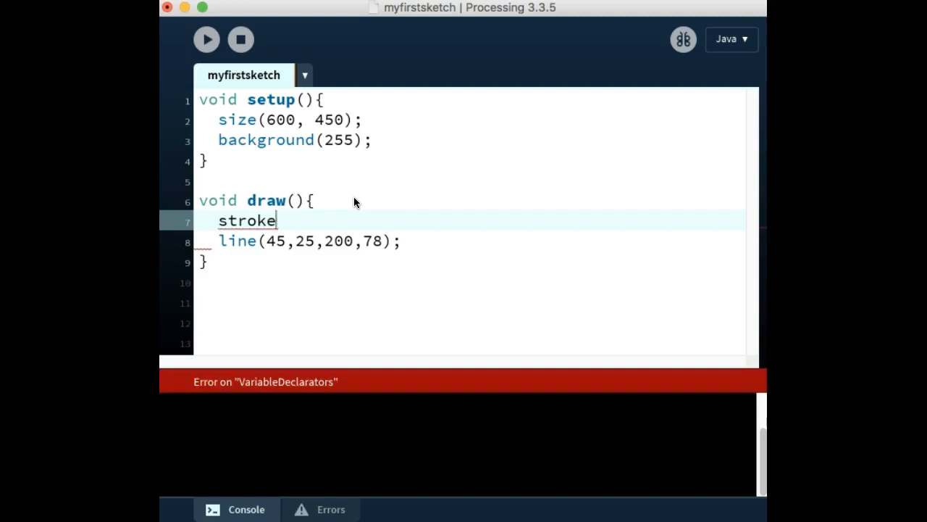
pyautogui.write('Weight(')
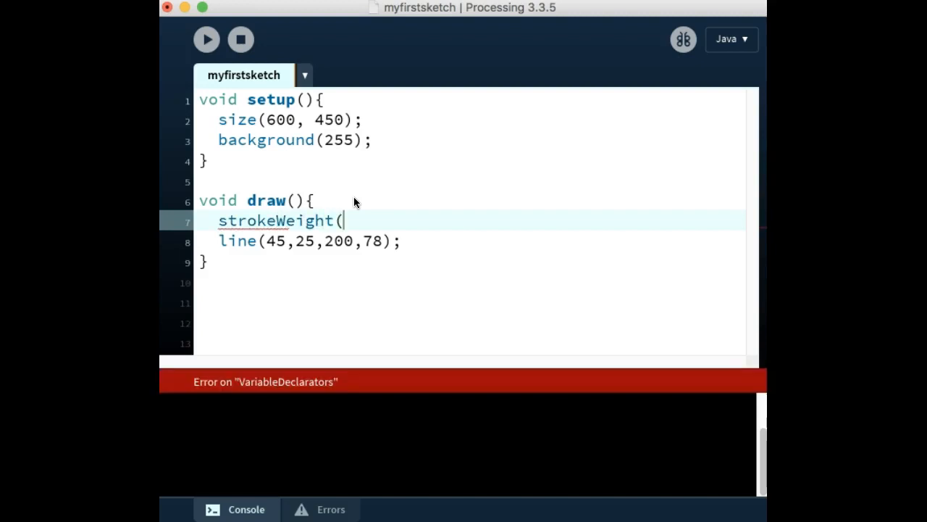
pyautogui.write('4')
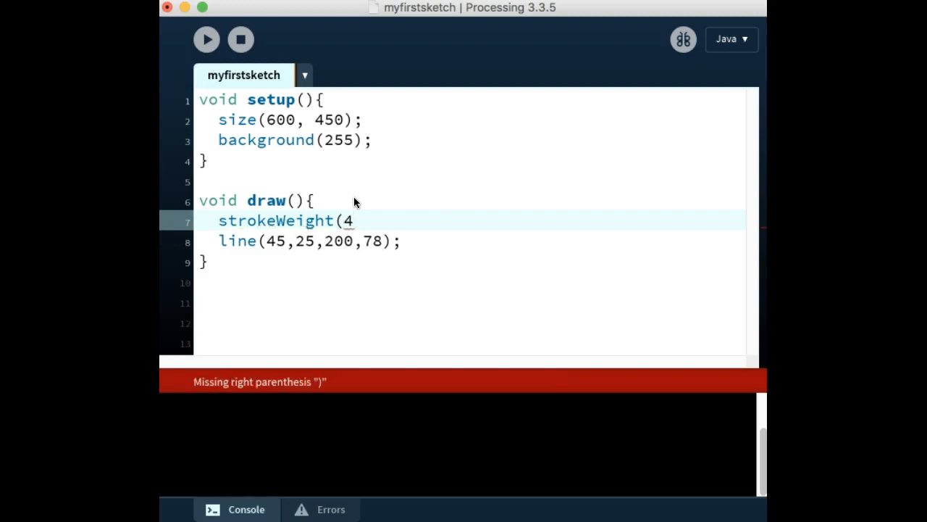
pyautogui.write(')')
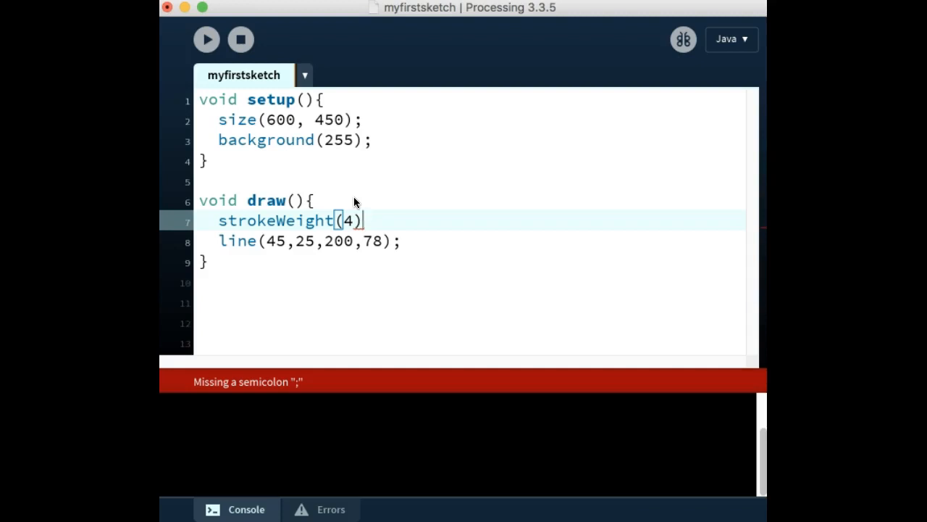
pyautogui.write(';')
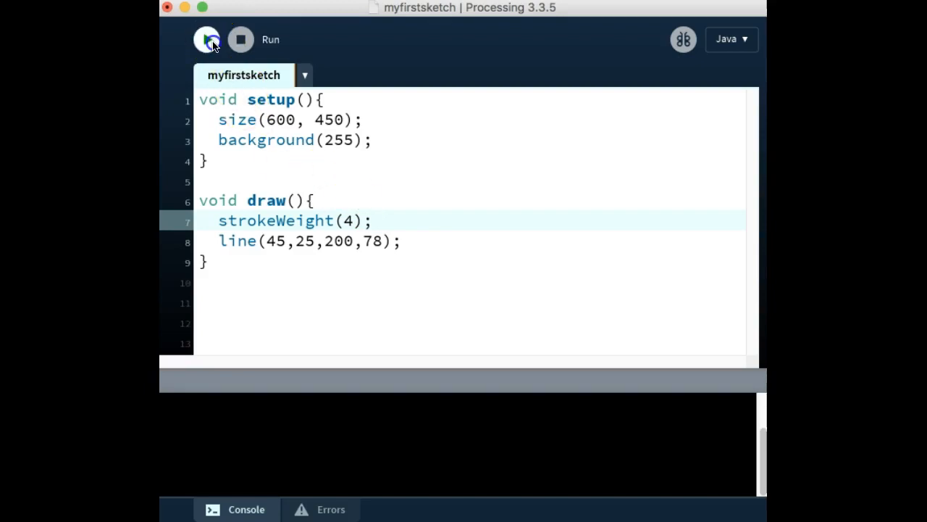
pyautogui.click(207, 39)
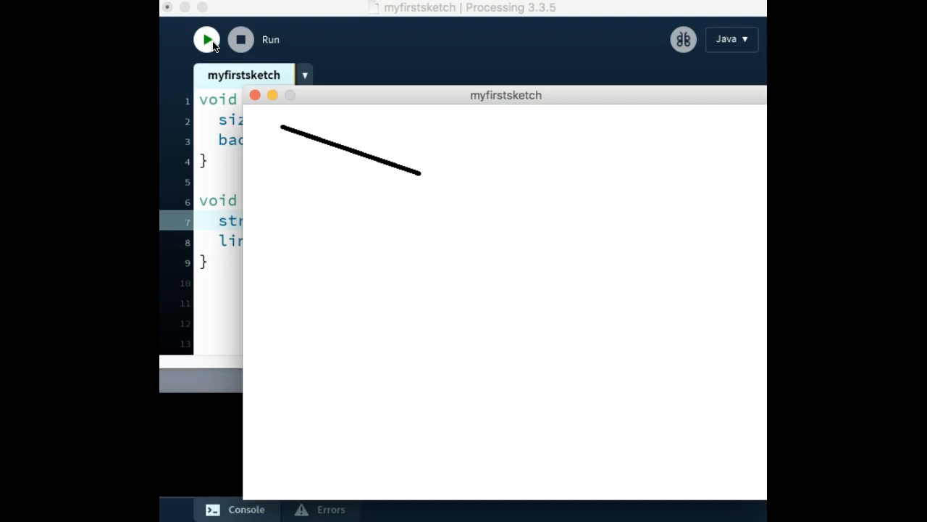
pyautogui.moveTo(292, 150)
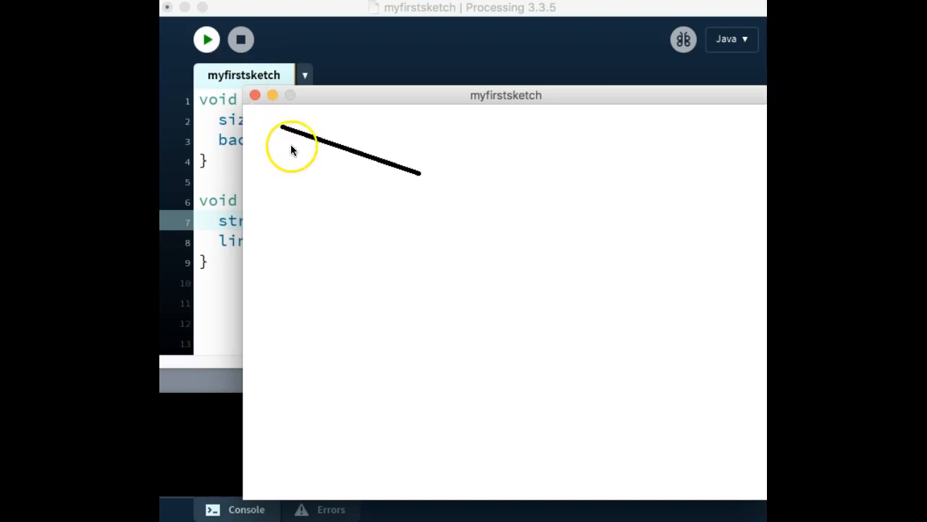
pyautogui.moveTo(308, 150)
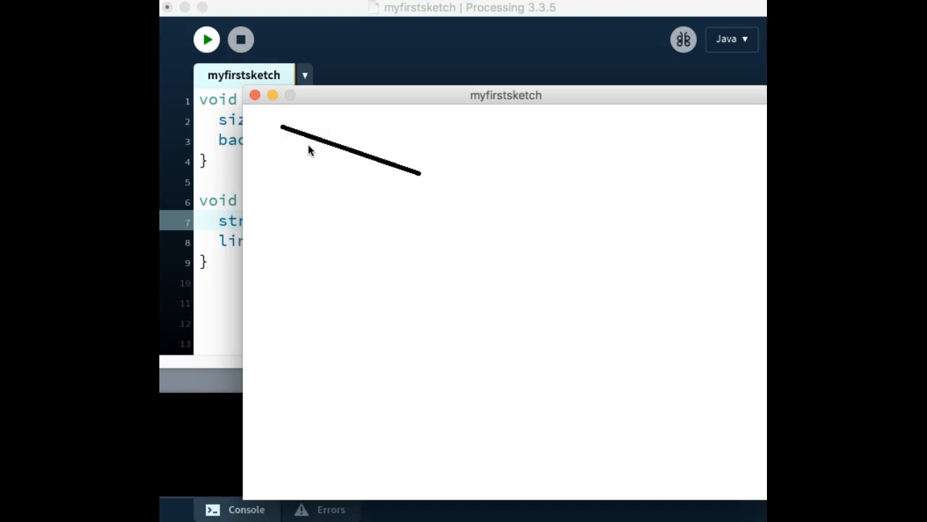
pyautogui.moveTo(334, 157)
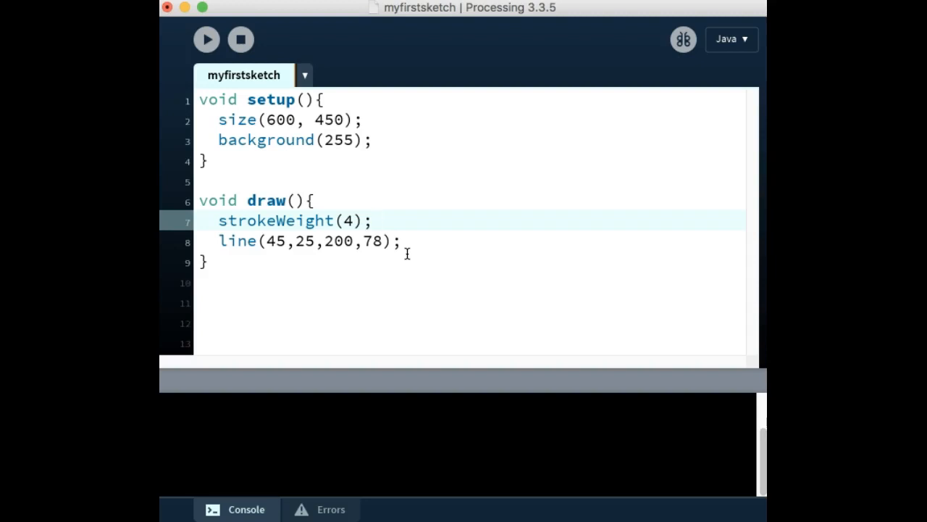
pyautogui.moveTo(351, 206)
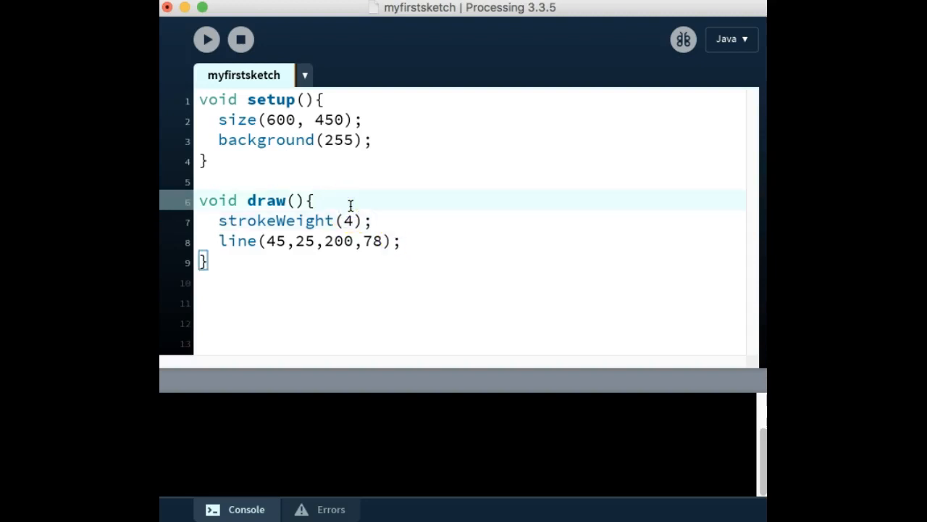
# Step: Begin a new top line in draw() declaring the colour variable c1, removing a stray quote
pyautogui.press('Return')
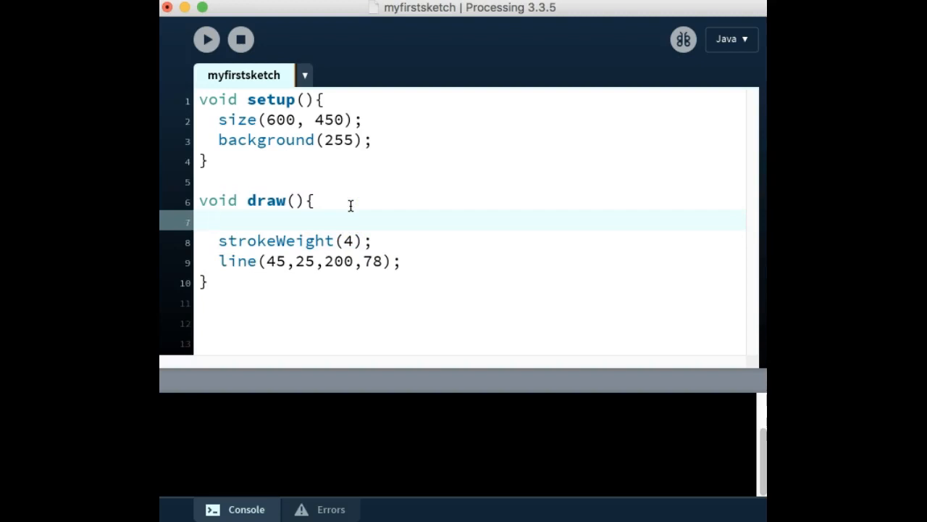
pyautogui.write('c')
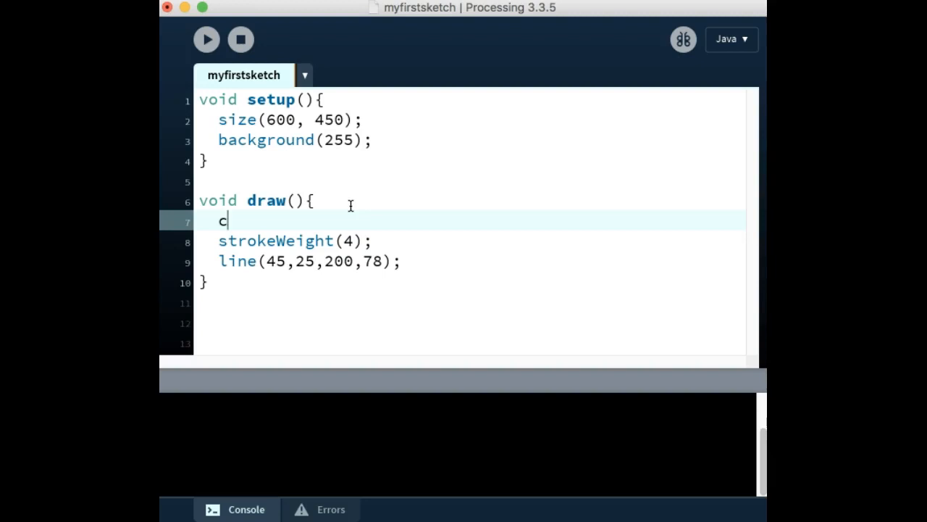
pyautogui.write('l')
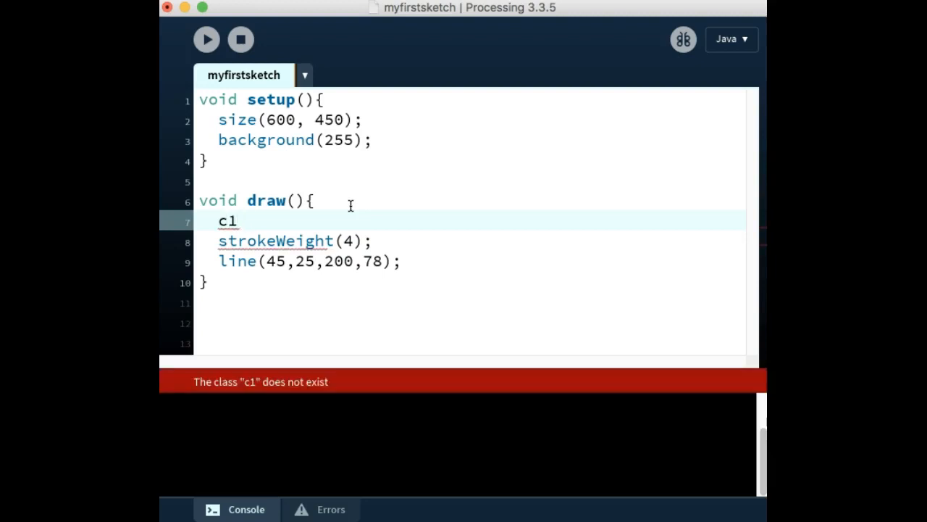
pyautogui.write('=')
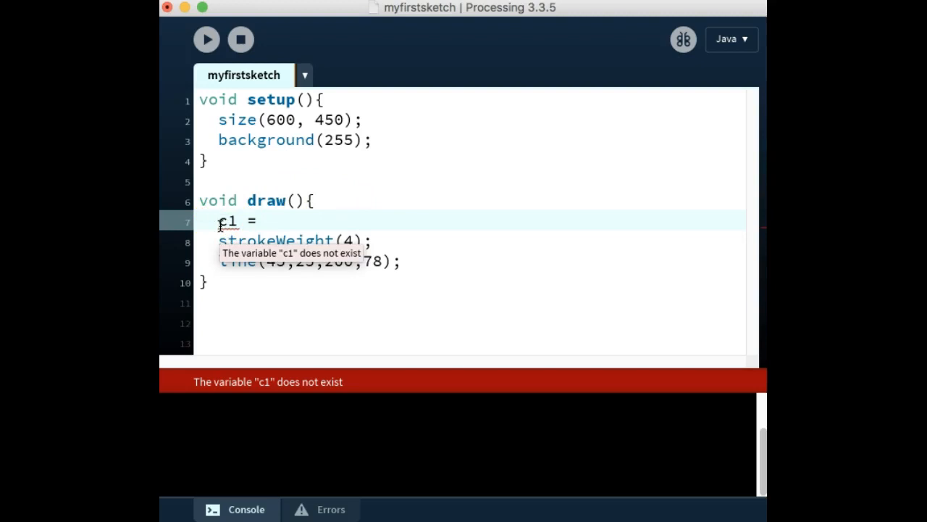
pyautogui.write('color')
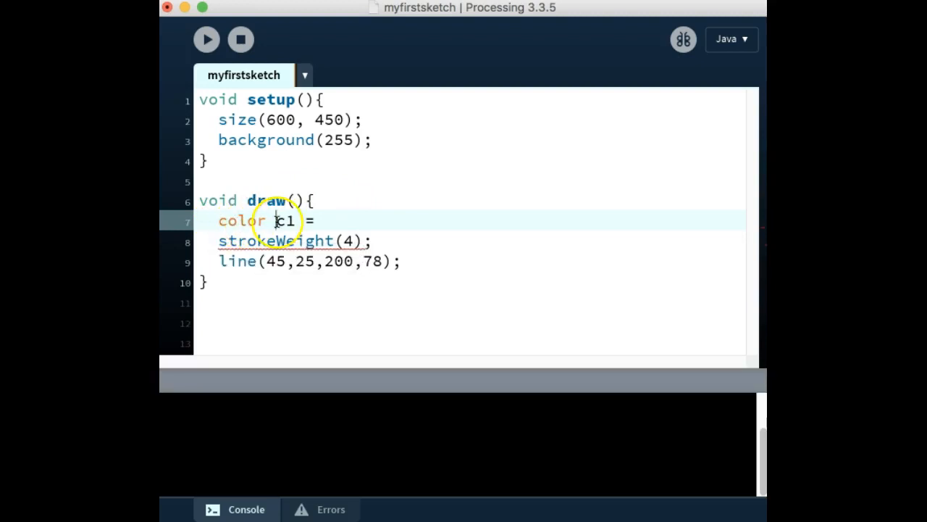
pyautogui.moveTo(319, 221)
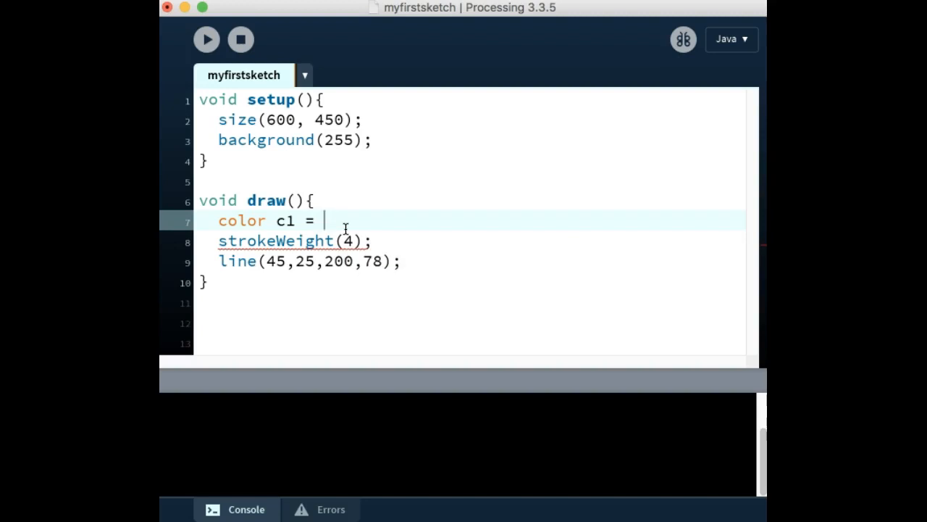
pyautogui.write('"')
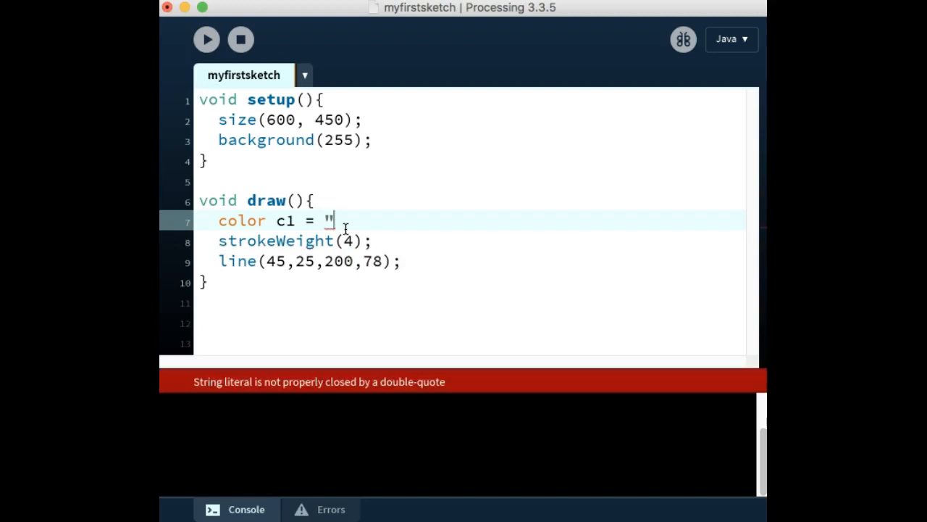
pyautogui.press('backspace')
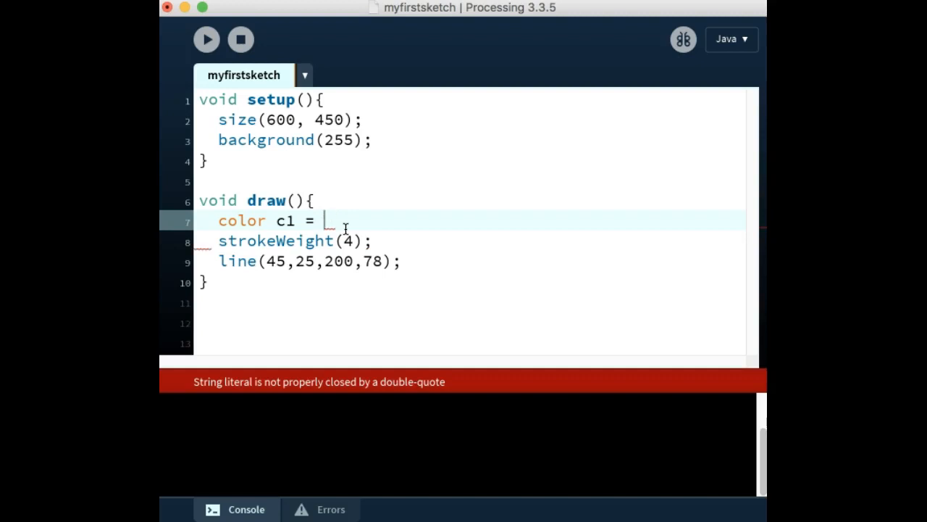
# Step: Assign the hex value #FFCC00 with a closing semicolon, correcting typing slips
pyautogui.write('#')
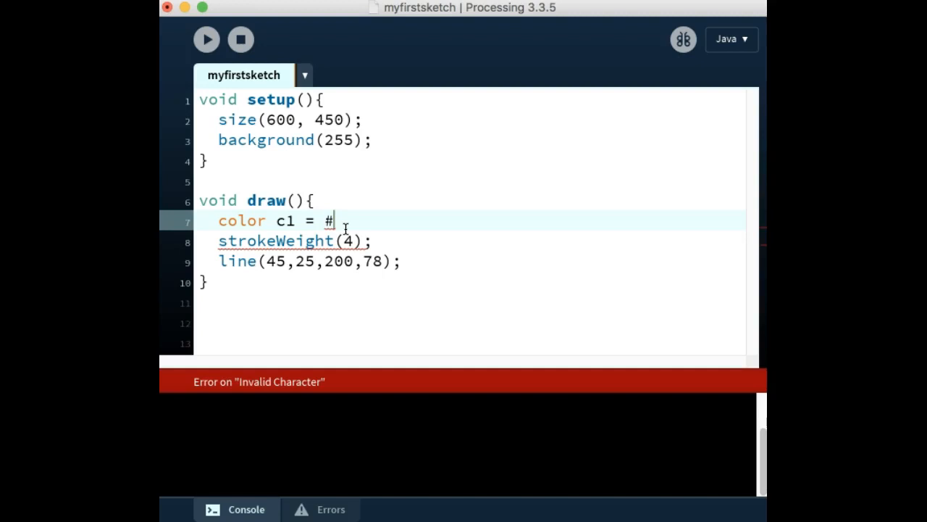
pyautogui.write('F')
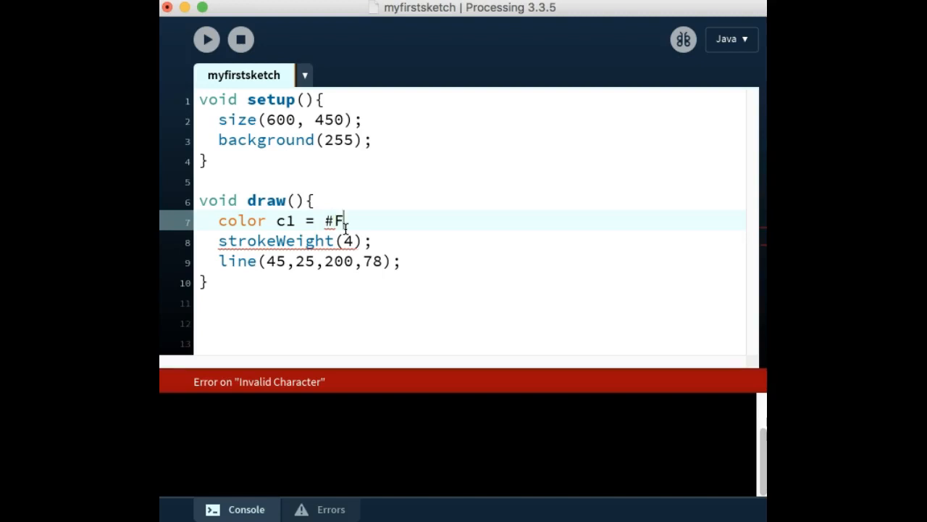
pyautogui.write('FC C')
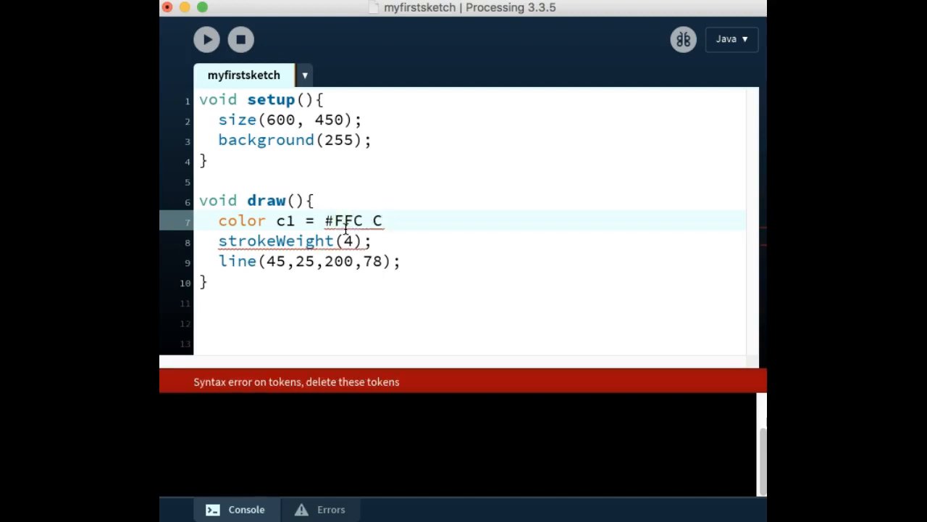
pyautogui.press('Backspace')
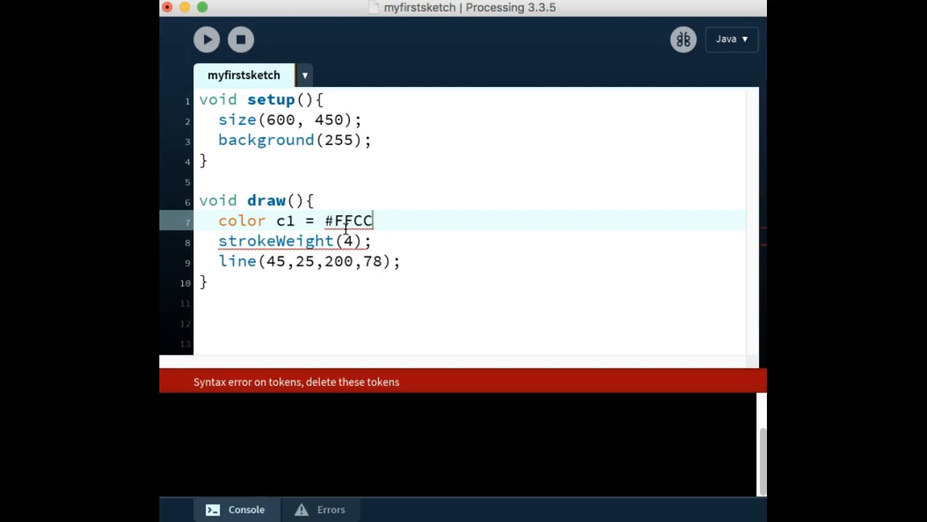
pyautogui.write('00')
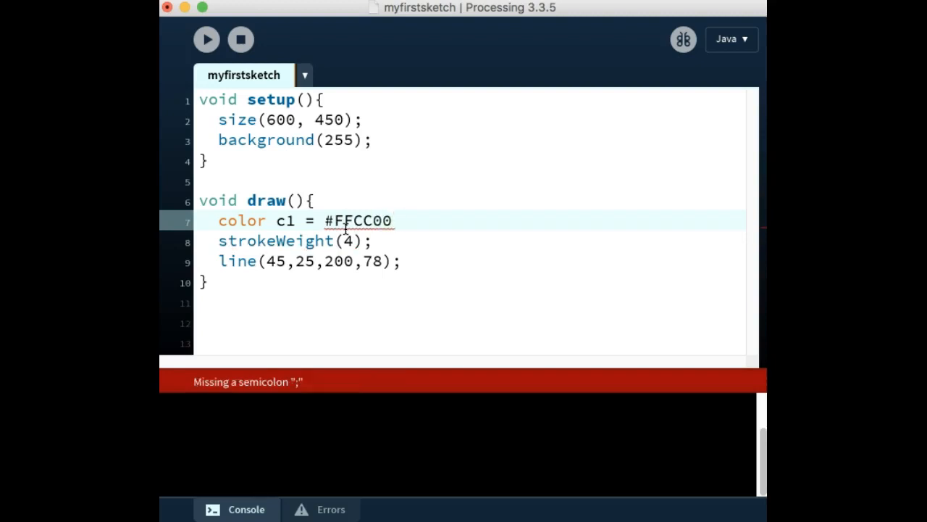
pyautogui.write(';')
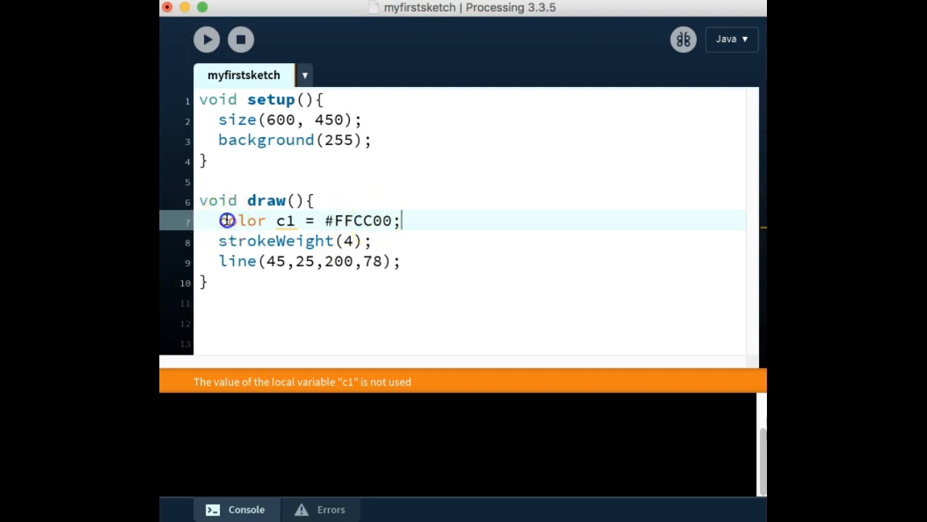
pyautogui.press('BackSpace')
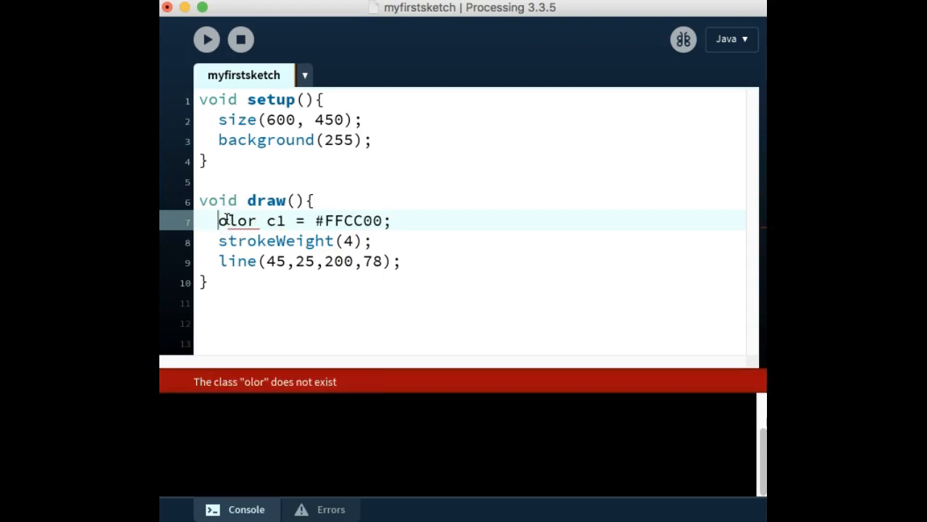
pyautogui.write('C')
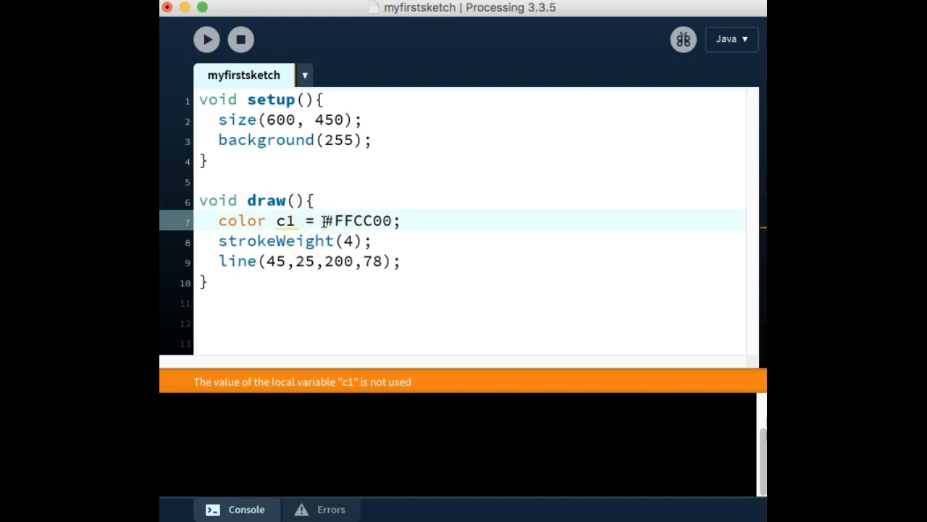
pyautogui.write('"')
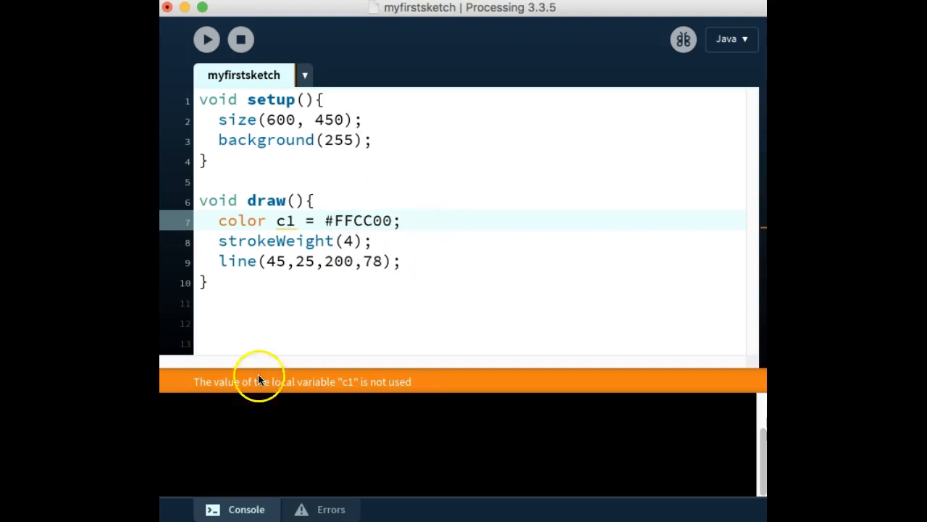
pyautogui.moveTo(339, 397)
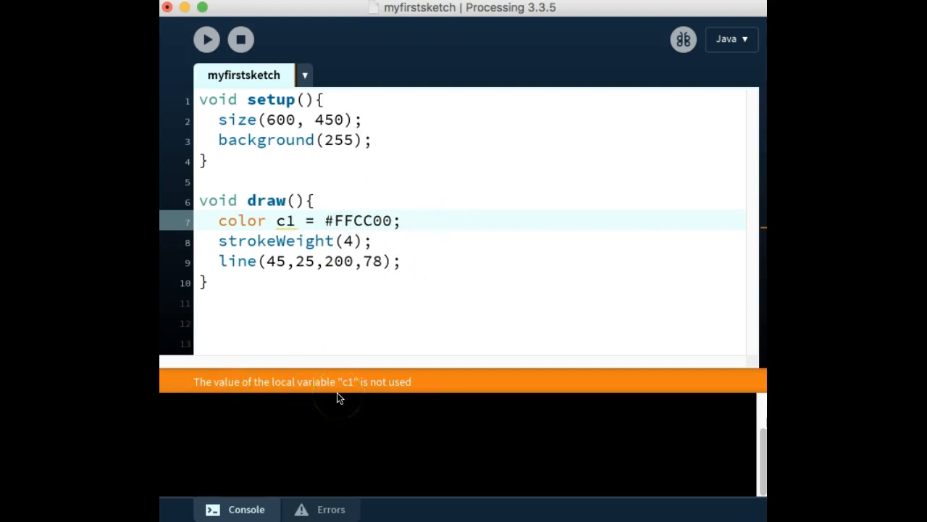
pyautogui.moveTo(245, 382)
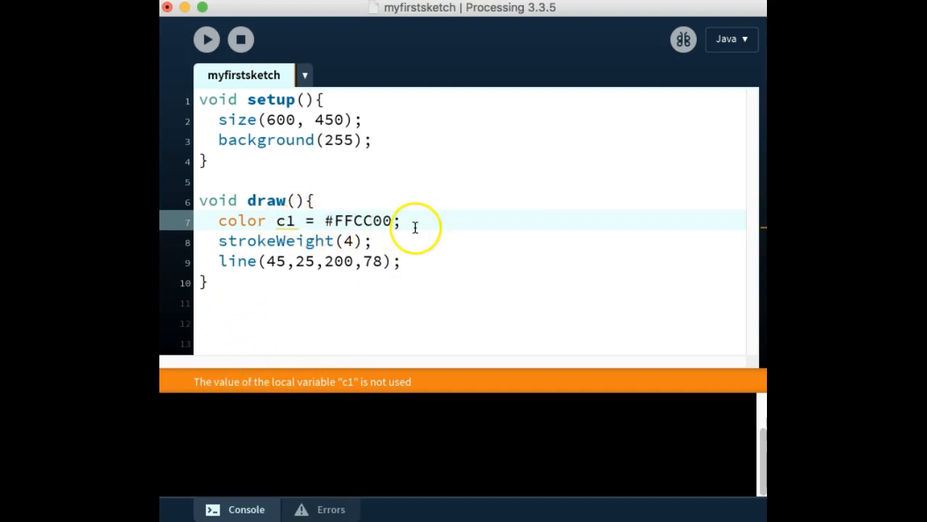
pyautogui.moveTo(290, 387)
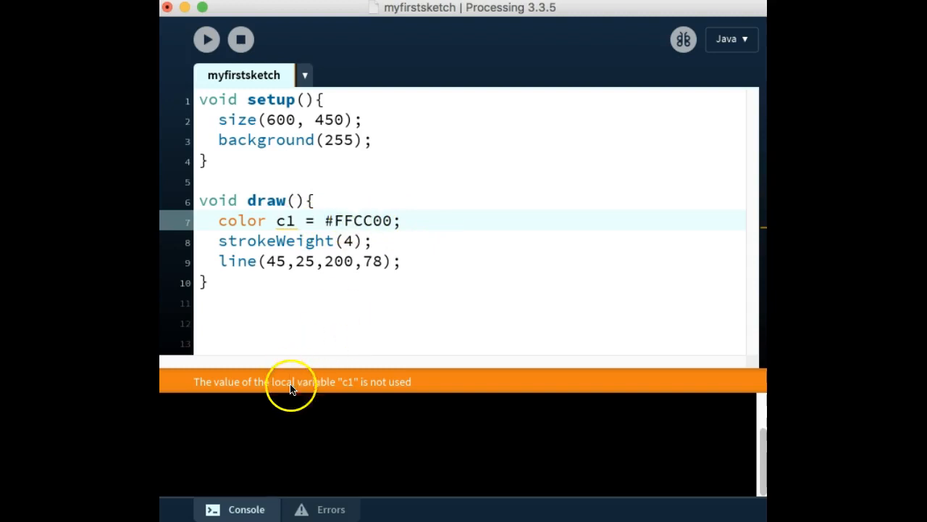
pyautogui.moveTo(330, 387)
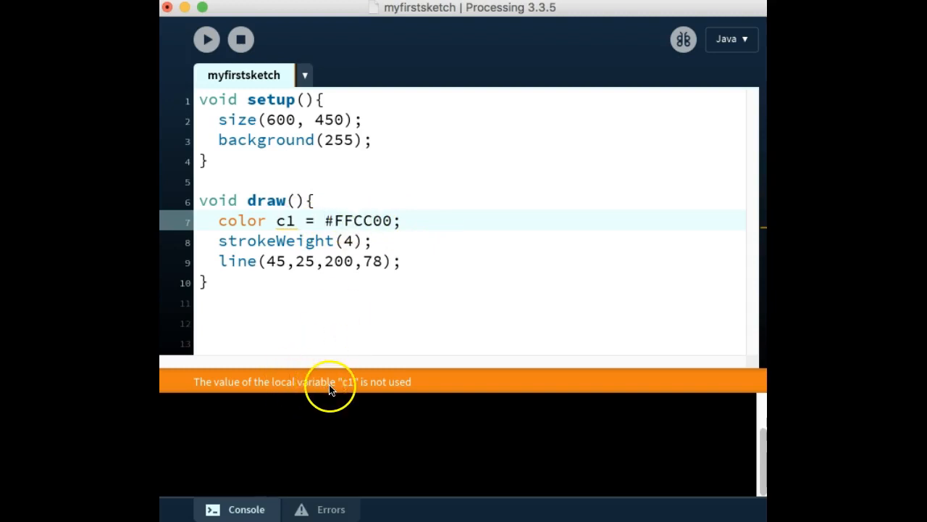
pyautogui.moveTo(337, 387)
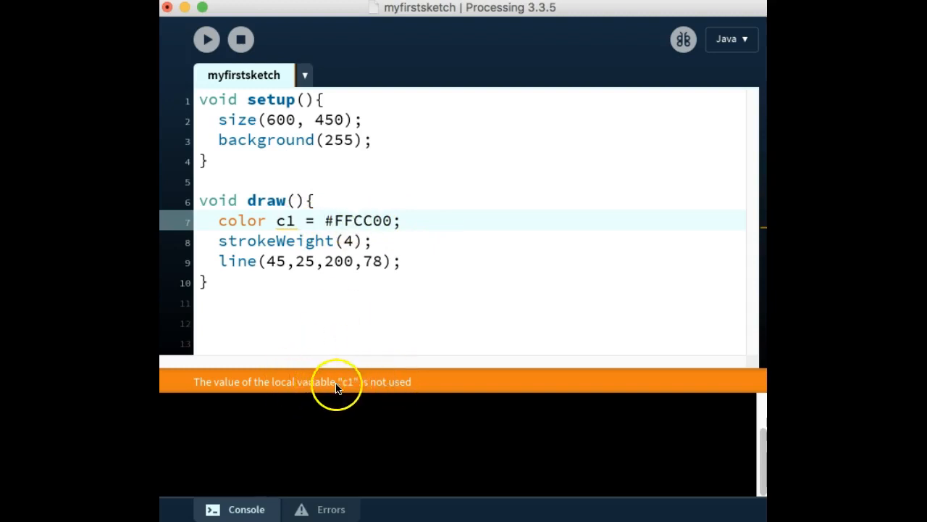
pyautogui.moveTo(322, 302)
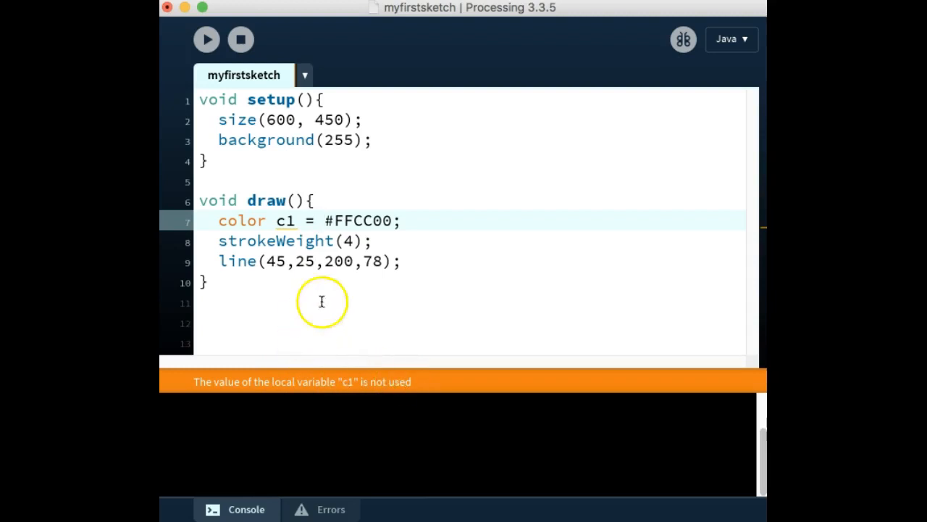
pyautogui.moveTo(358, 239)
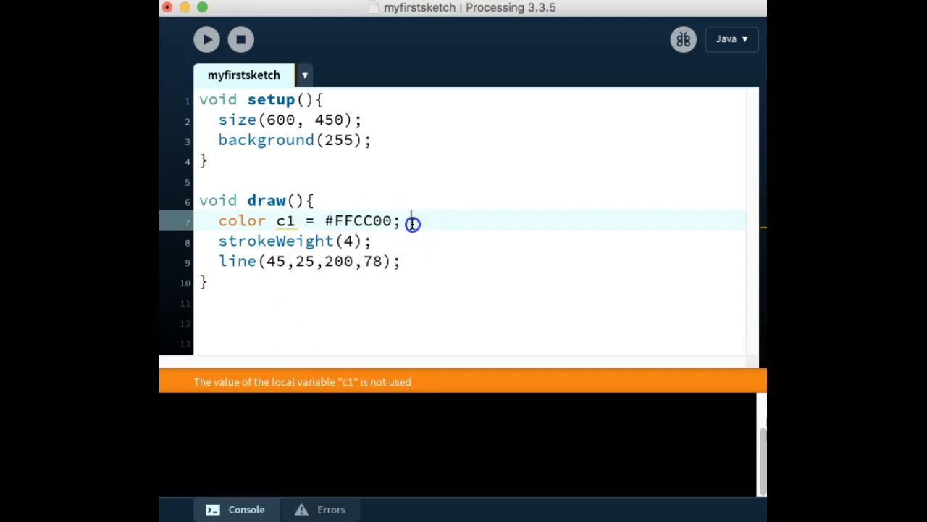
# Step: Add stroke(c1); on a new line right after the color c1 declaration
pyautogui.press('Return')
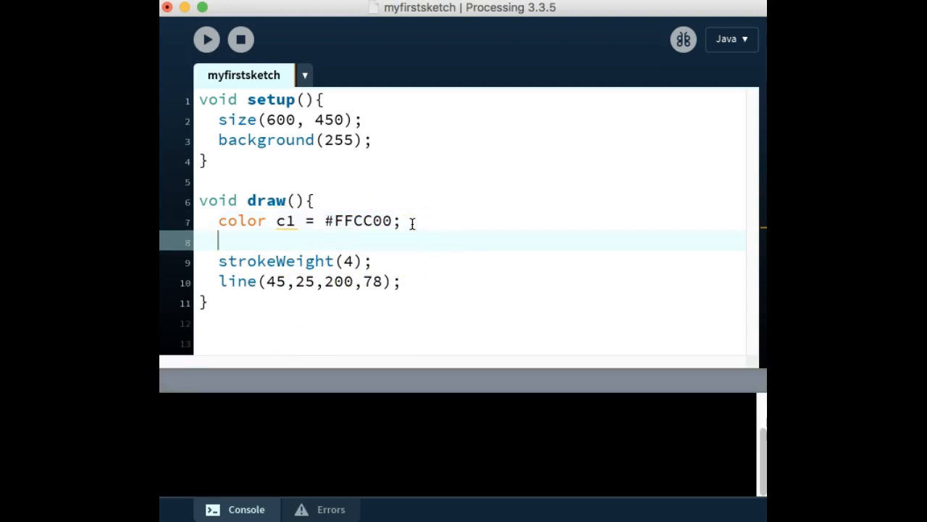
pyautogui.write('stroke')
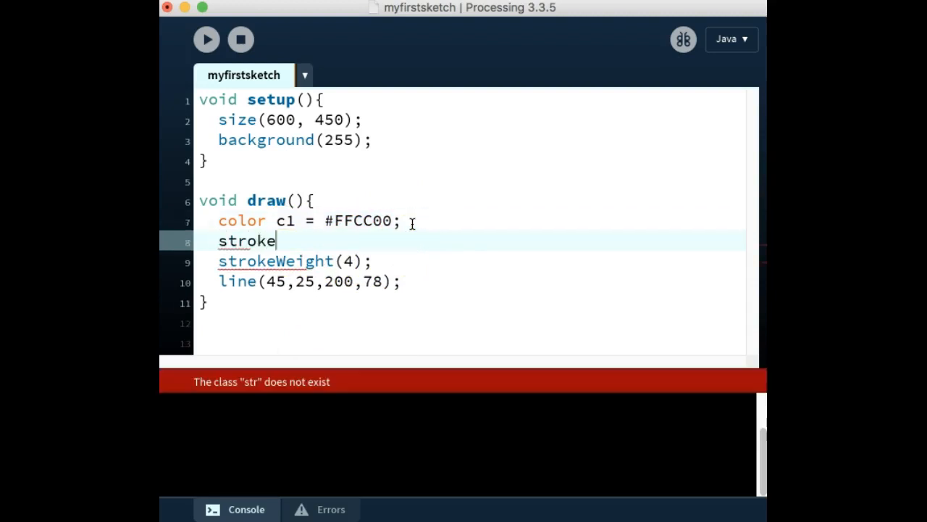
pyautogui.write('(c')
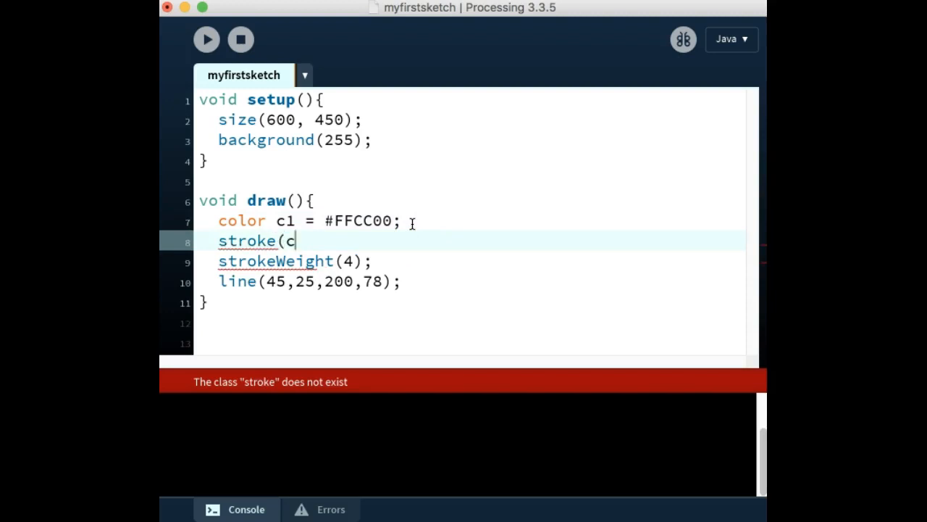
pyautogui.write('1);')
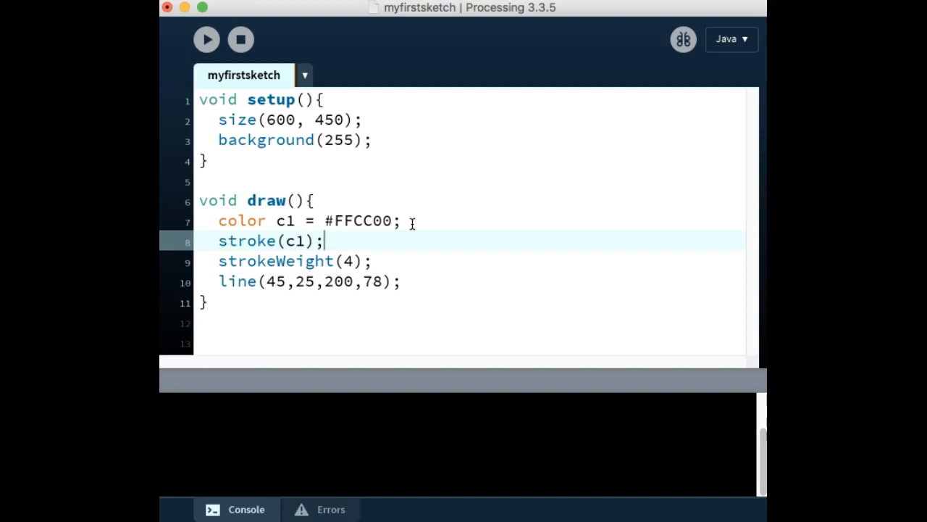
pyautogui.moveTo(454, 220)
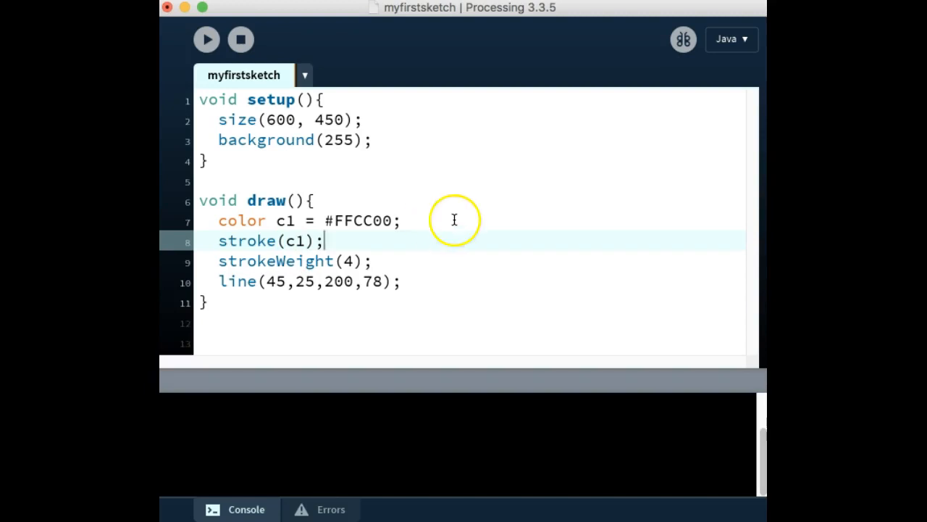
pyautogui.moveTo(275, 219)
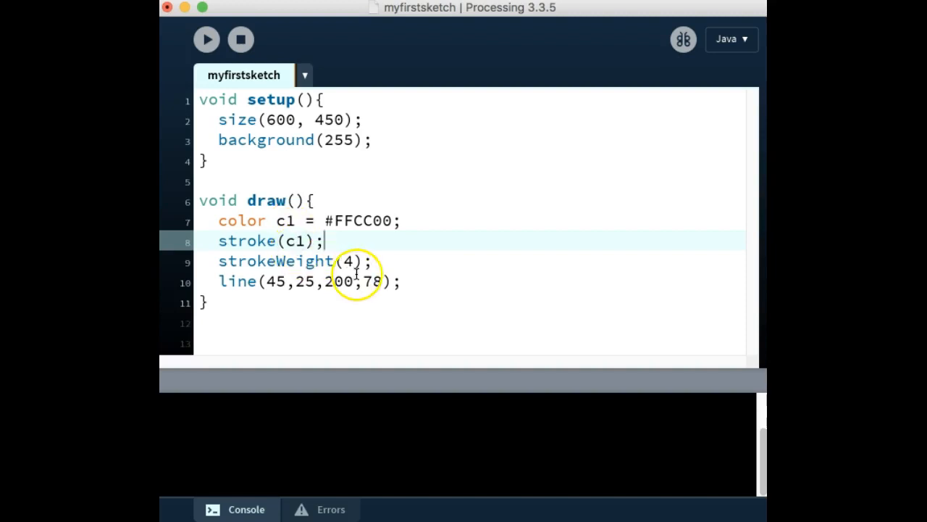
pyautogui.moveTo(350, 221)
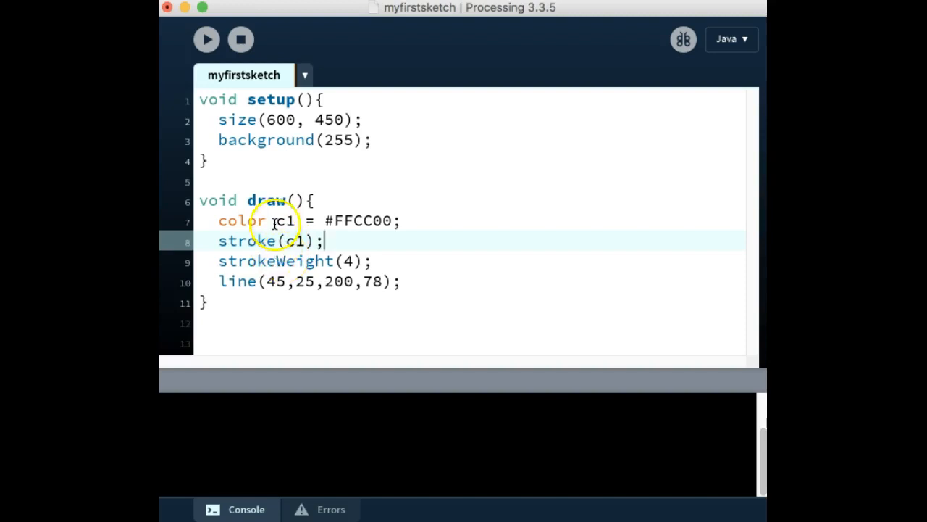
pyautogui.moveTo(359, 289)
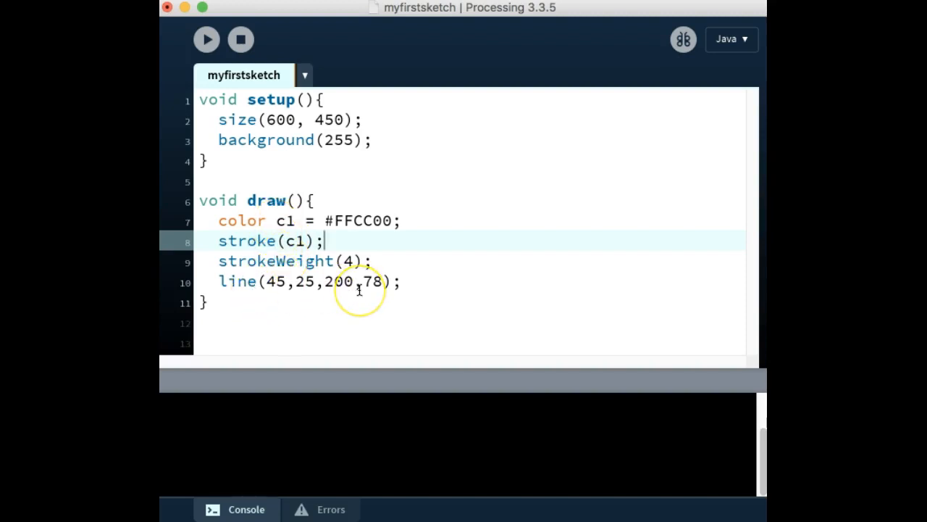
pyautogui.moveTo(308, 279)
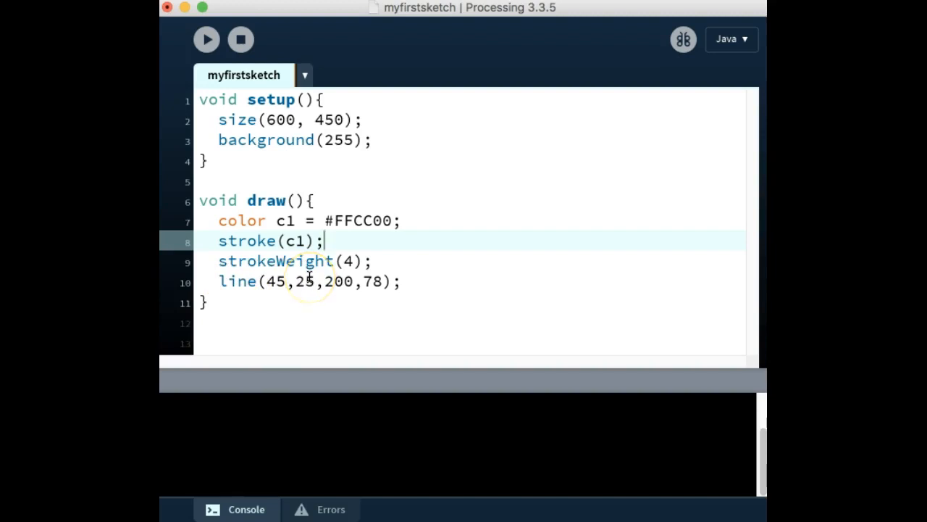
pyautogui.moveTo(207, 39)
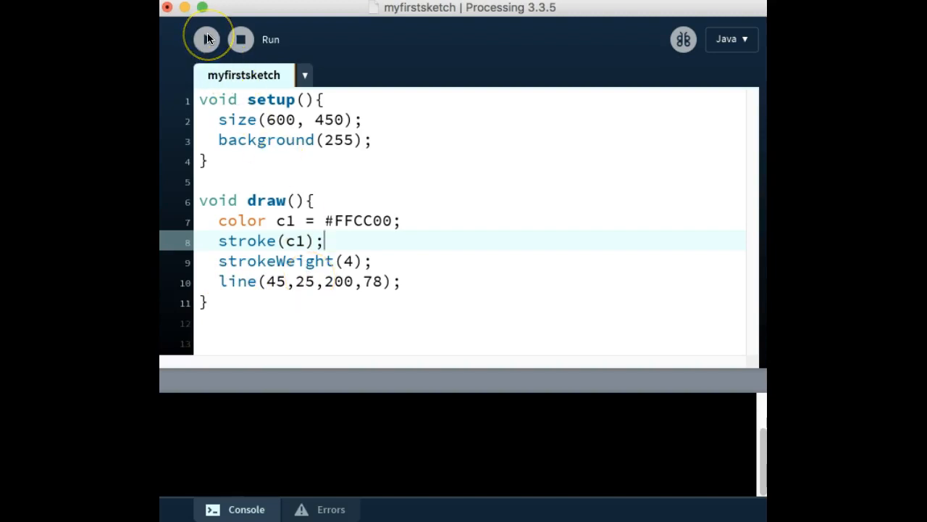
# Step: Run the sketch to show the thick #FFCC00 diagonal line on white
pyautogui.click(207, 39)
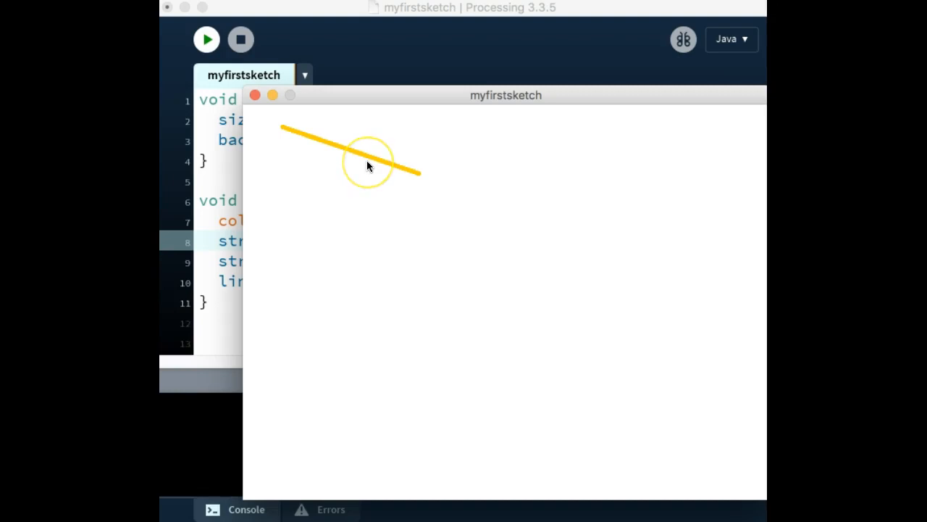
pyautogui.moveTo(368, 163)
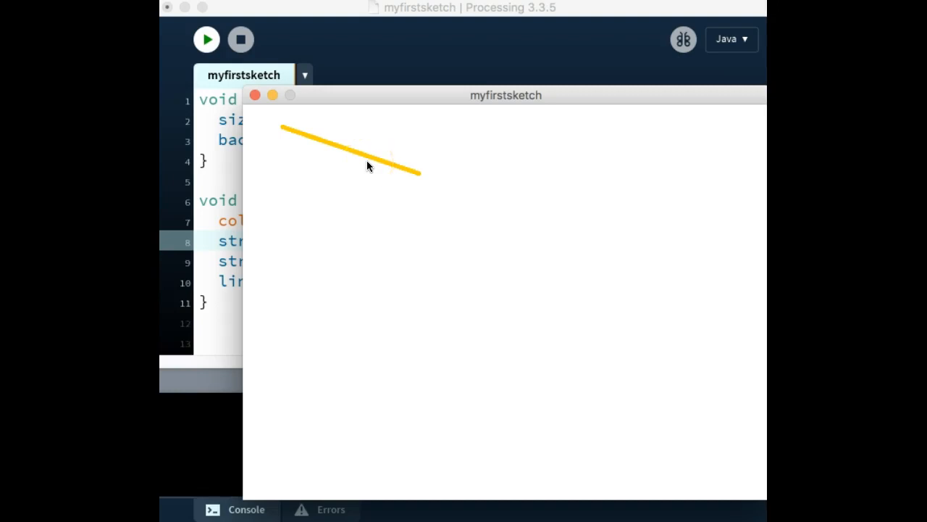
pyautogui.moveTo(376, 162)
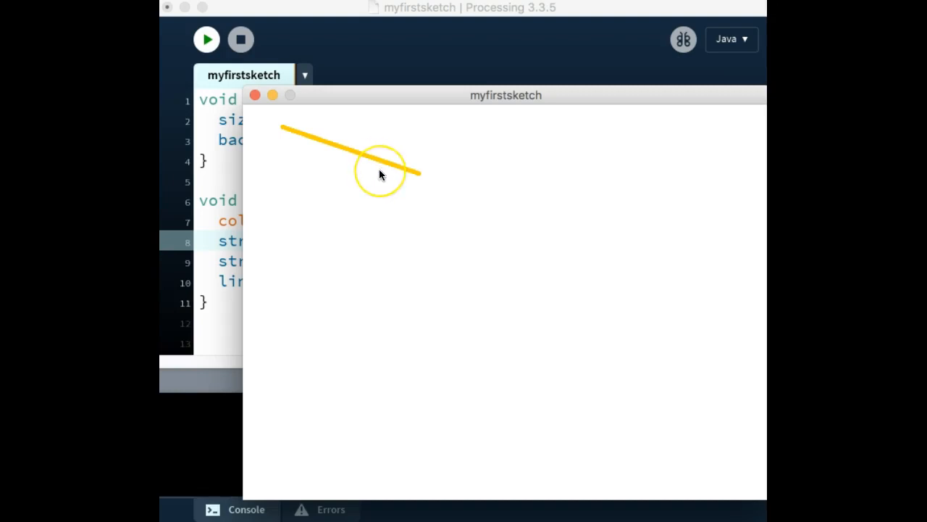
pyautogui.moveTo(408, 172)
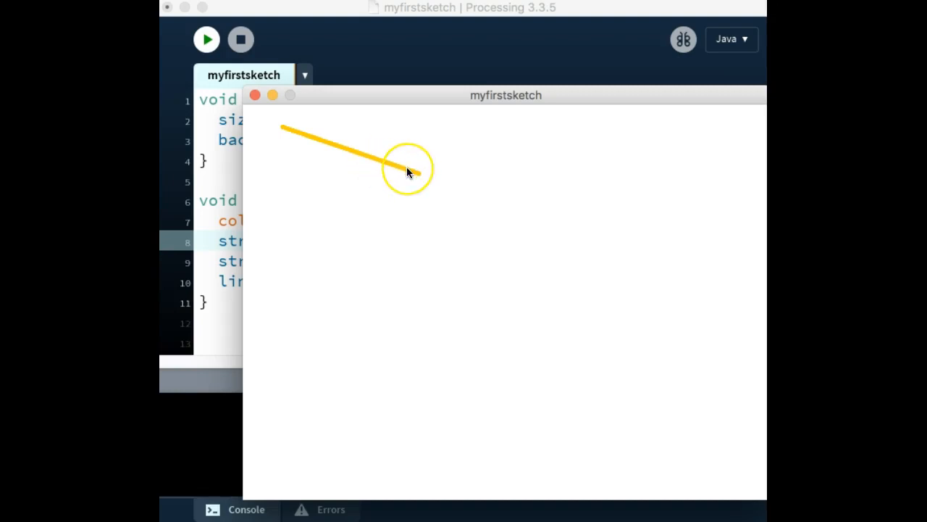
pyautogui.moveTo(315, 139)
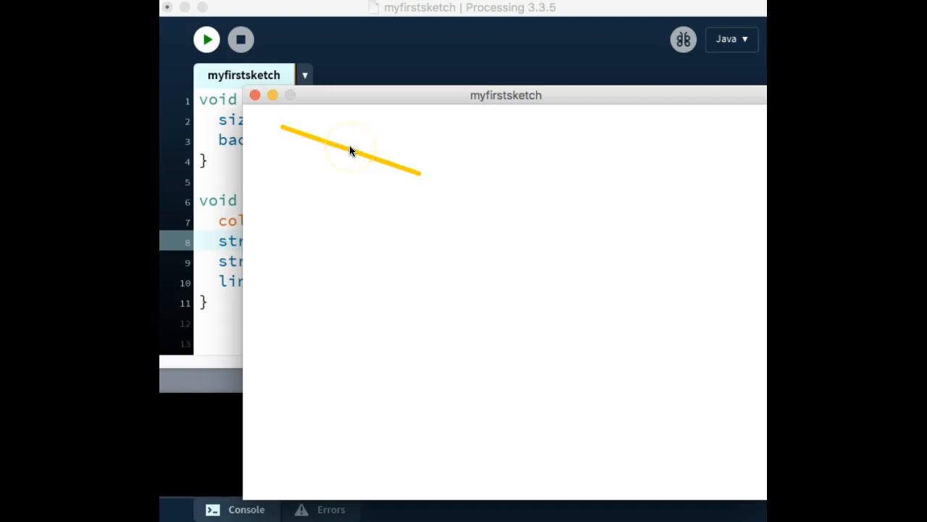
pyautogui.moveTo(307, 148)
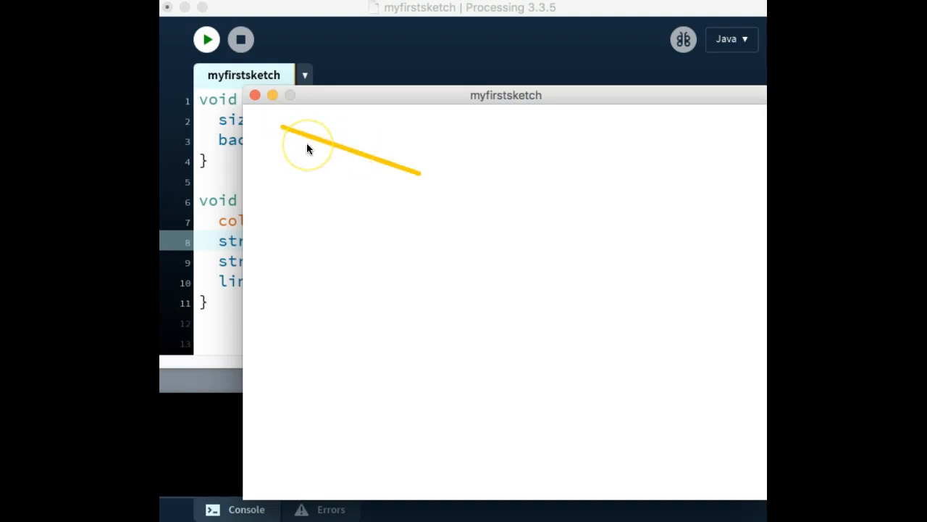